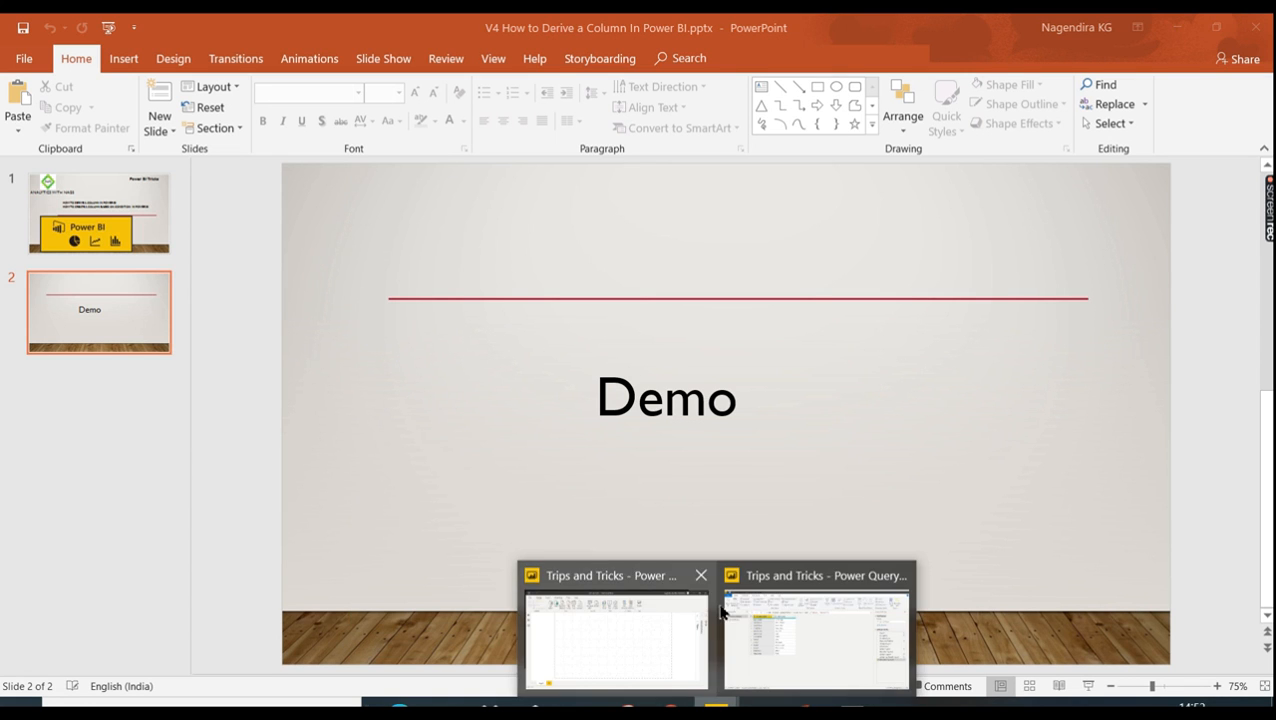
Step: Switch to the Power Query Editor window showing the Product Category query
click(816, 636)
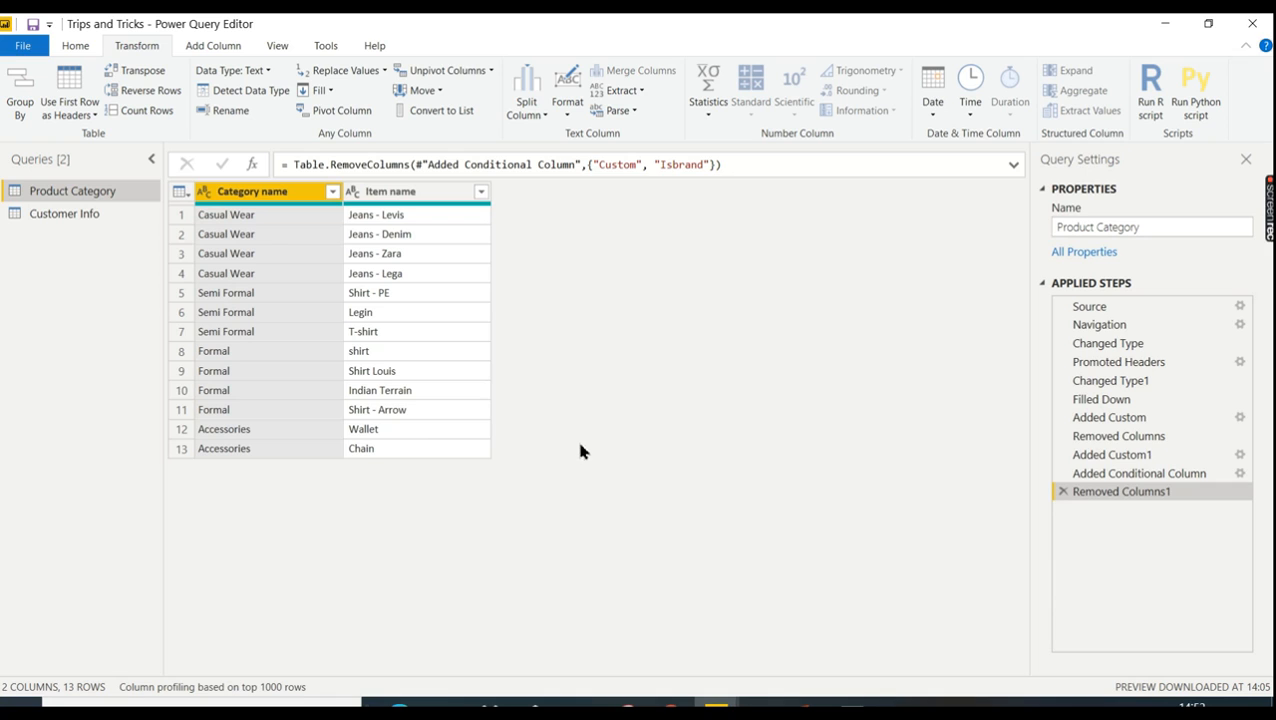
mouse_move(32, 390)
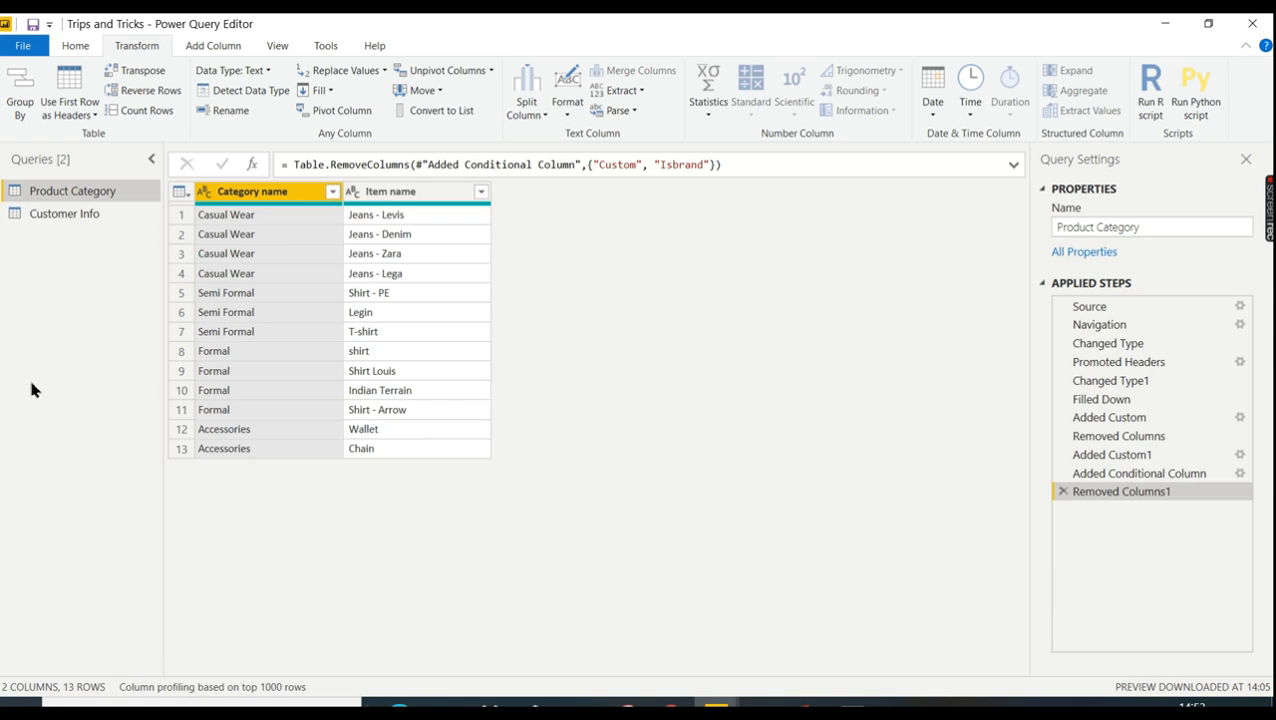
mouse_move(276, 212)
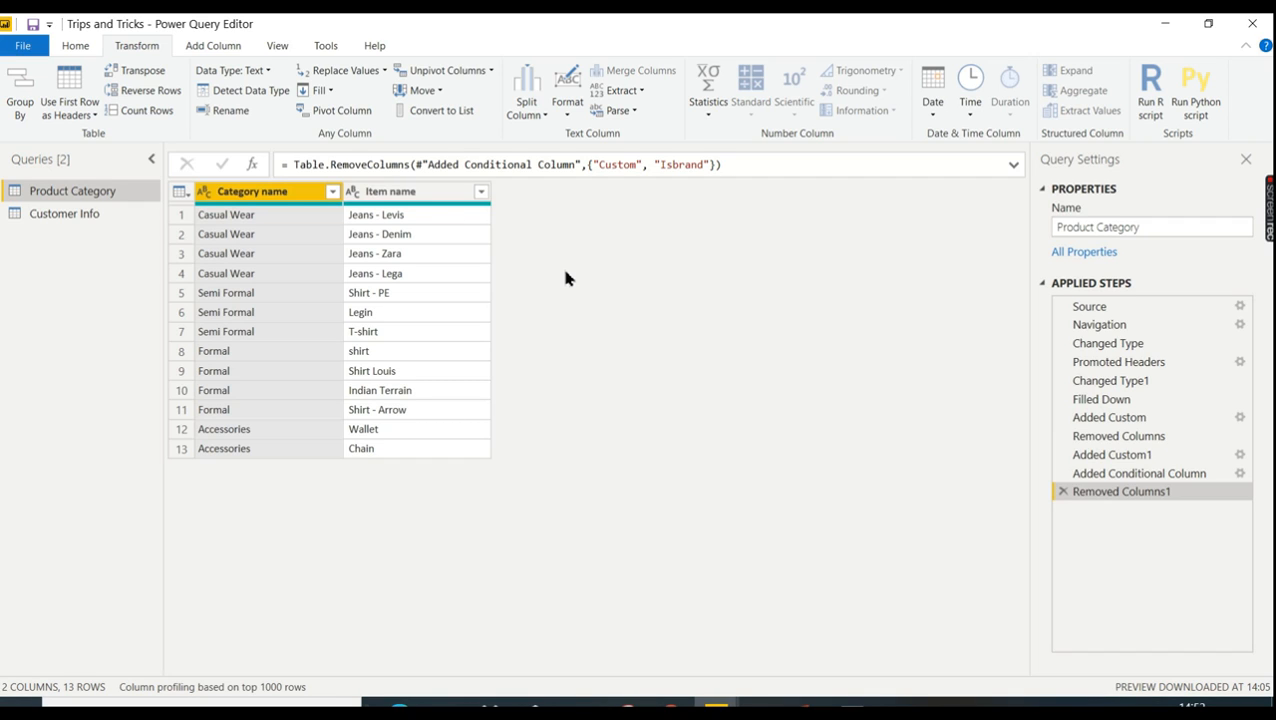
mouse_move(444, 216)
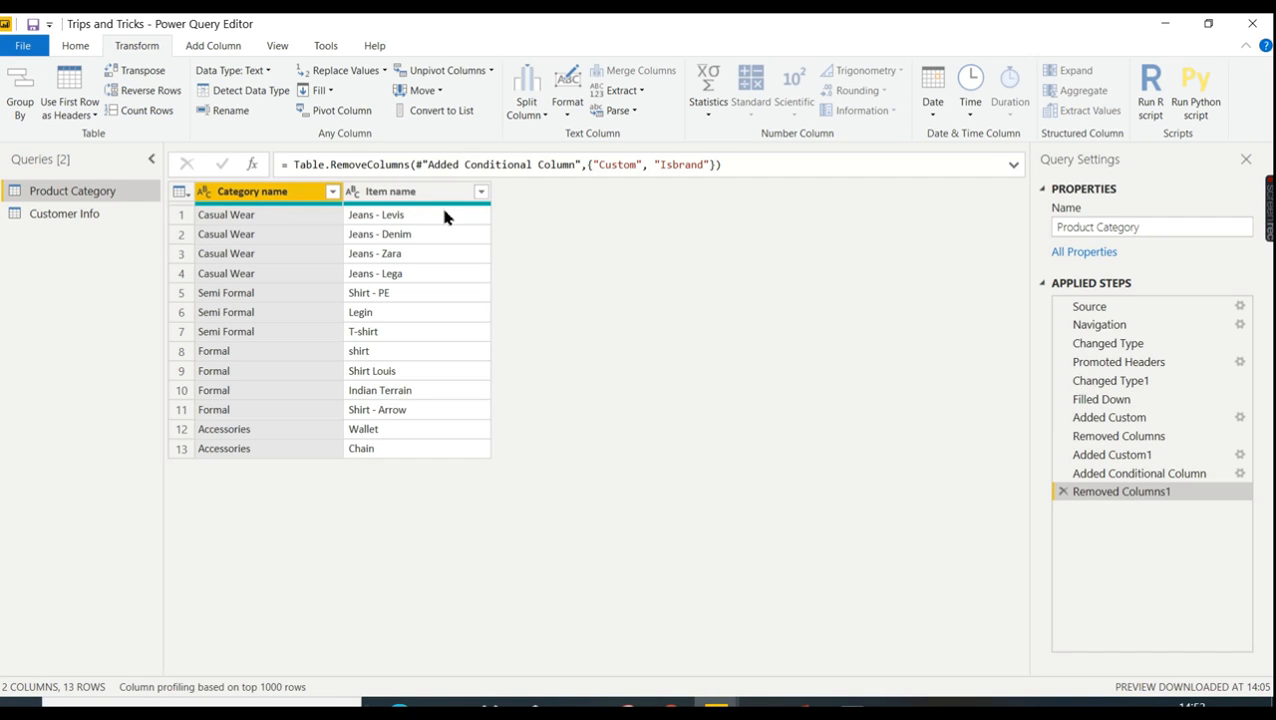
mouse_move(452, 248)
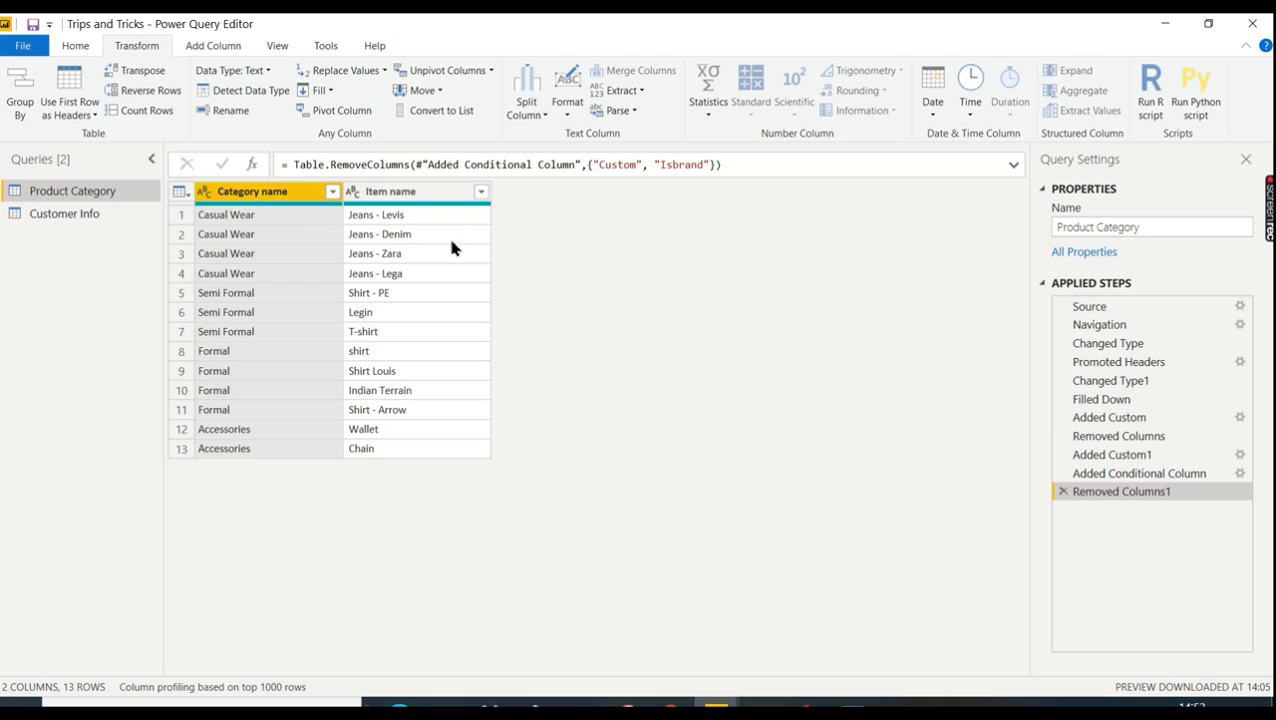
mouse_move(590, 276)
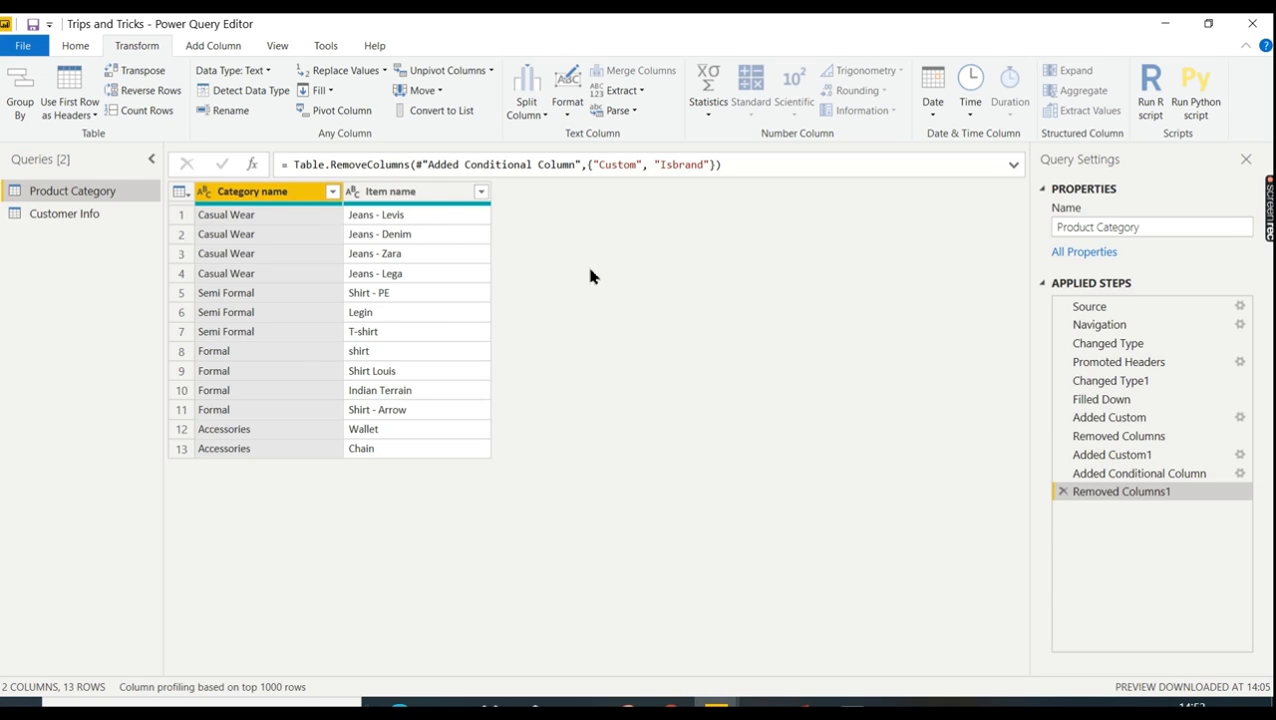
mouse_move(300, 246)
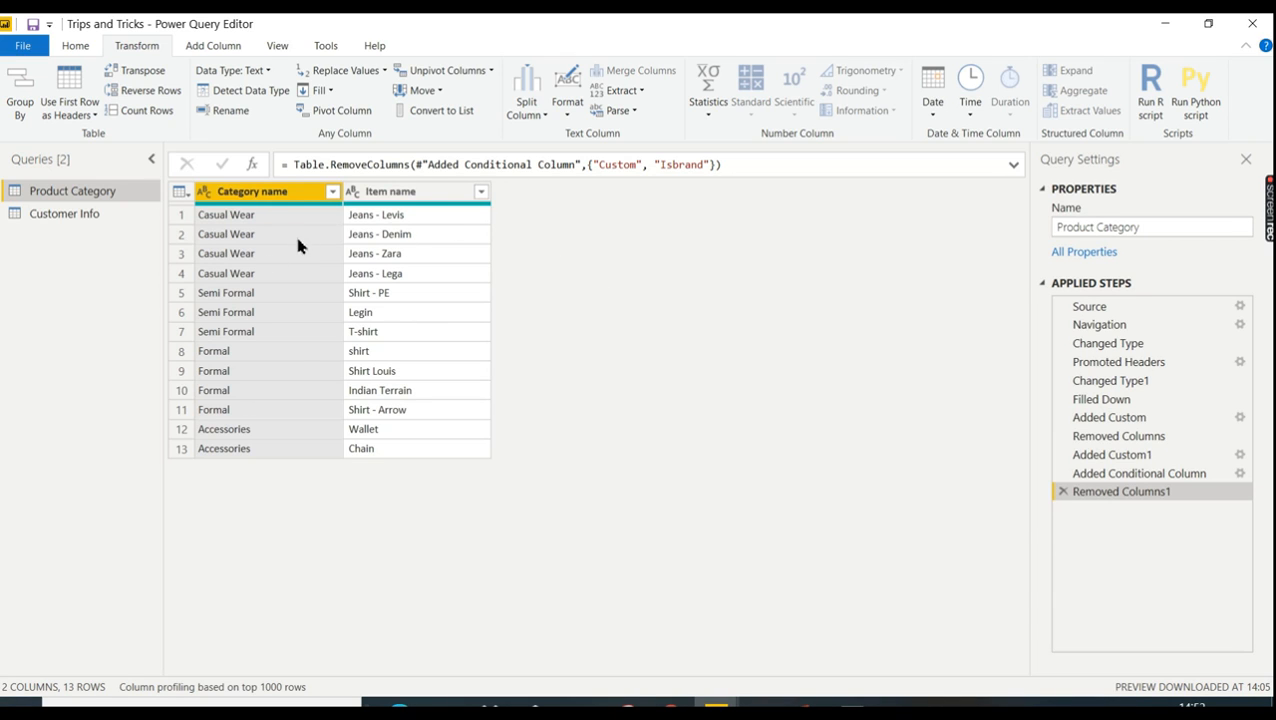
mouse_move(110, 288)
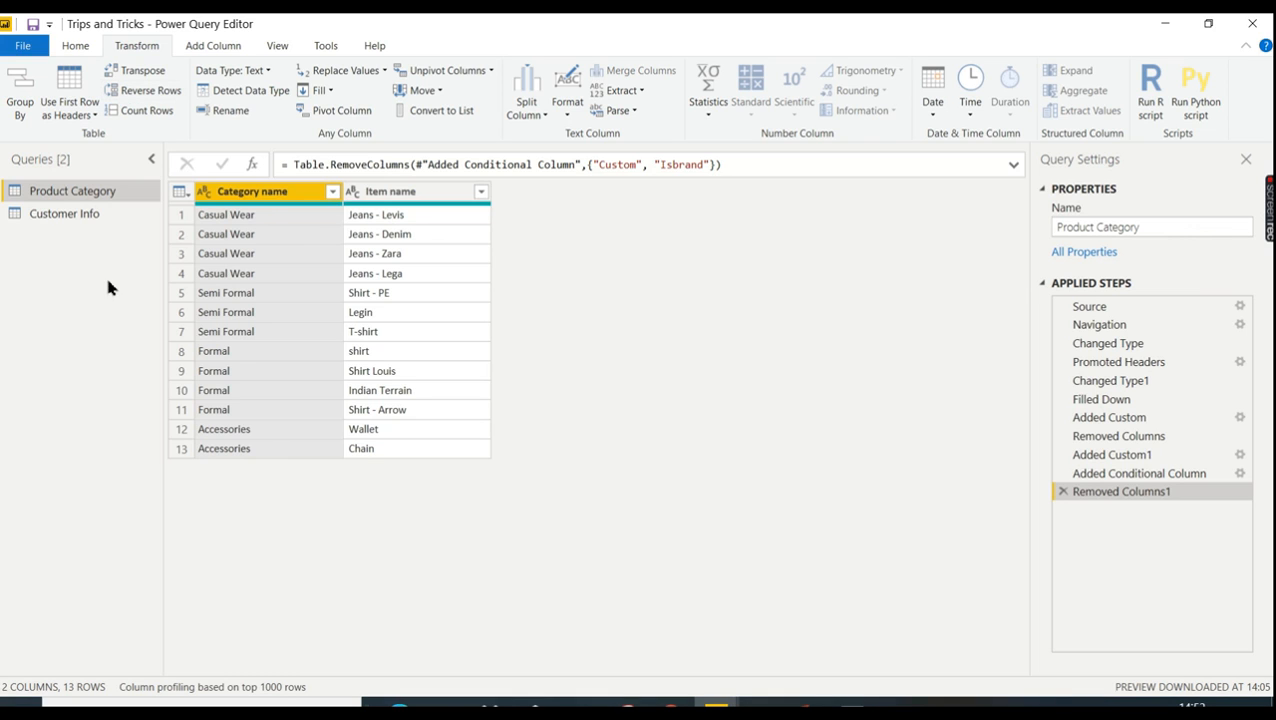
mouse_move(68, 70)
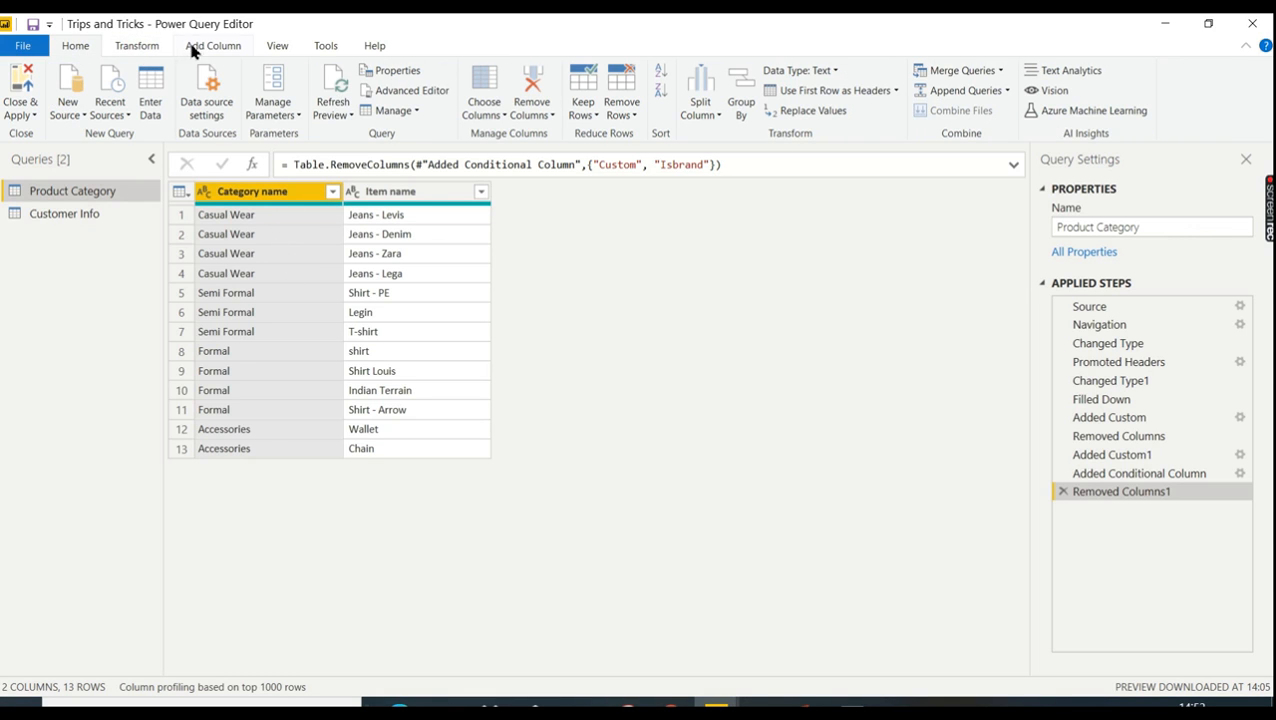
Step: Start a custom column named 'Category Product detail'
click(212, 44)
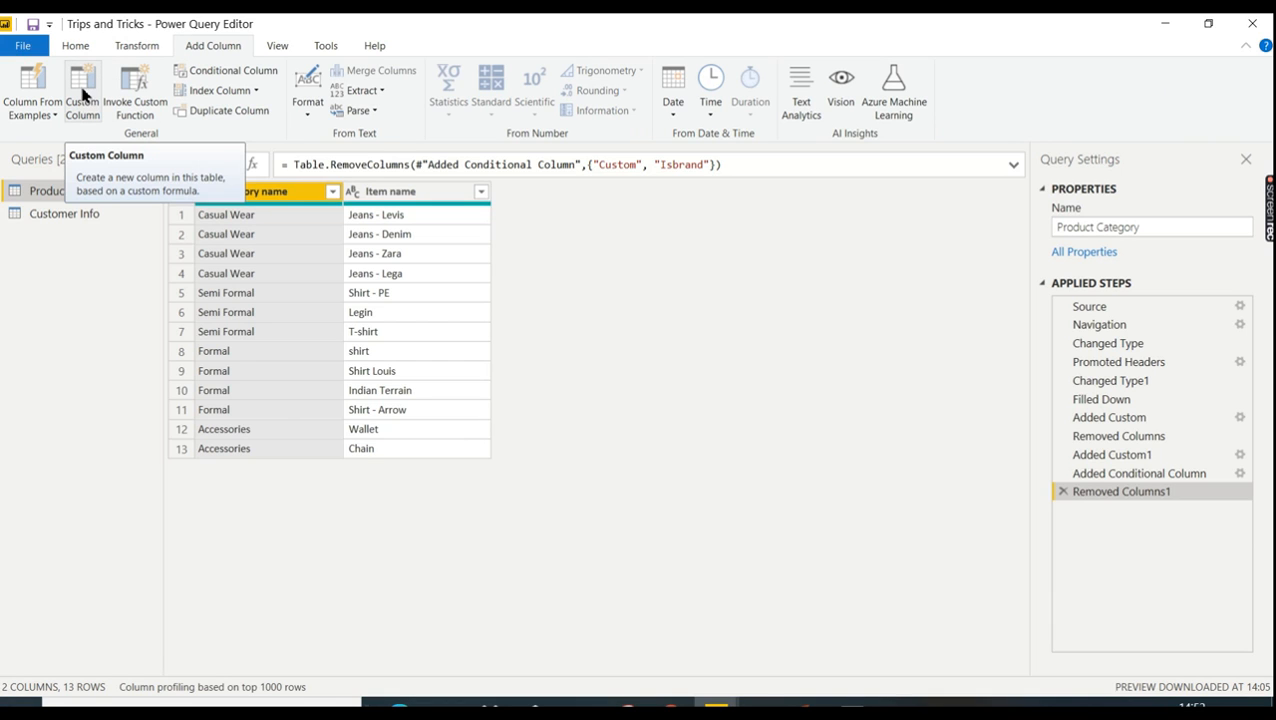
click(82, 90)
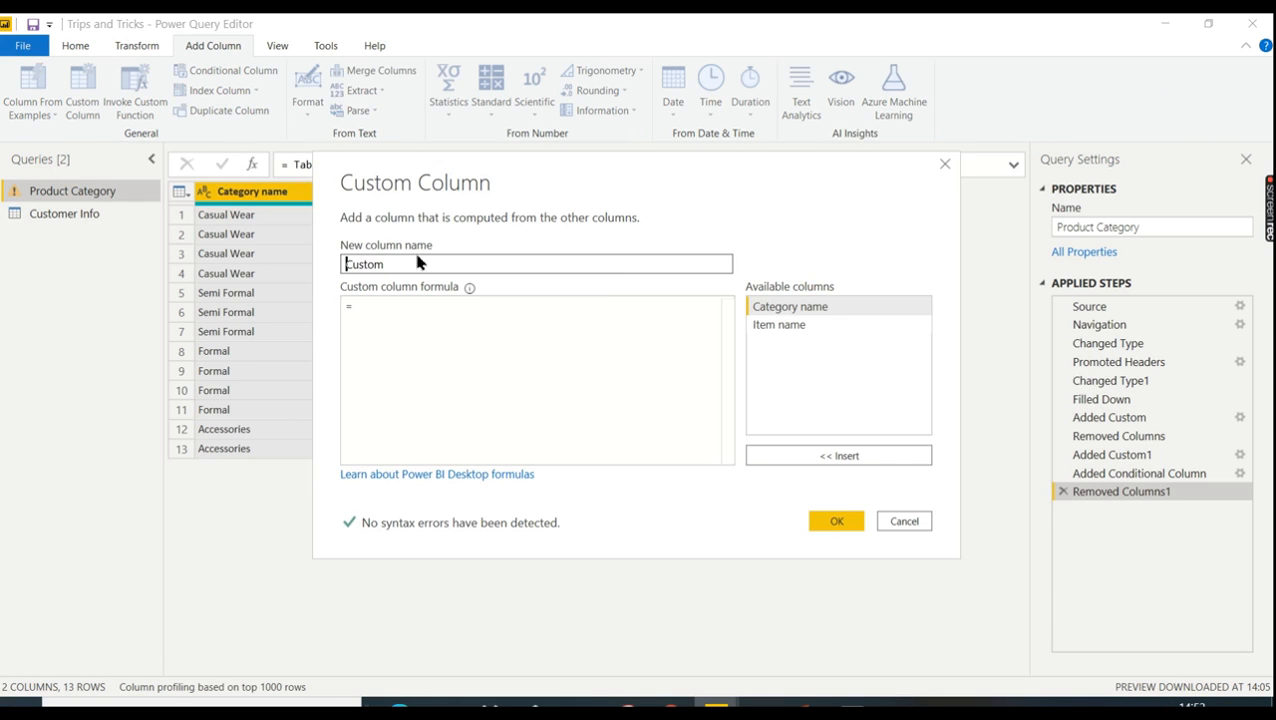
triple_click(536, 264)
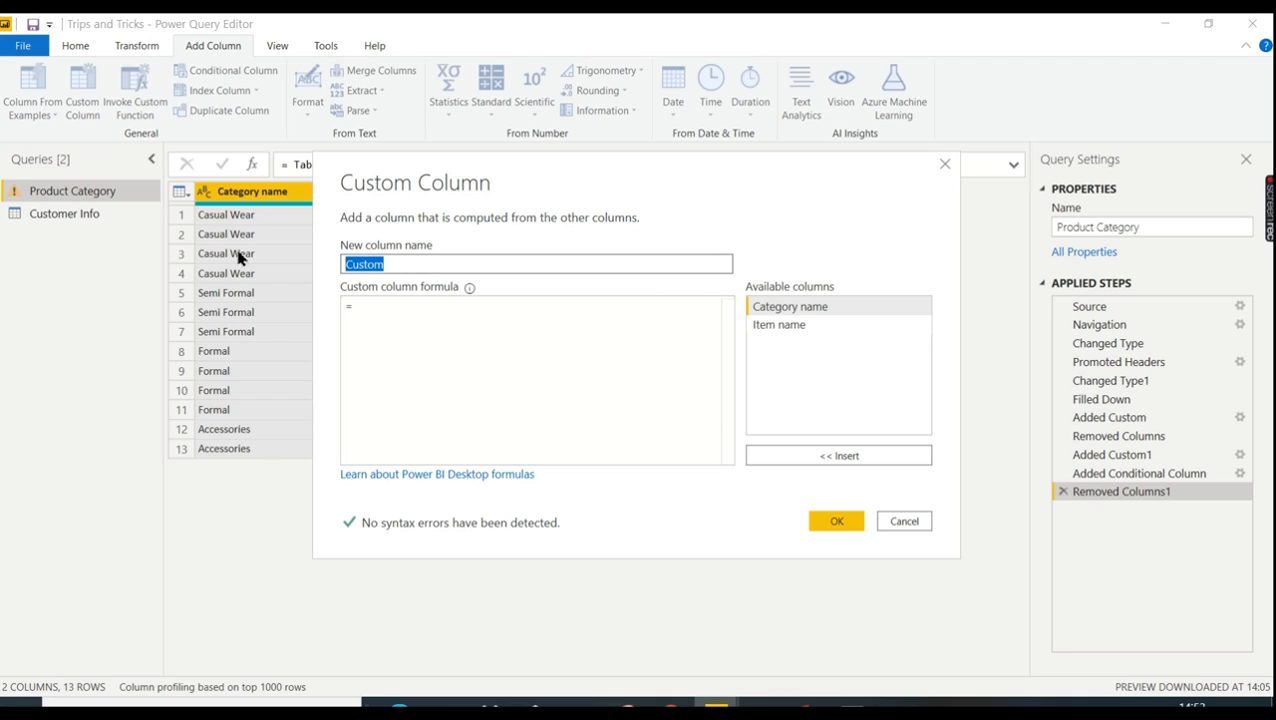
text(Cate)
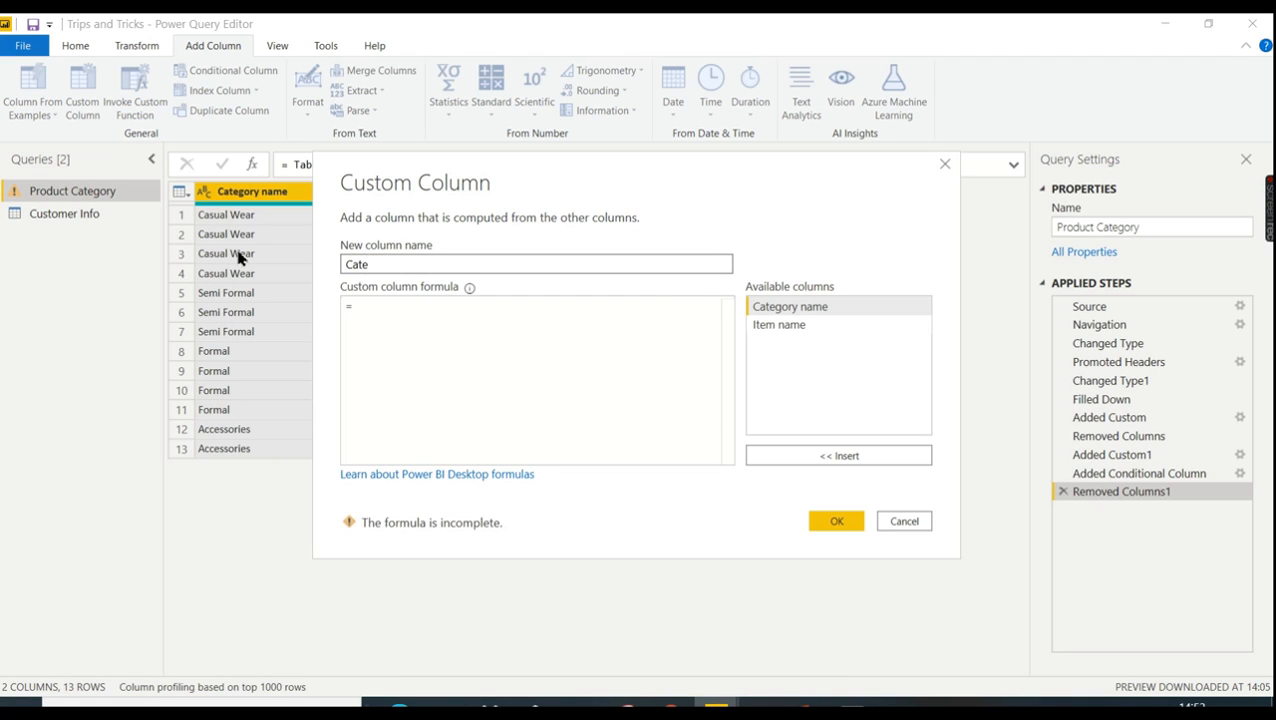
text(gory Produ)
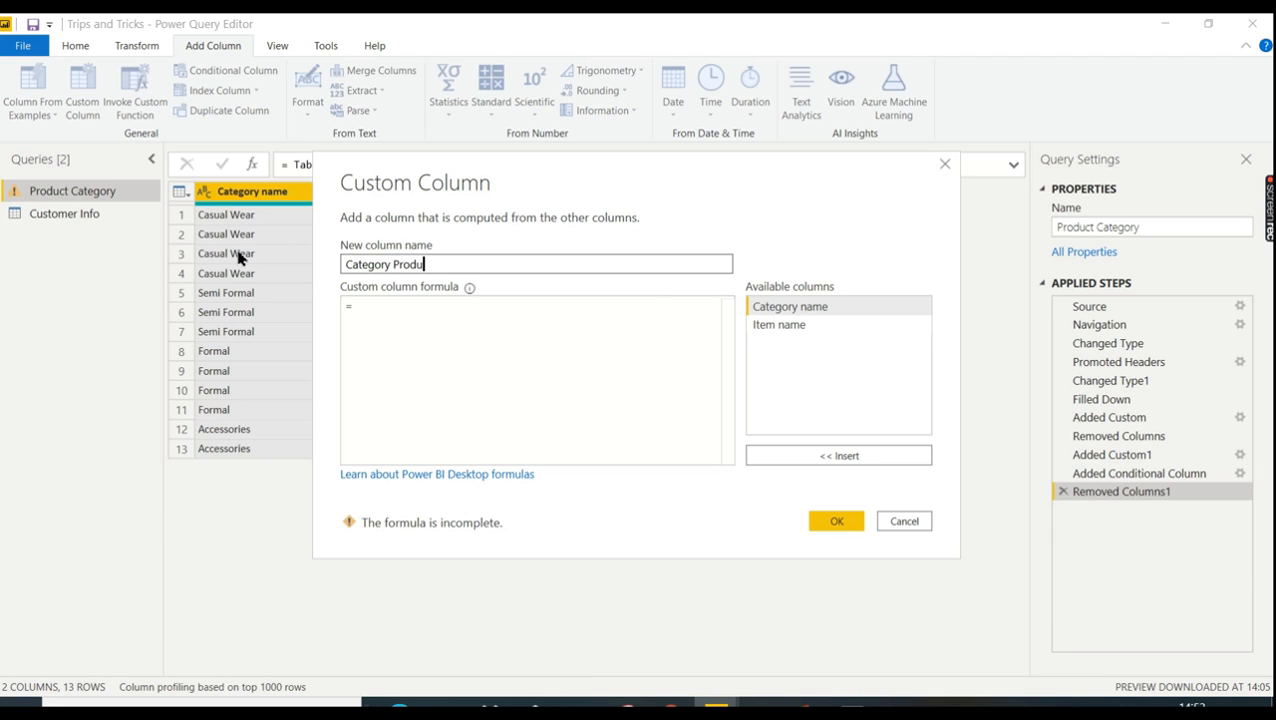
text(ct detail)
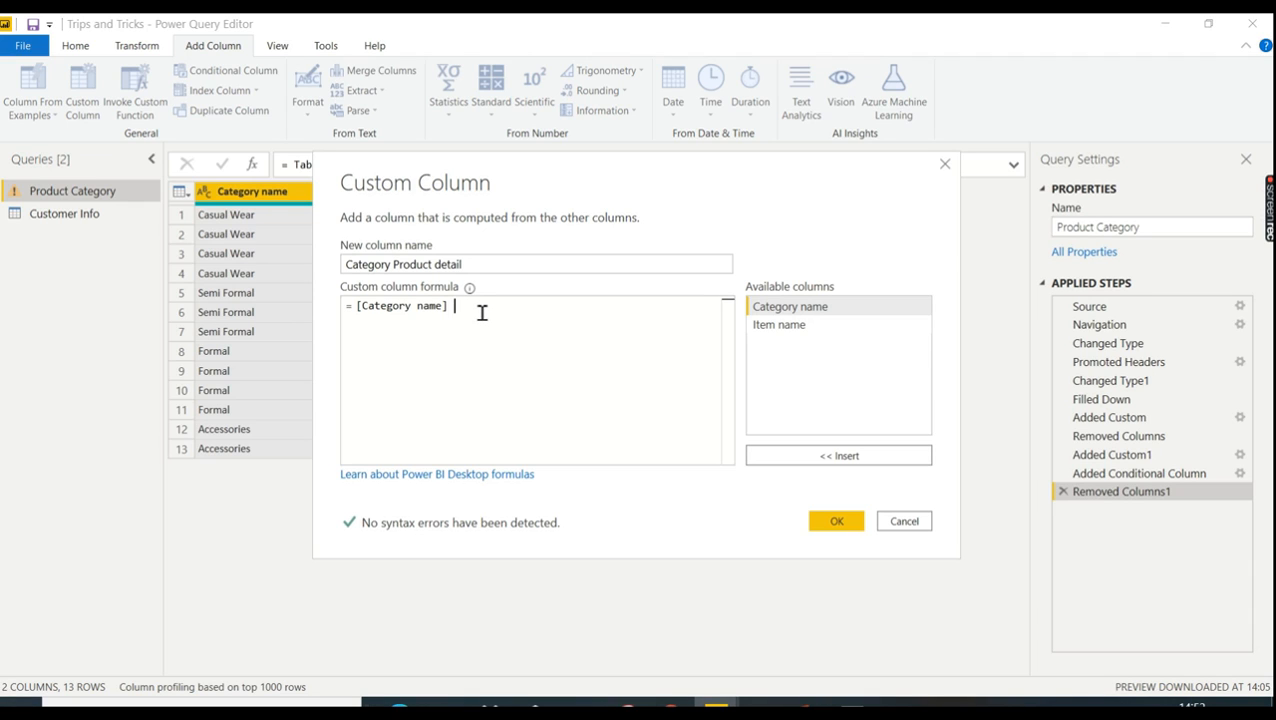
Step: Write the formula [Category name] & "##" & [Item name]
text(&)
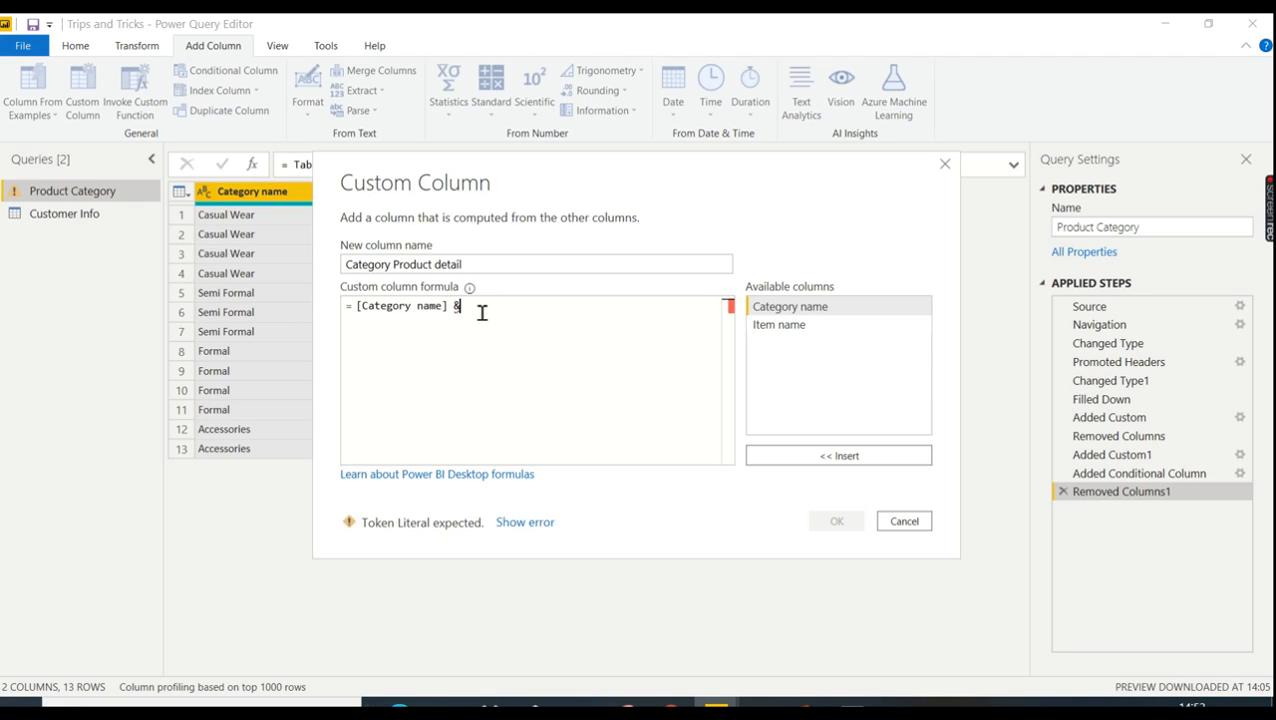
text("##" &[Item name)
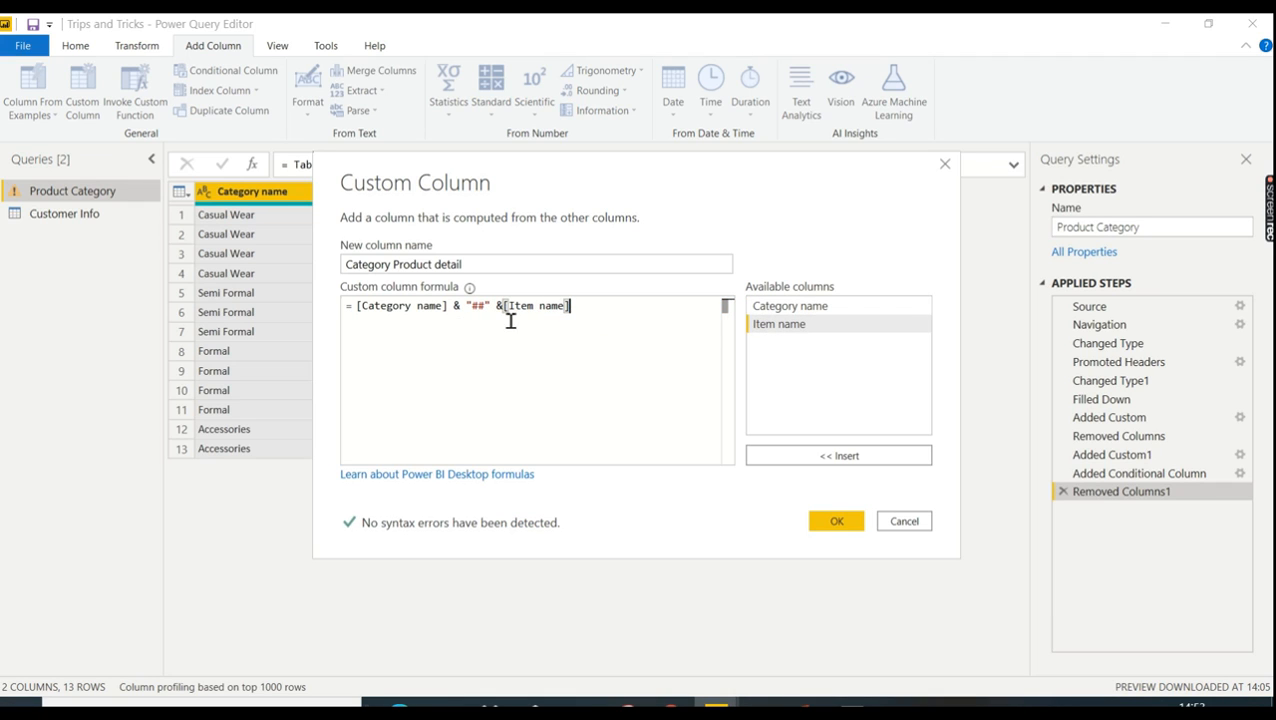
mouse_move(364, 306)
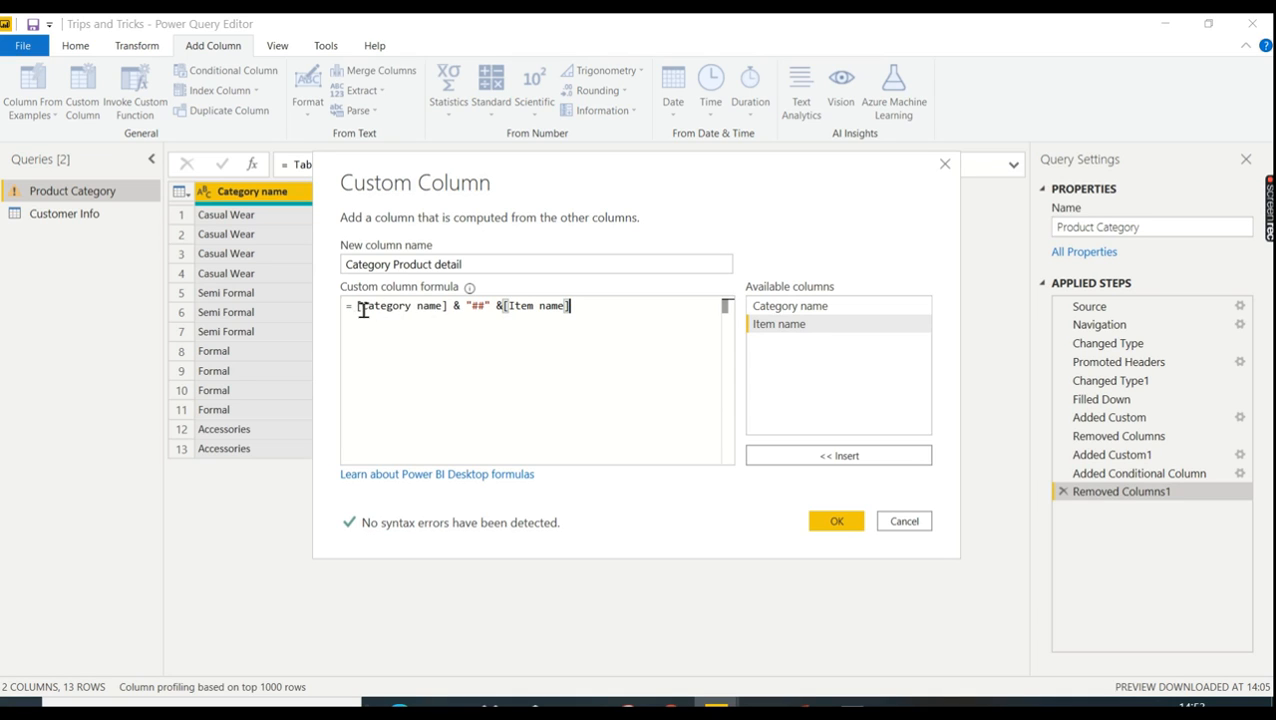
mouse_move(500, 304)
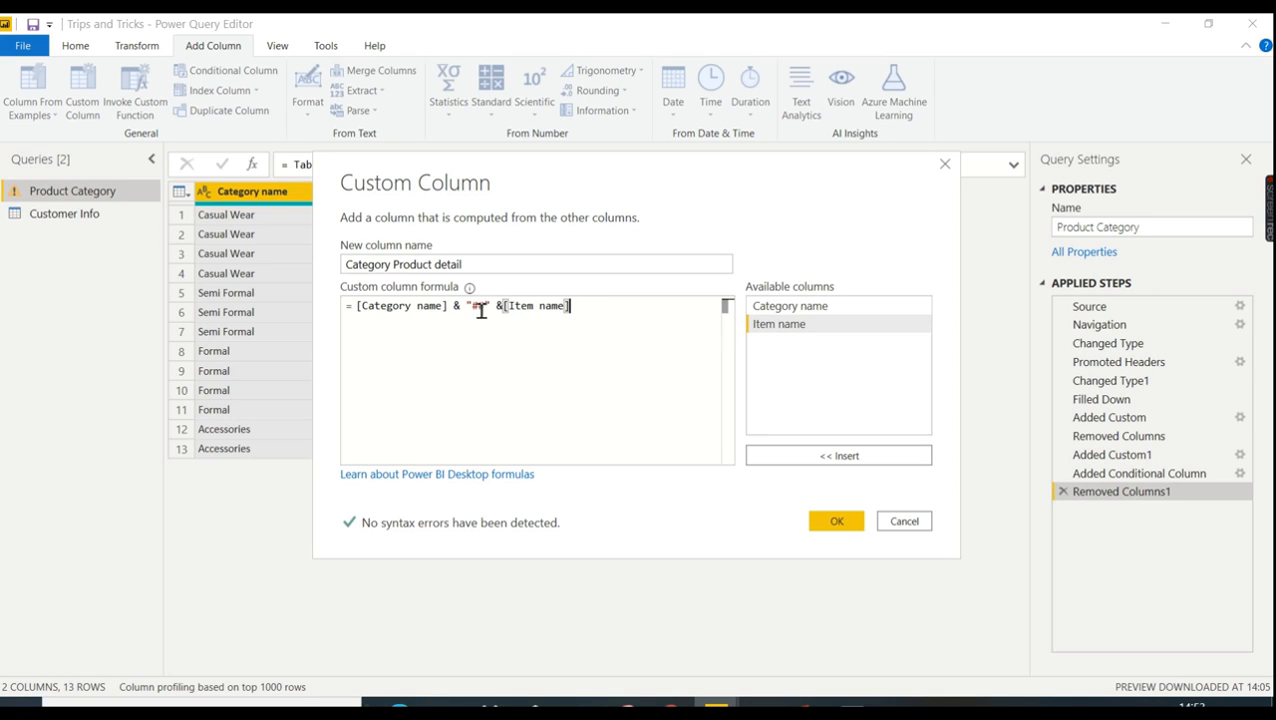
text(##)
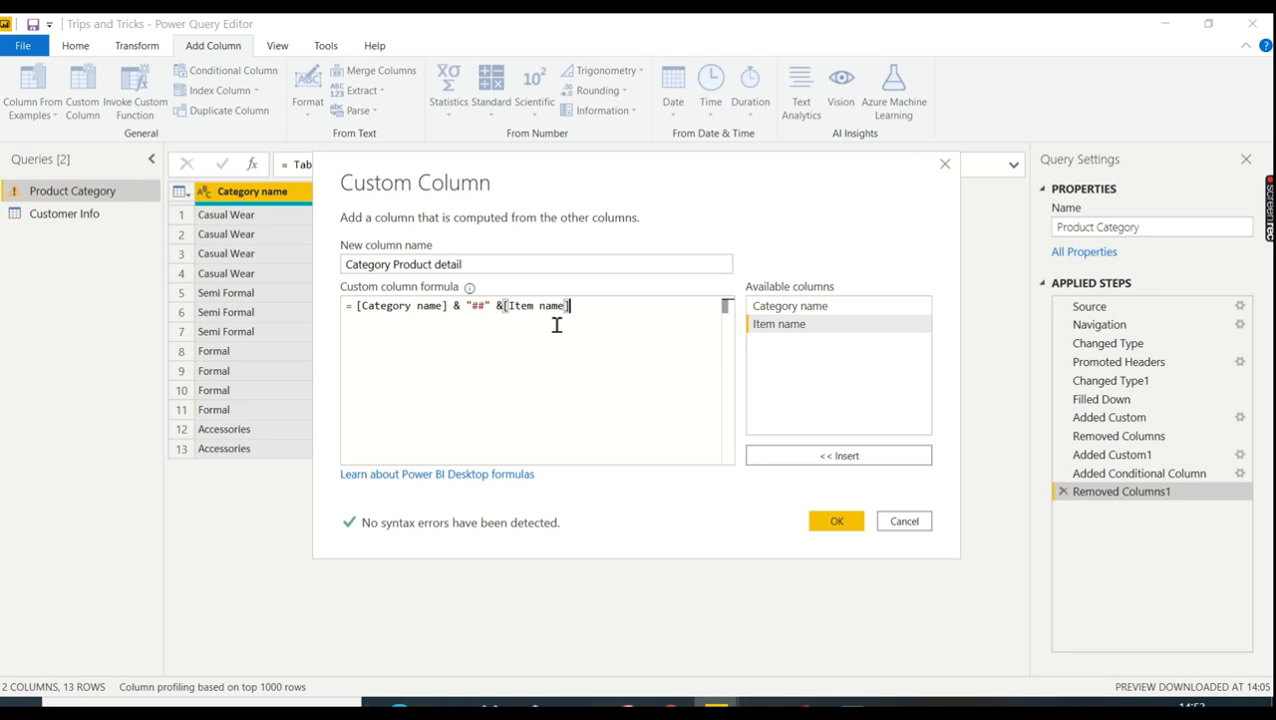
mouse_move(786, 480)
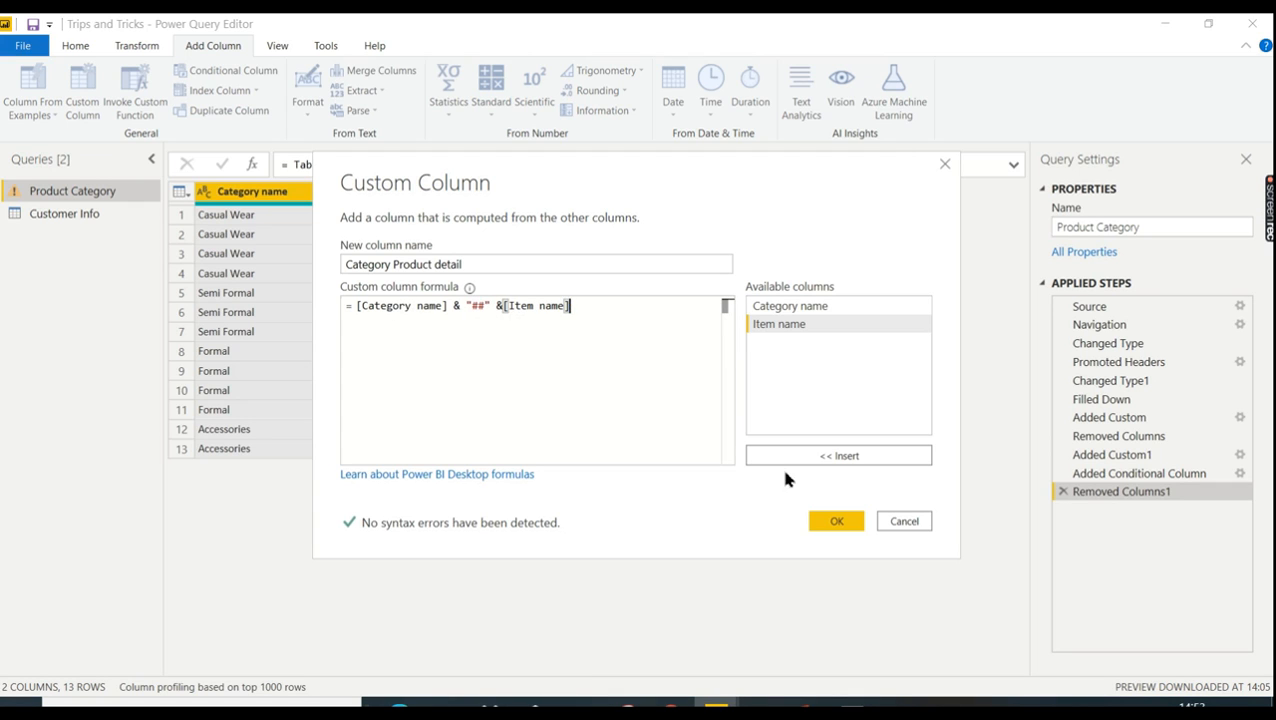
Step: Create the Category Product detail column and begin a conditional column
click(836, 520)
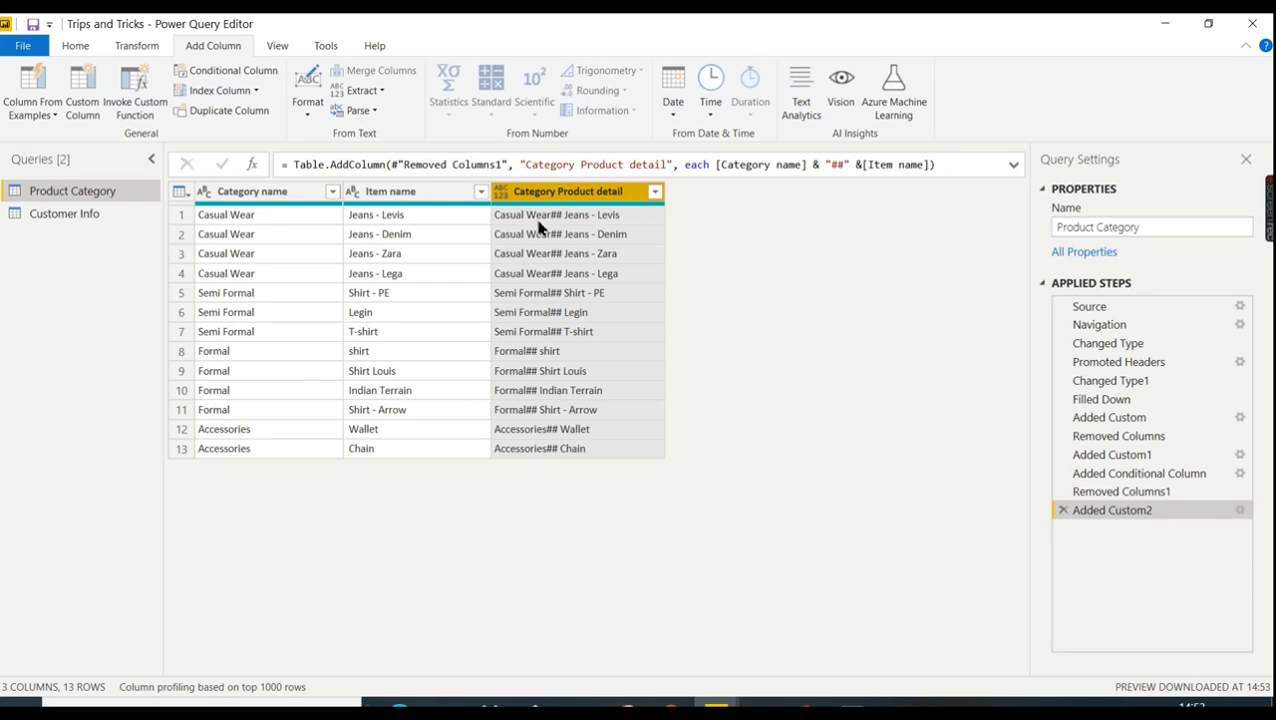
mouse_move(596, 228)
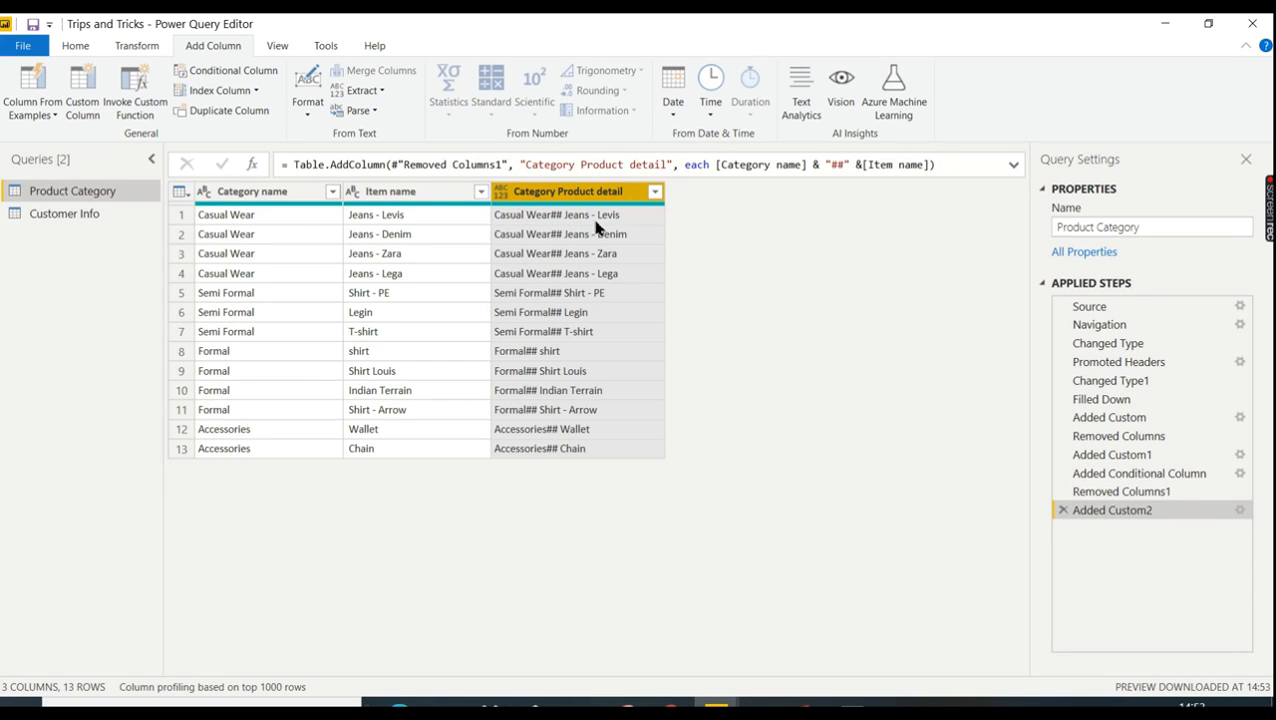
mouse_move(714, 288)
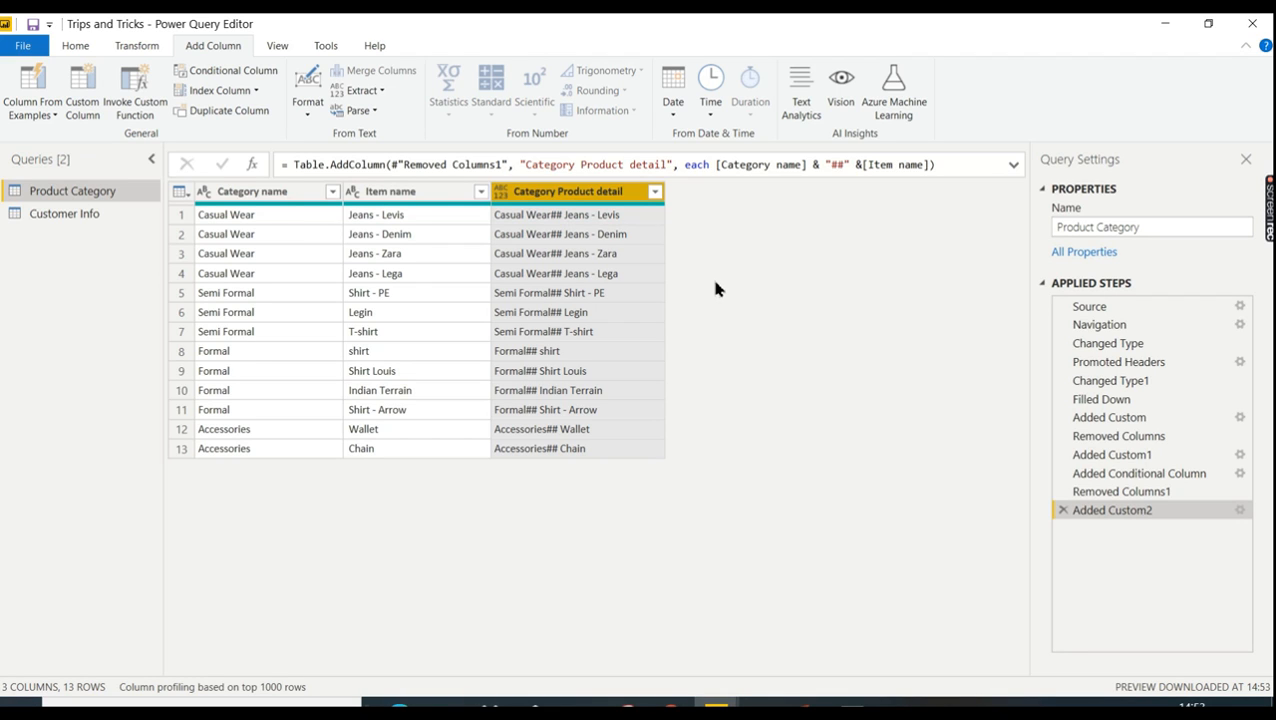
mouse_move(580, 266)
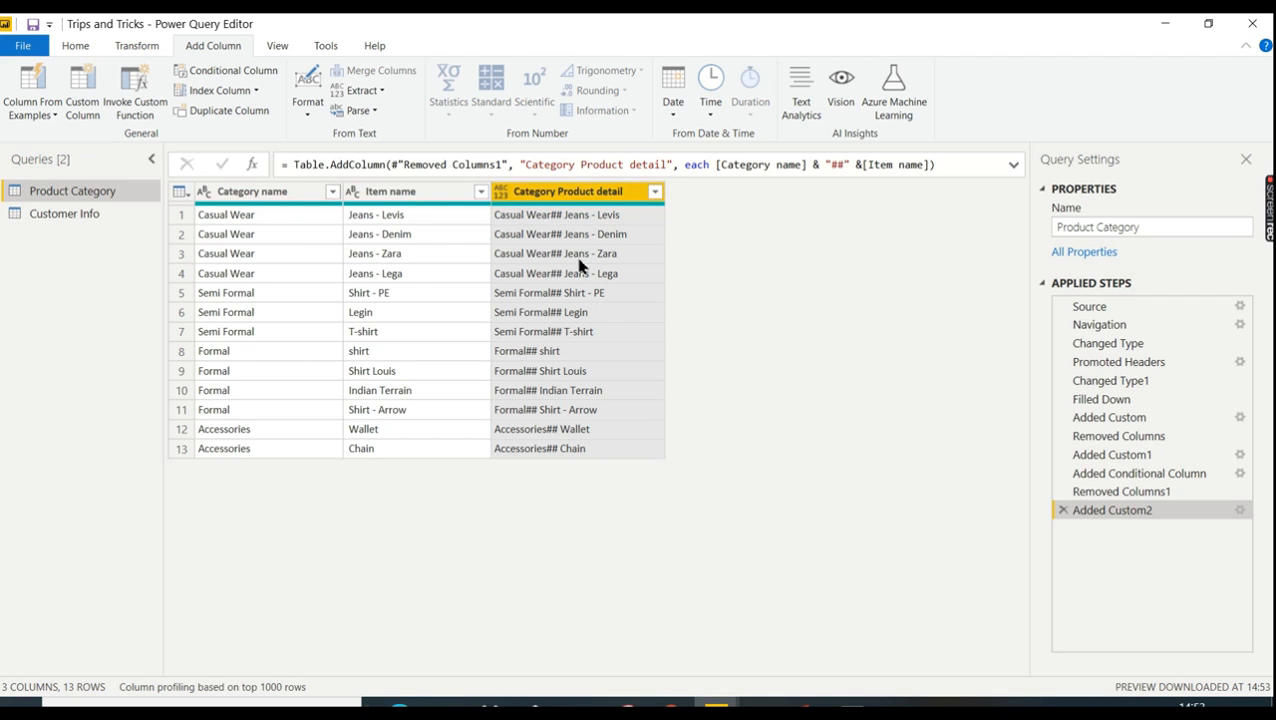
mouse_move(416, 332)
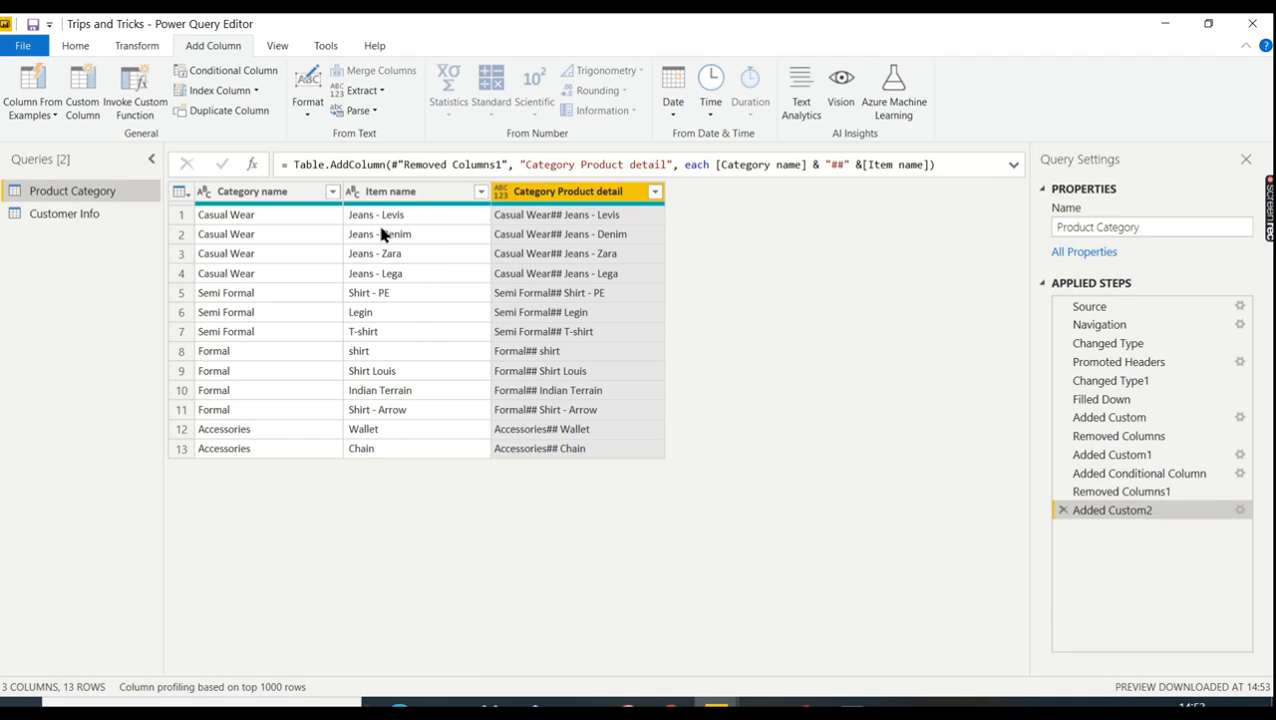
mouse_move(404, 258)
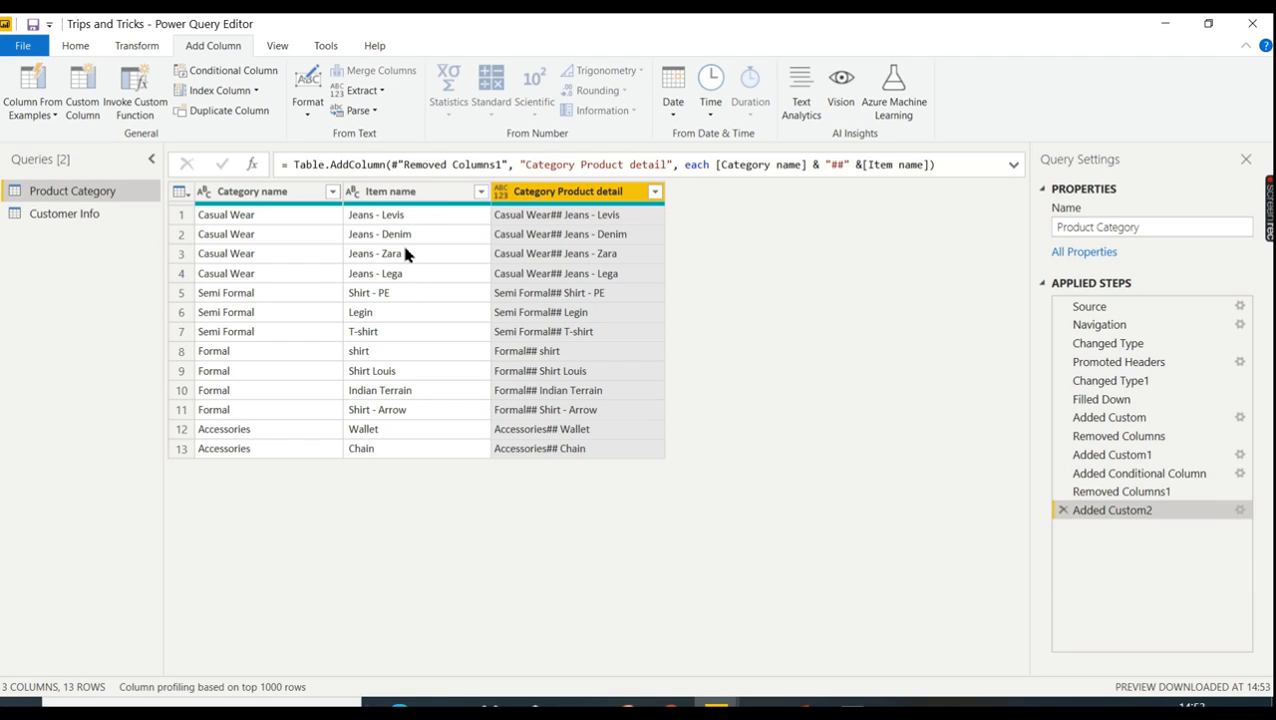
mouse_move(404, 280)
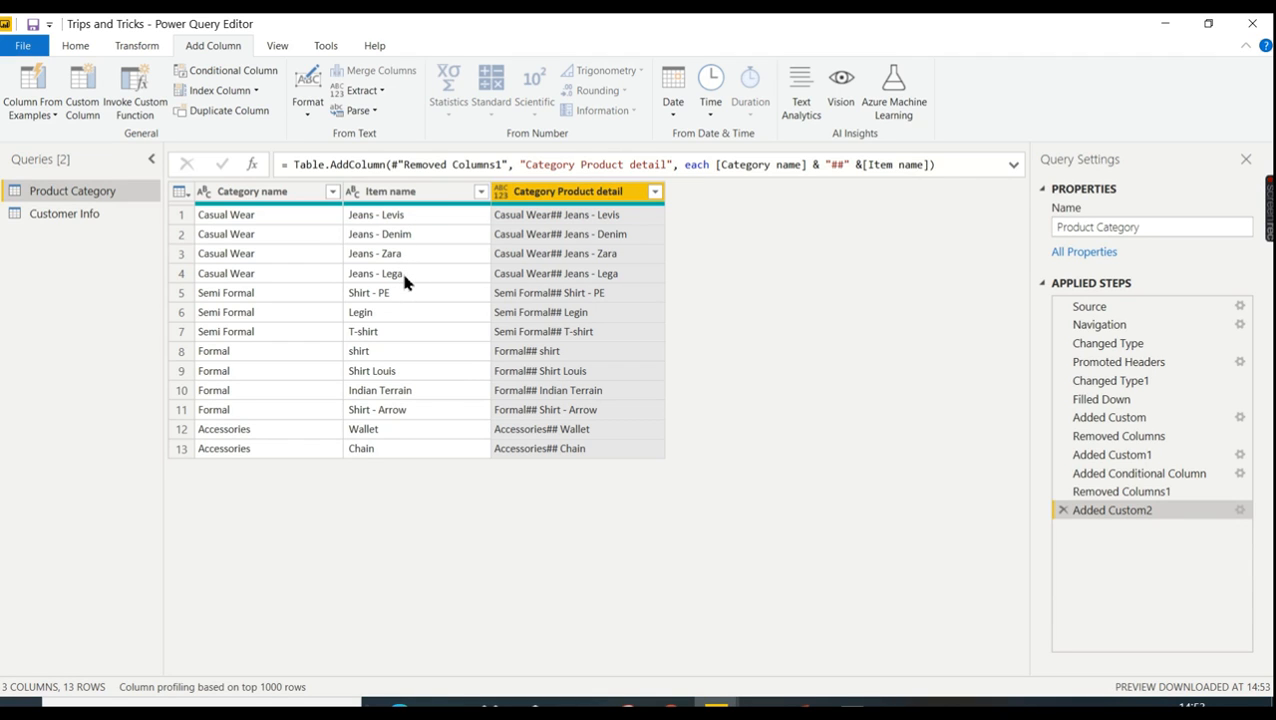
mouse_move(372, 338)
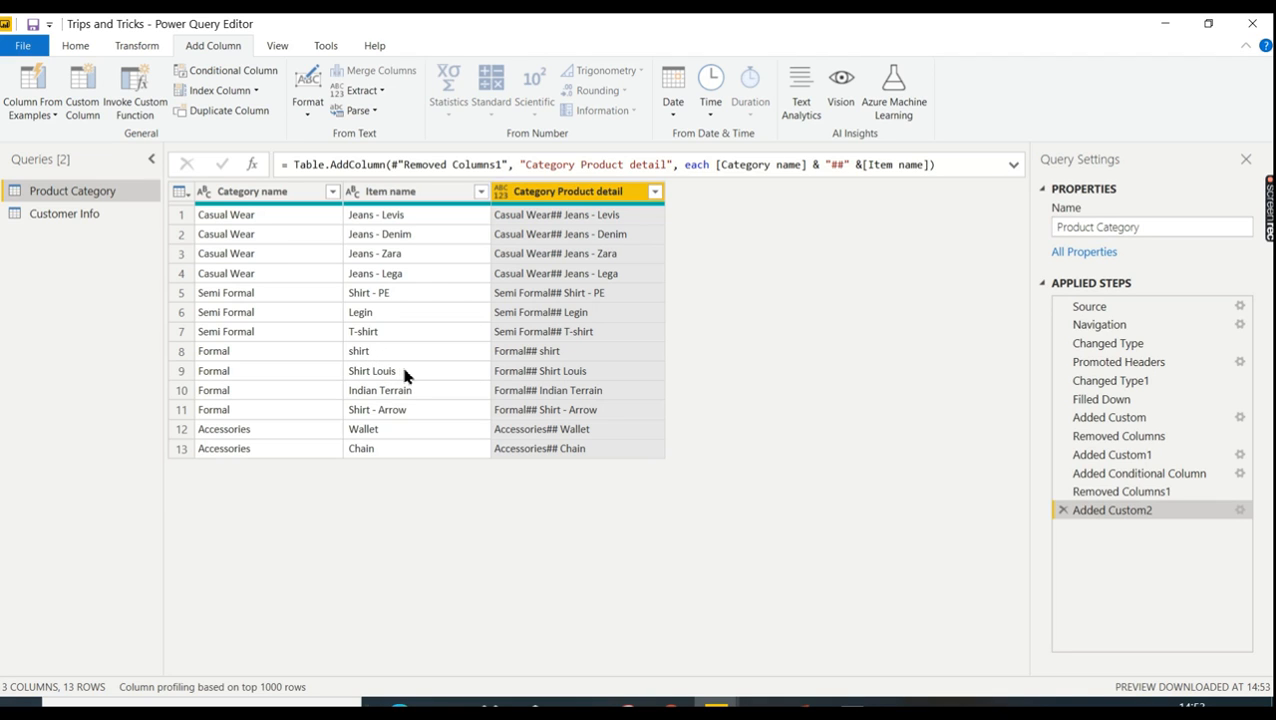
mouse_move(444, 388)
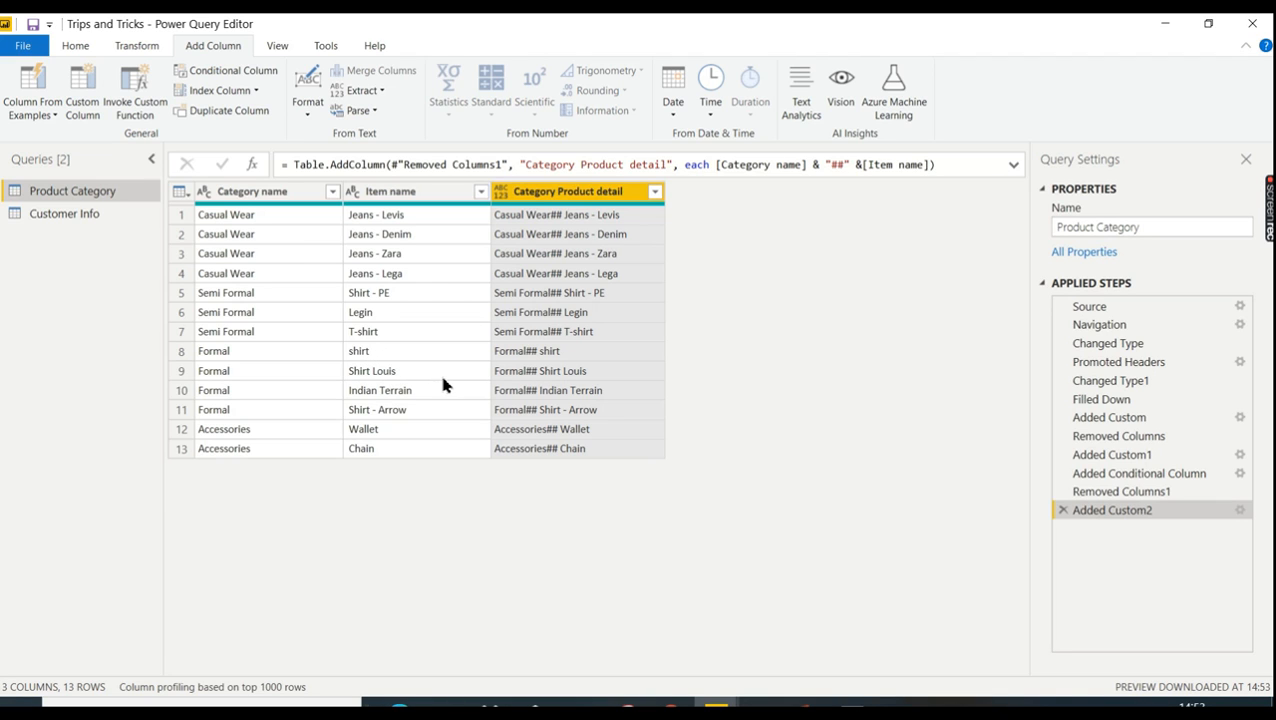
mouse_move(708, 382)
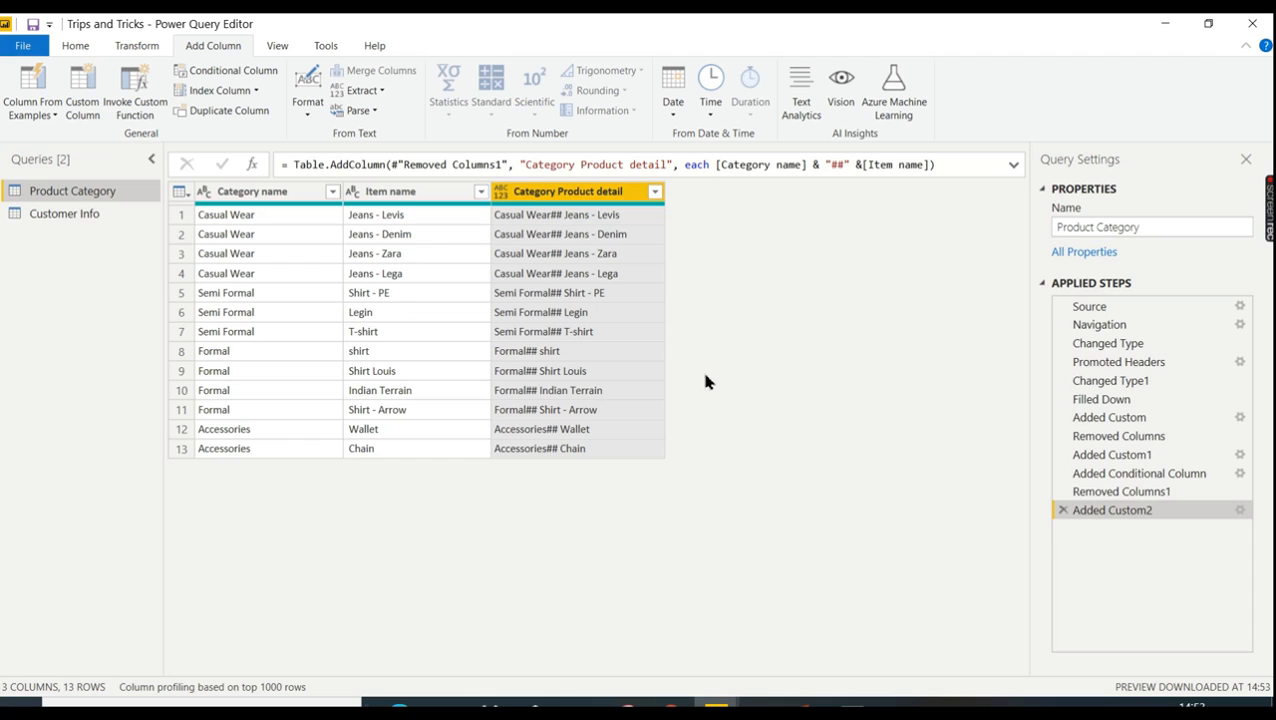
mouse_move(378, 226)
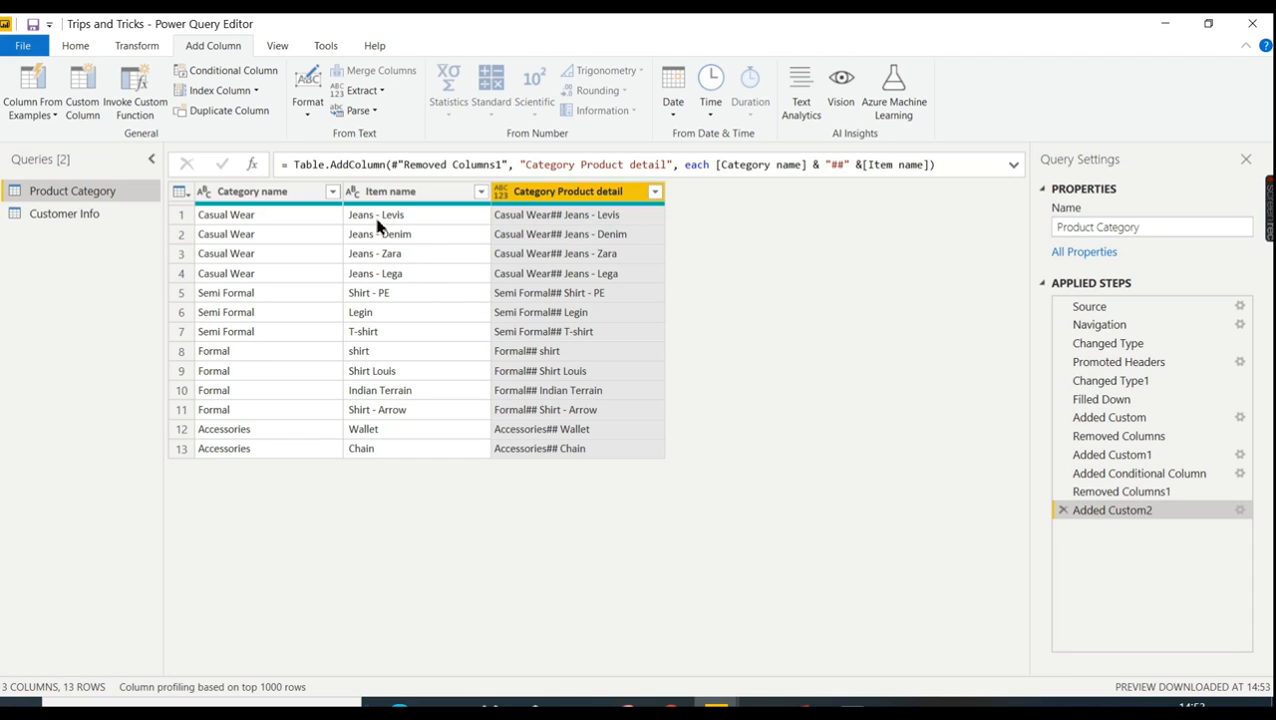
mouse_move(388, 276)
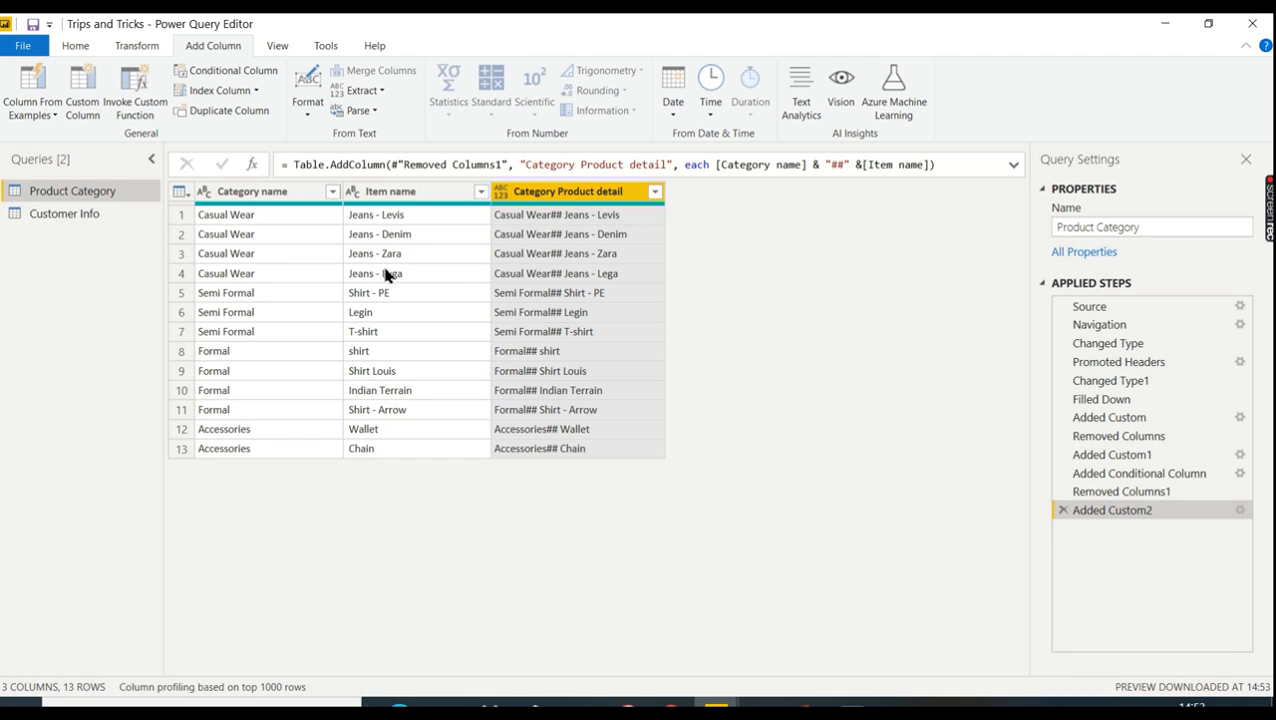
mouse_move(404, 336)
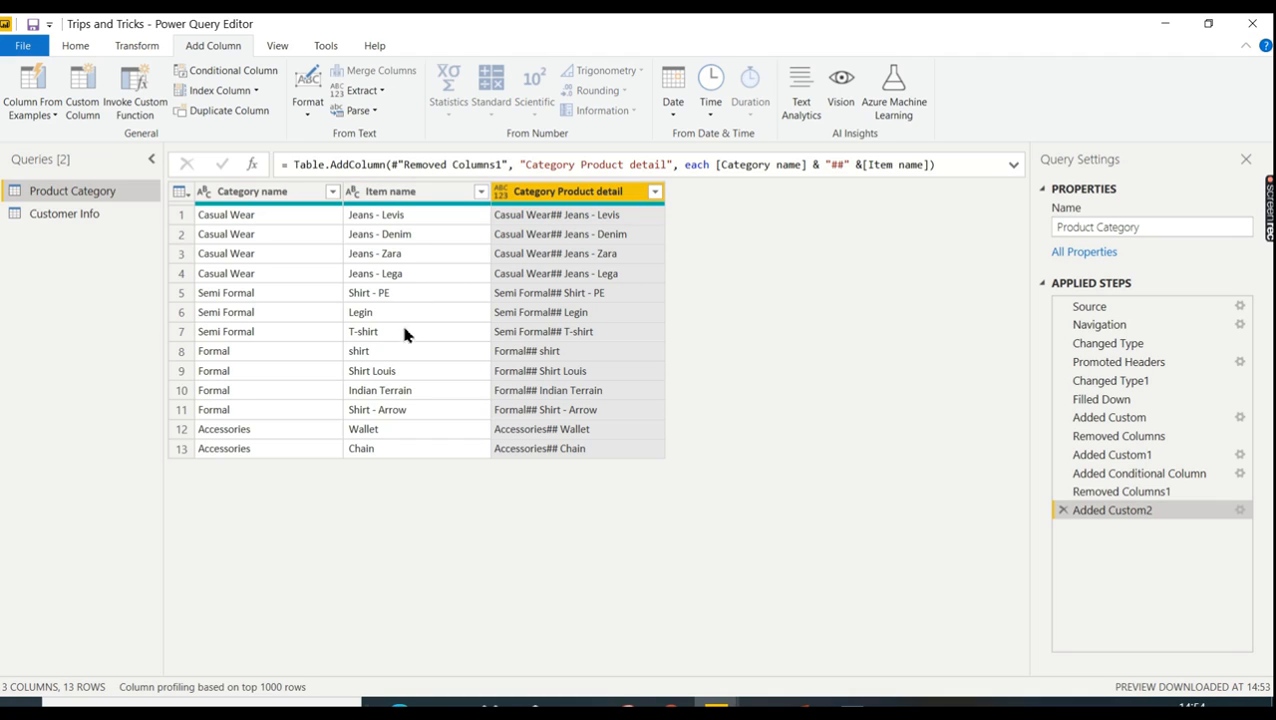
mouse_move(370, 352)
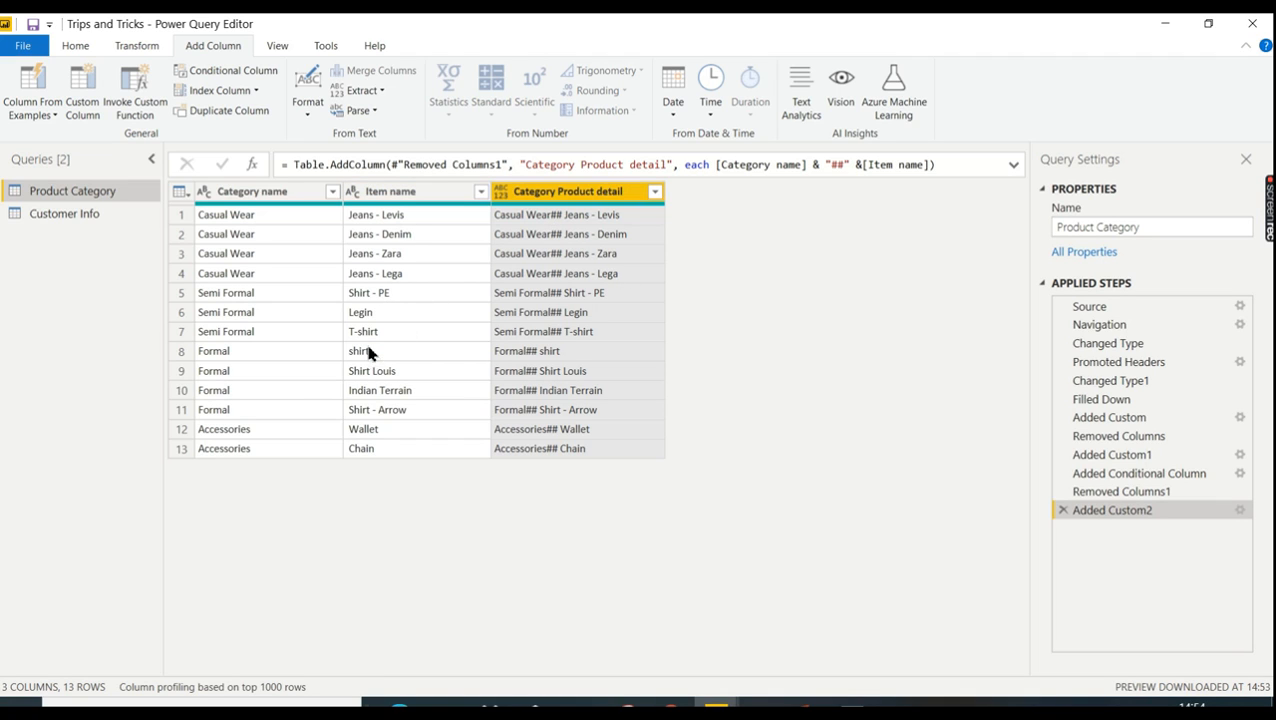
mouse_move(392, 320)
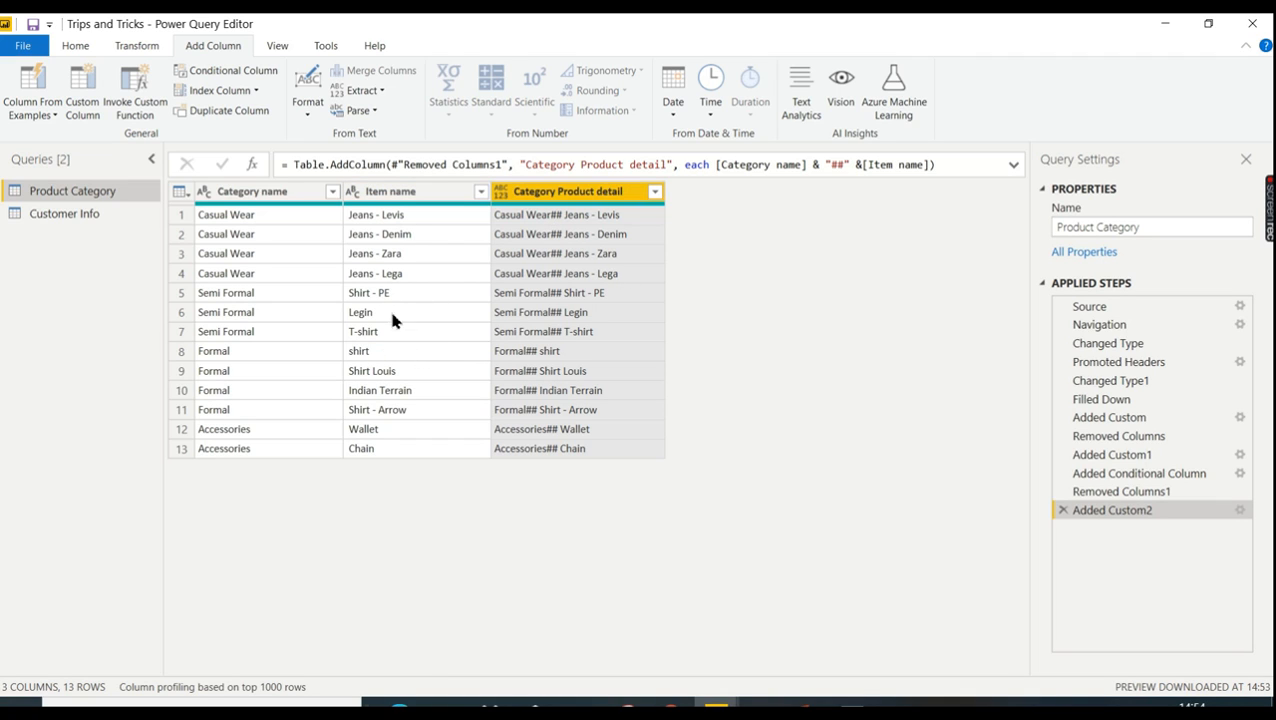
mouse_move(384, 216)
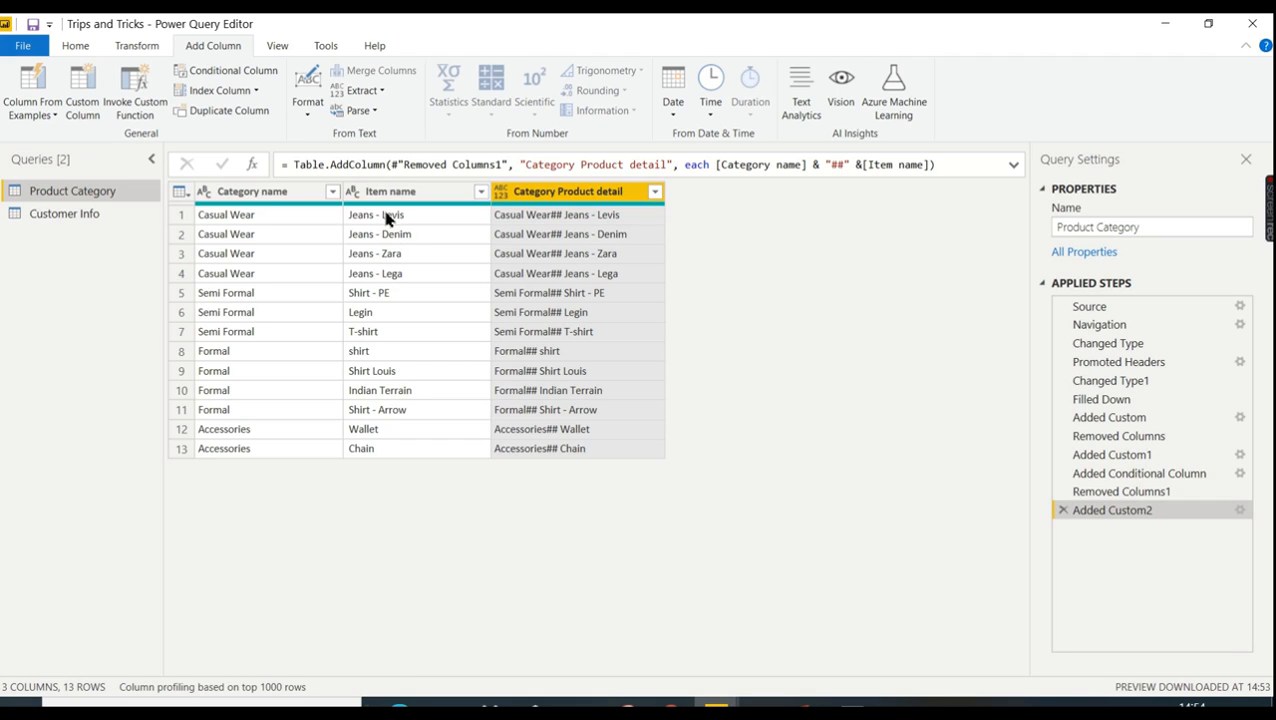
mouse_move(392, 344)
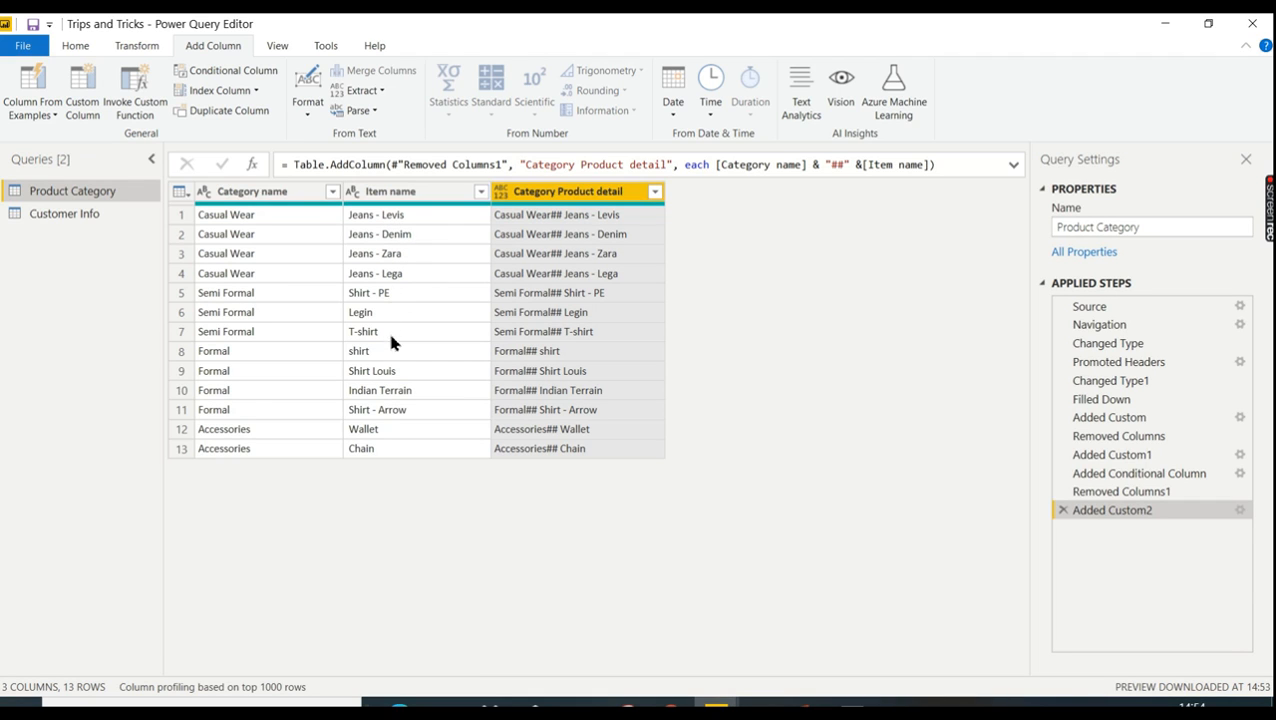
mouse_move(384, 216)
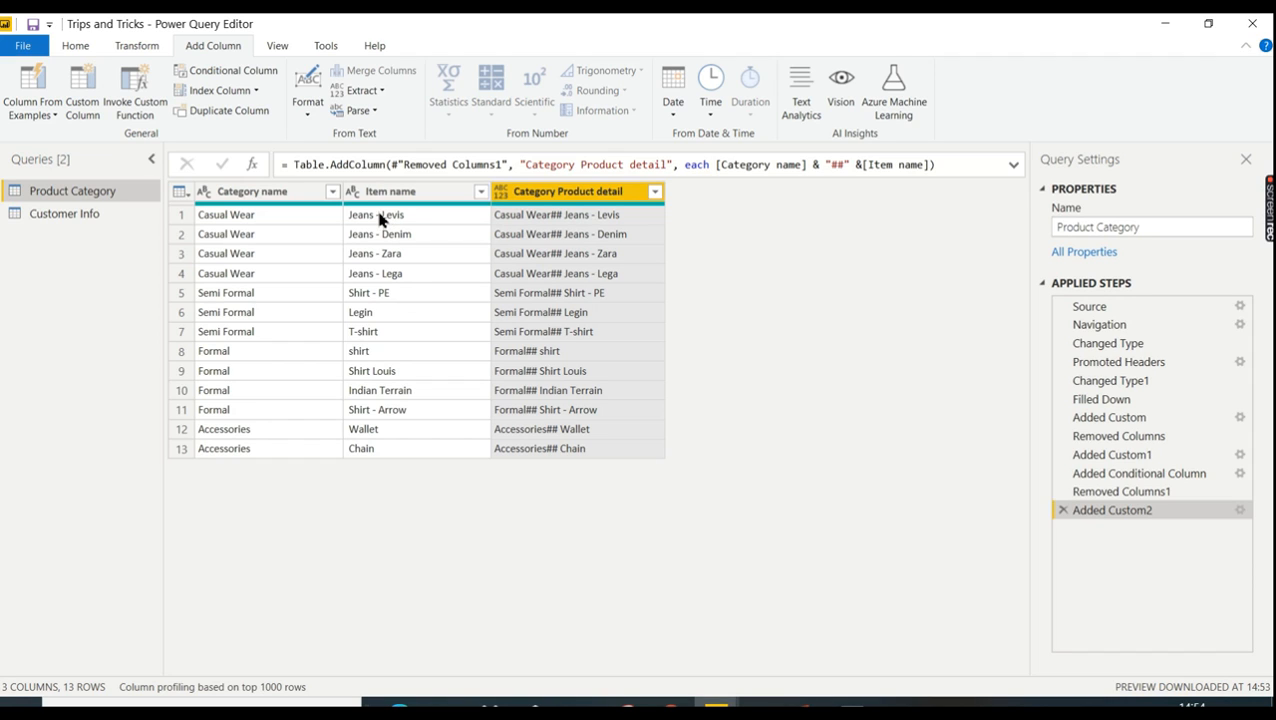
mouse_move(358, 340)
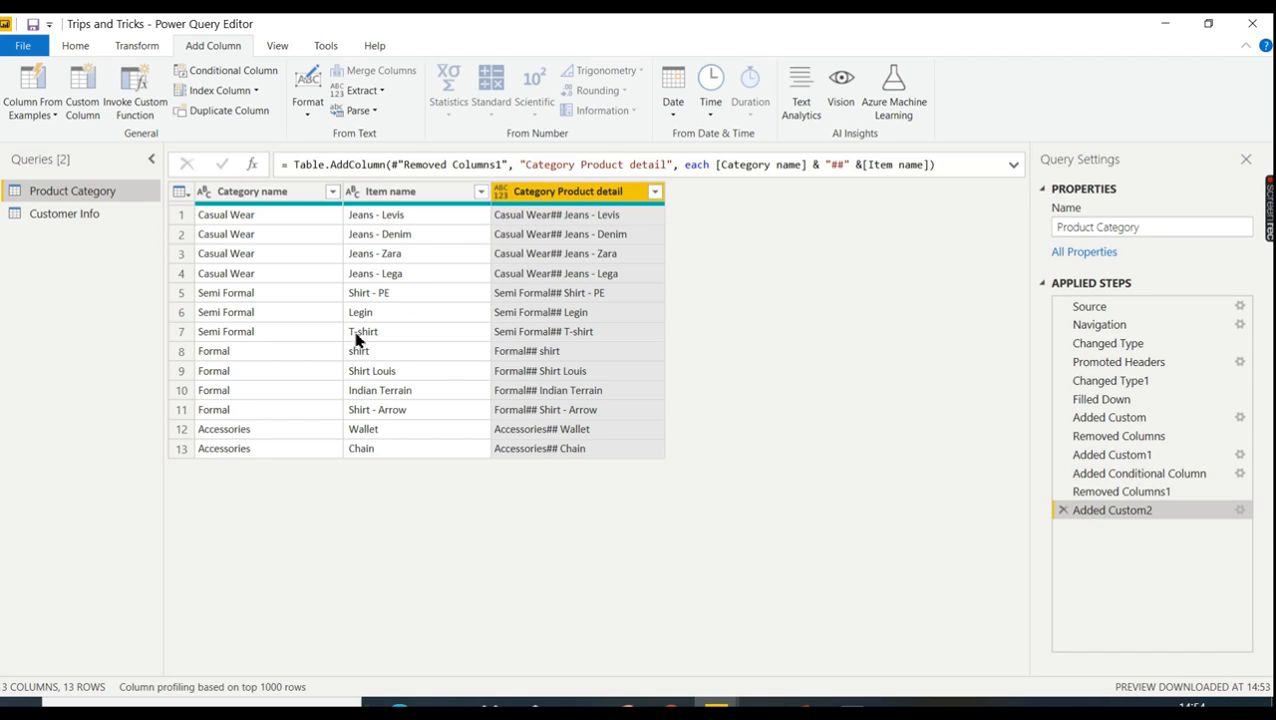
mouse_move(388, 218)
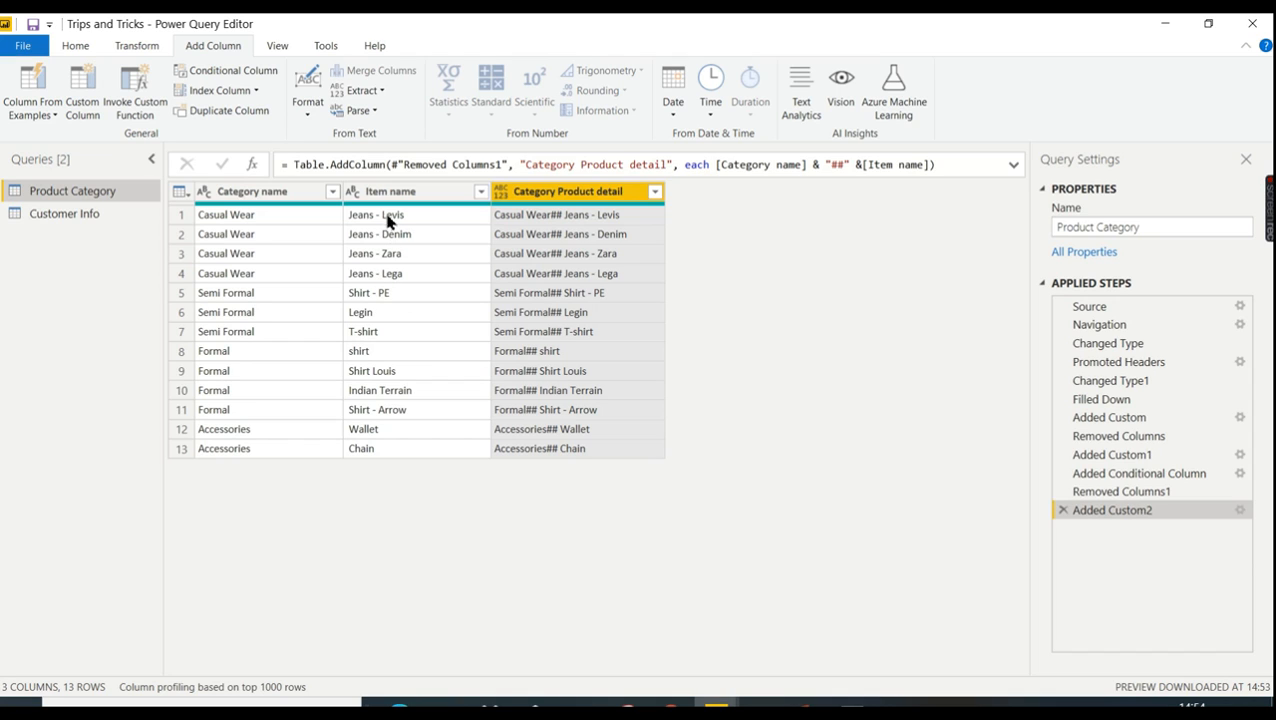
mouse_move(384, 236)
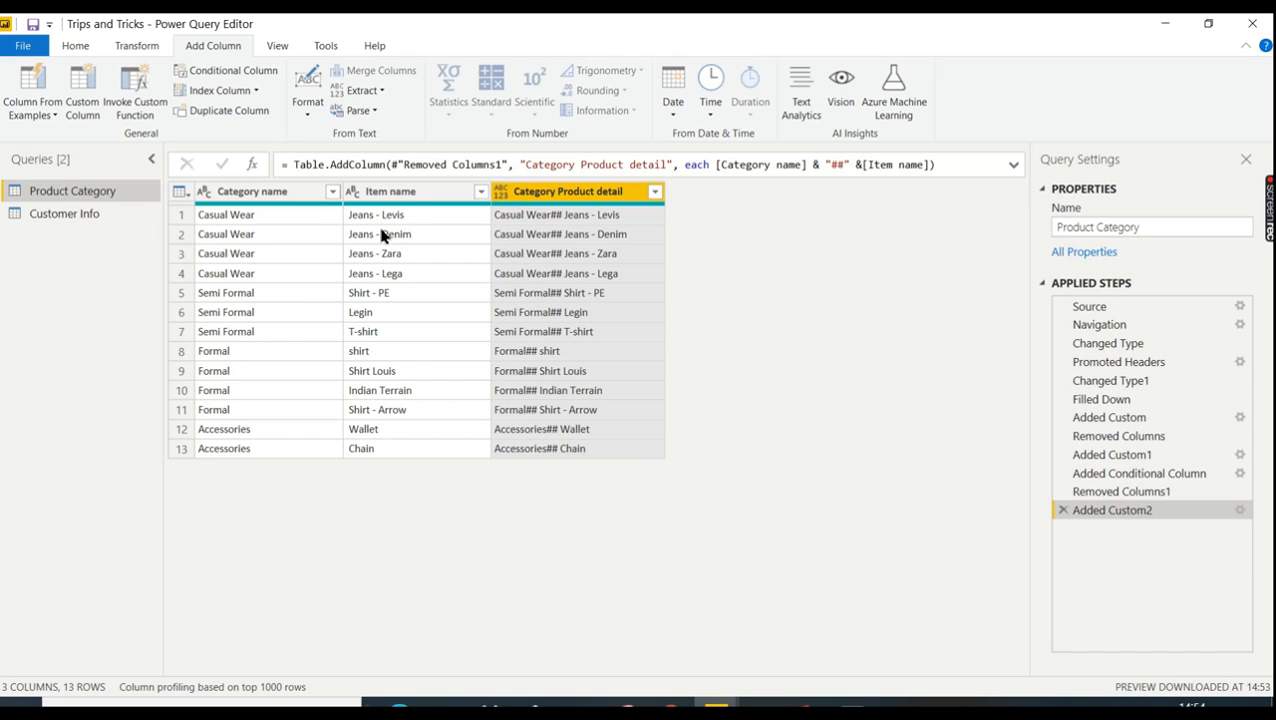
mouse_move(392, 220)
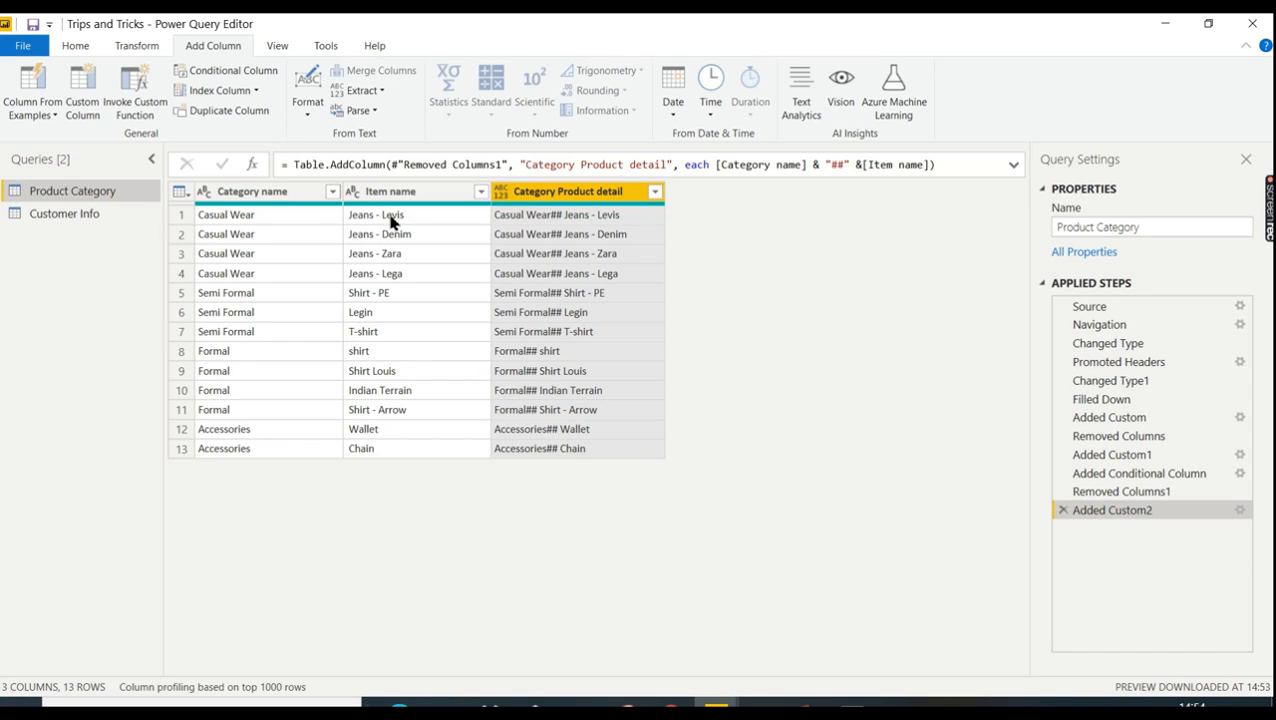
mouse_move(378, 244)
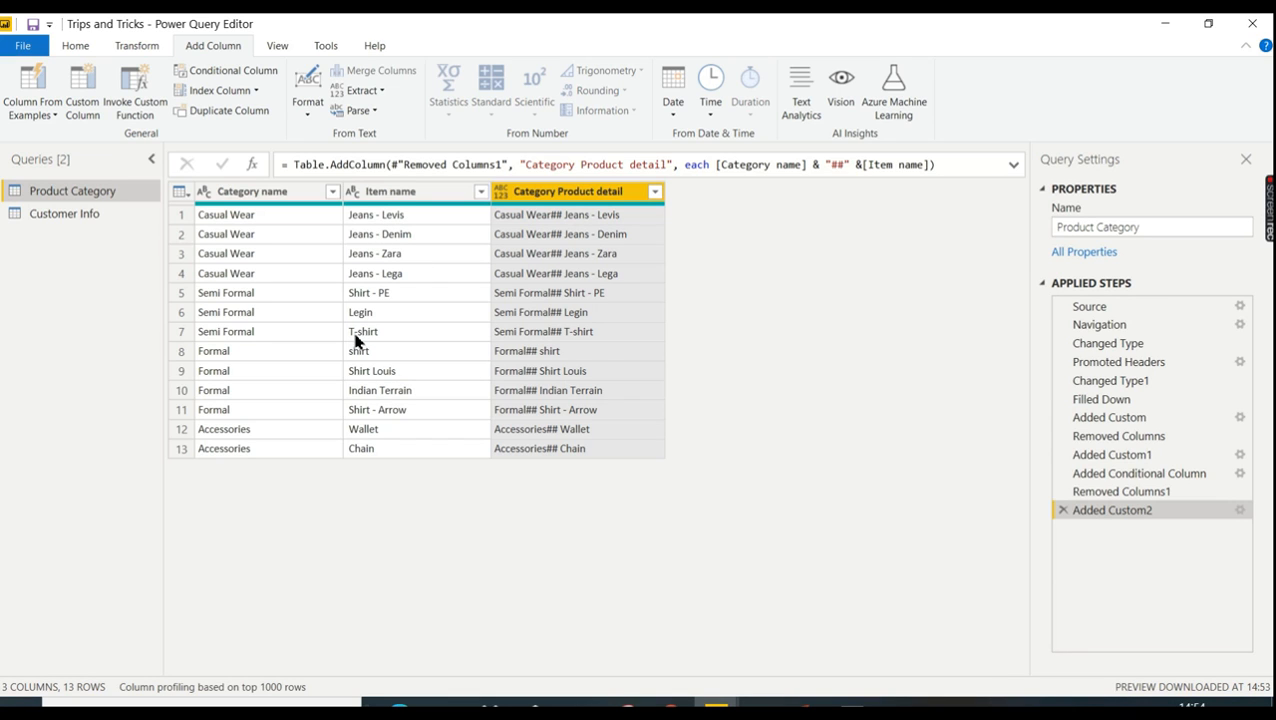
mouse_move(370, 302)
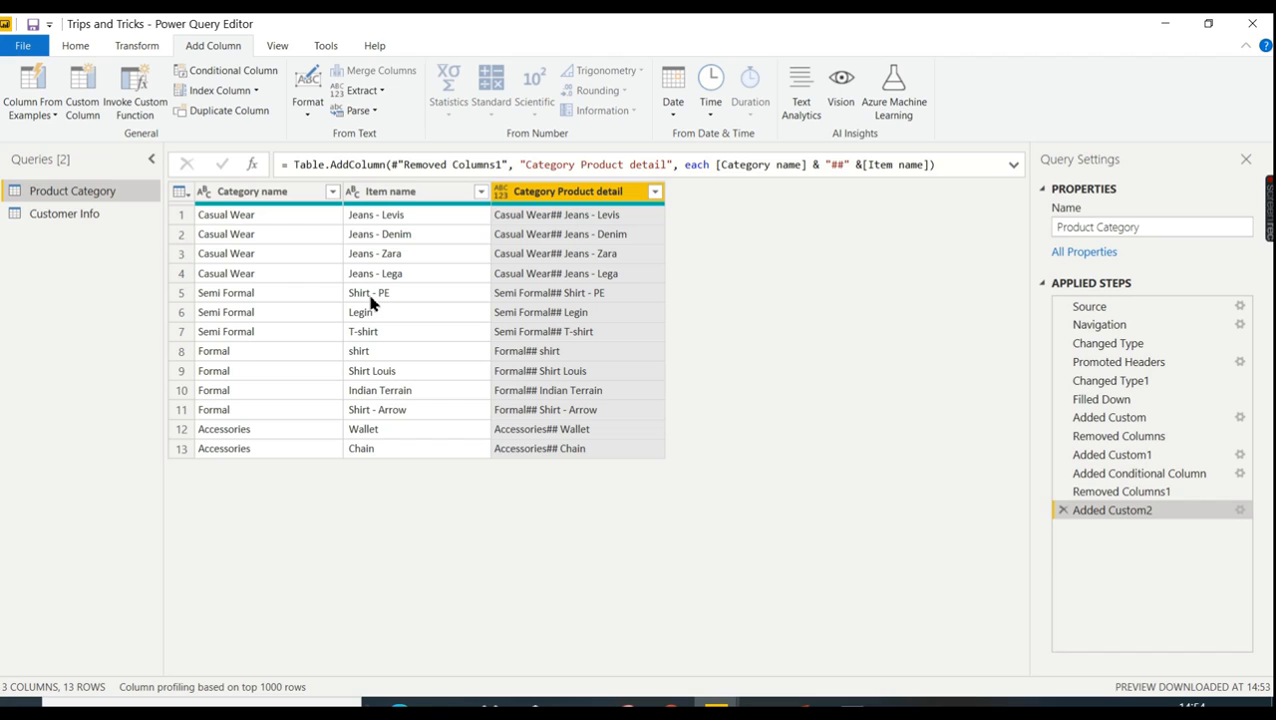
mouse_move(374, 292)
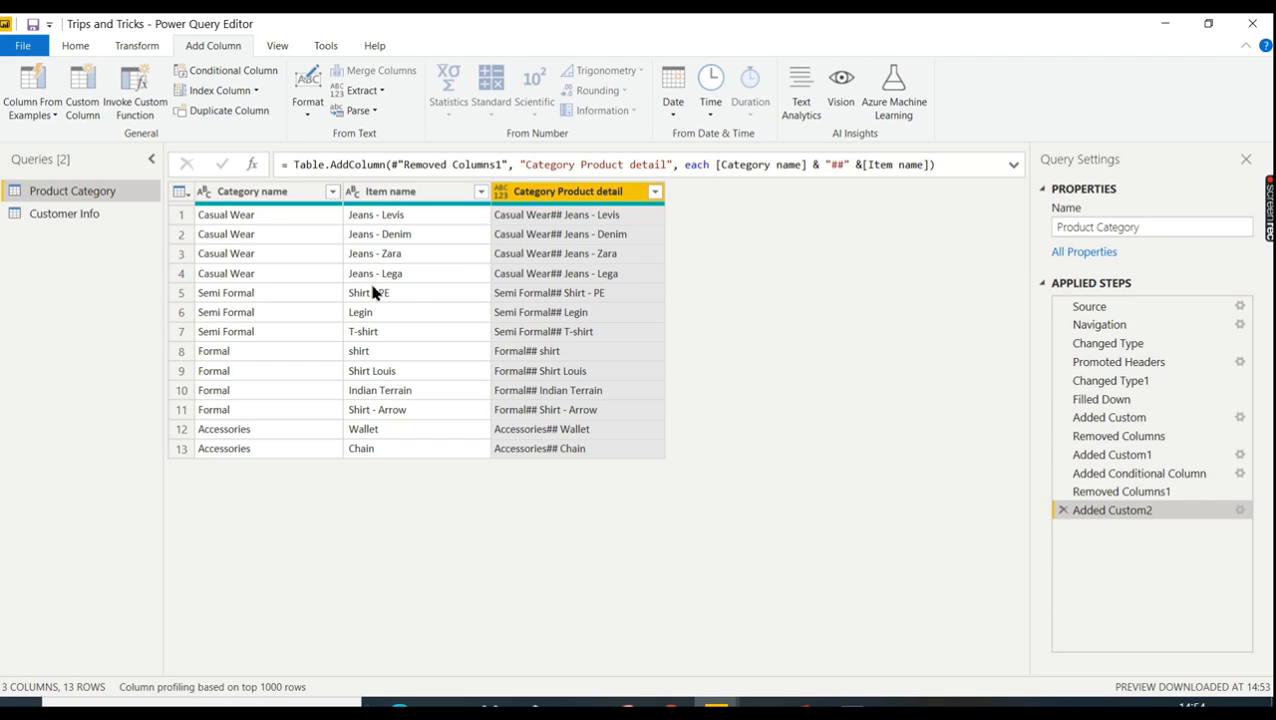
mouse_move(398, 232)
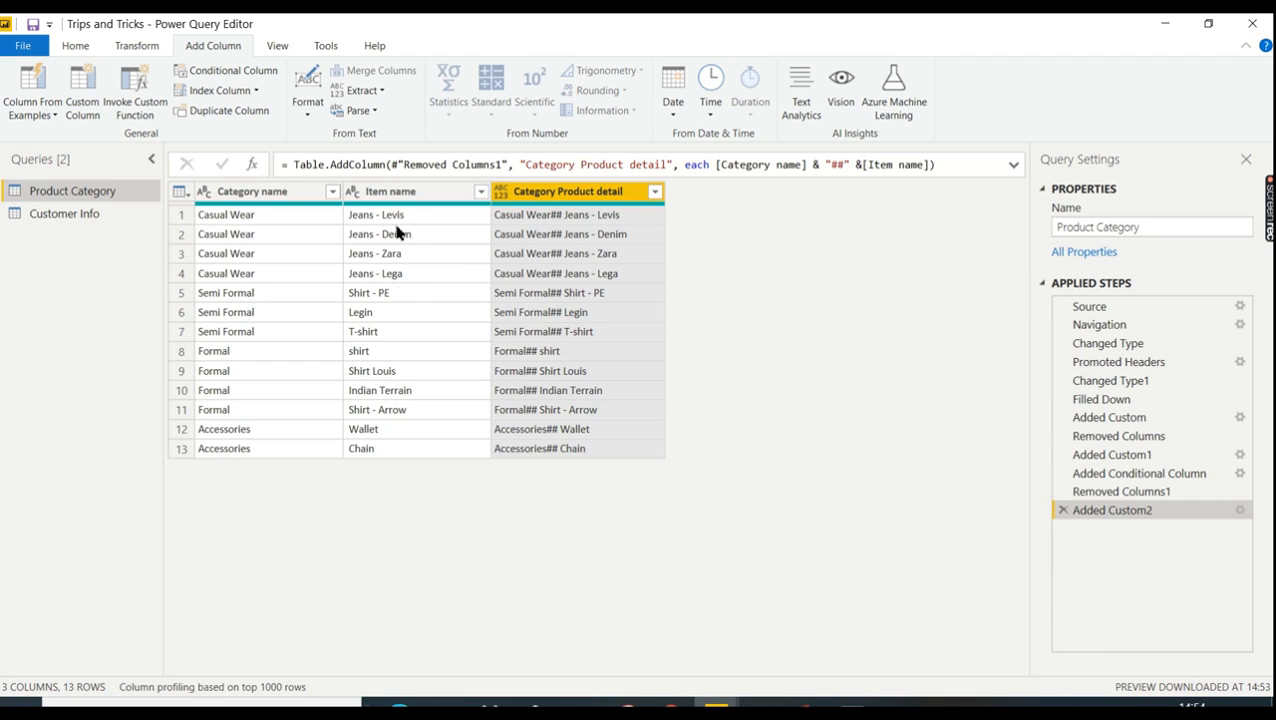
mouse_move(390, 294)
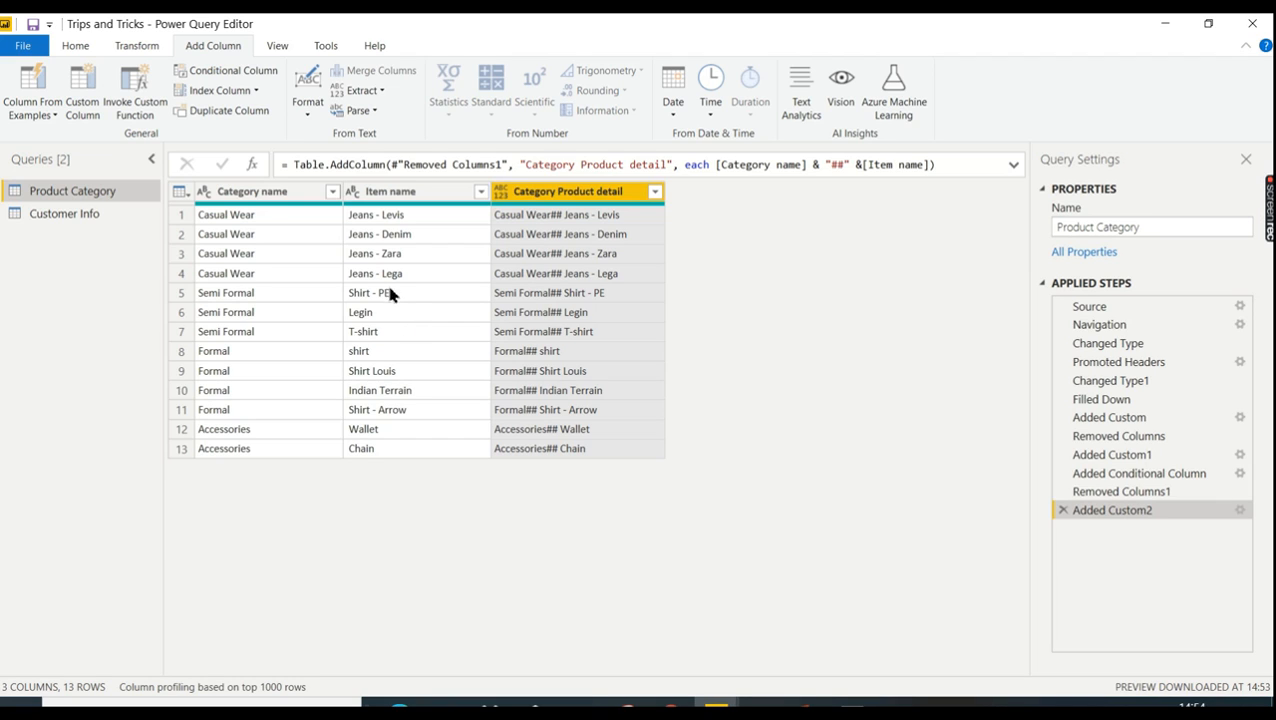
mouse_move(394, 338)
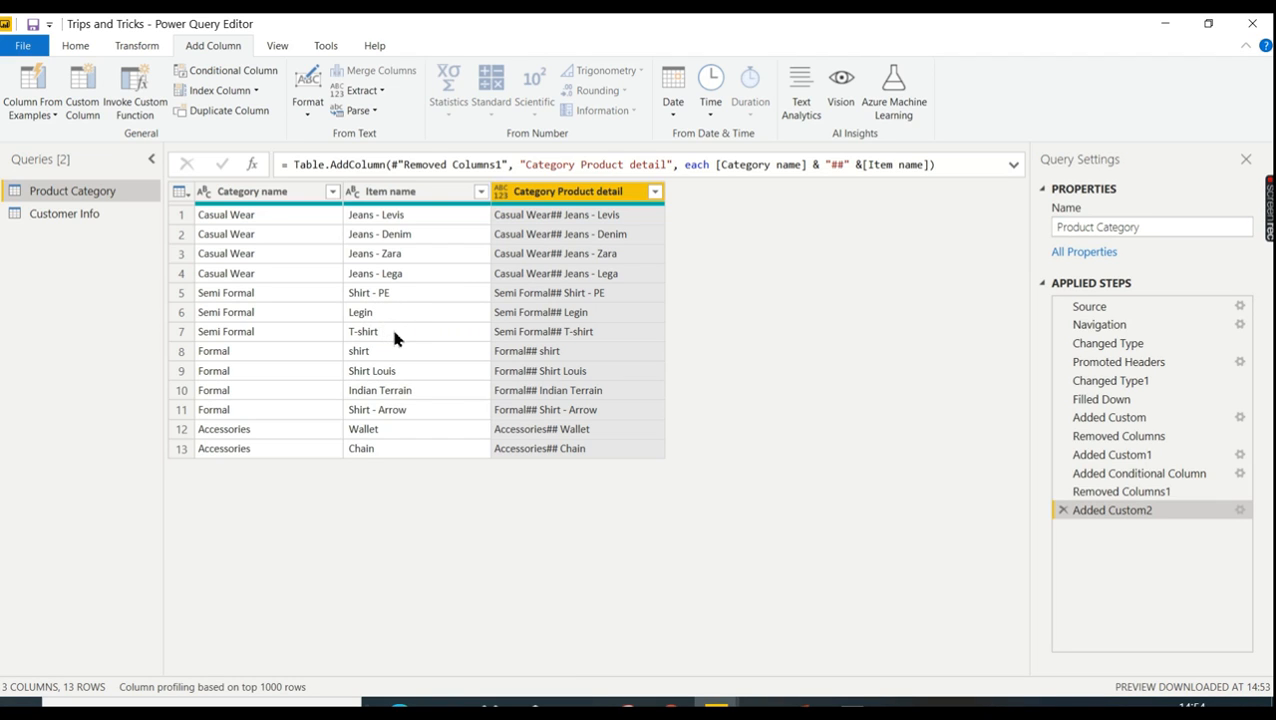
mouse_move(388, 410)
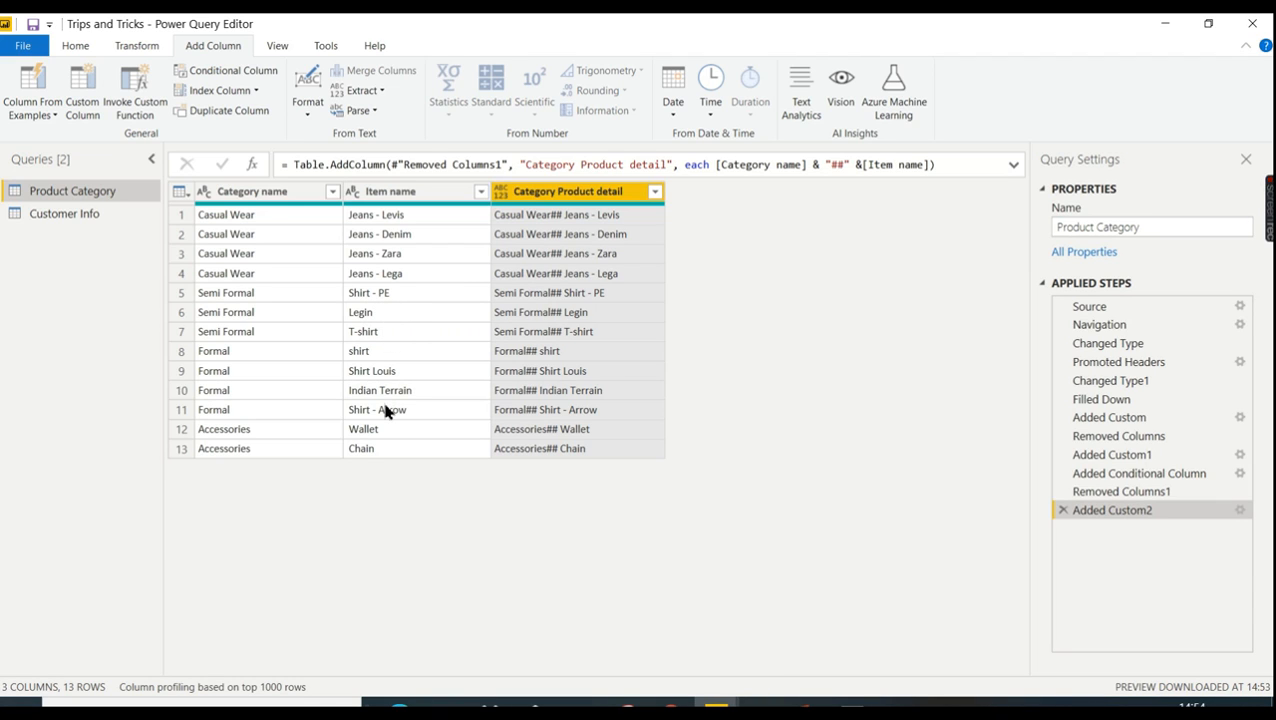
mouse_move(660, 548)
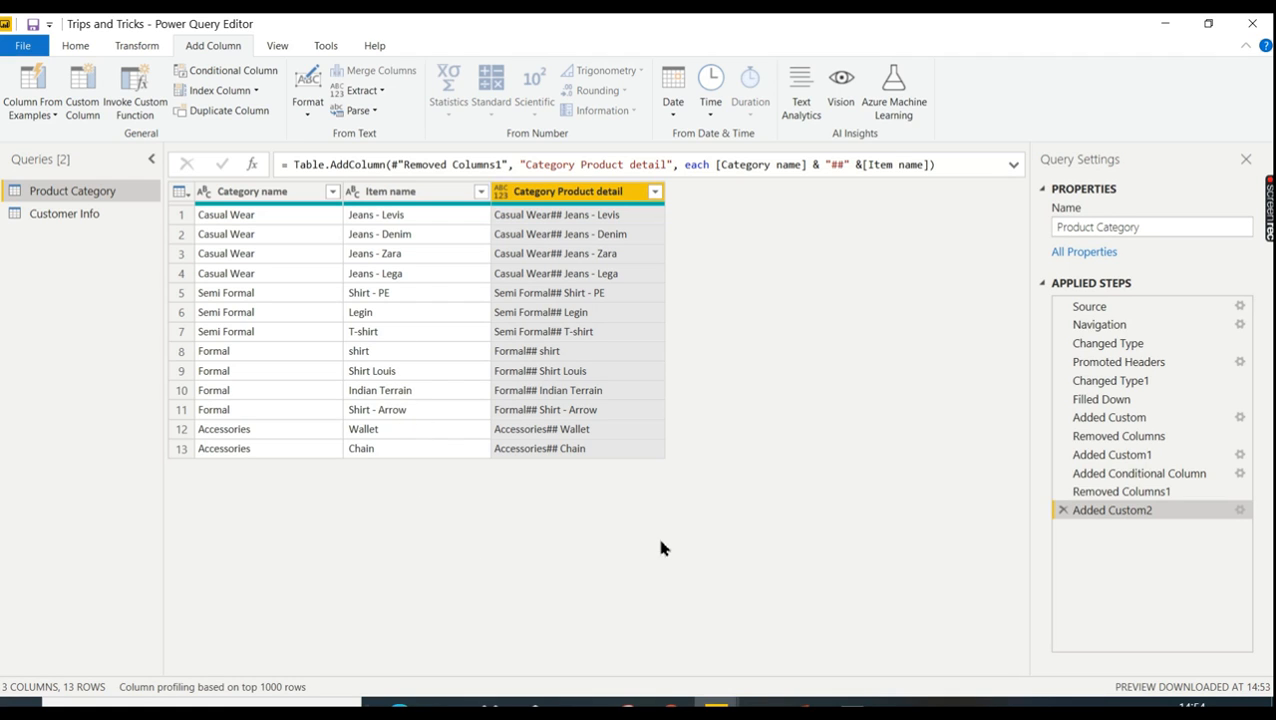
mouse_move(104, 140)
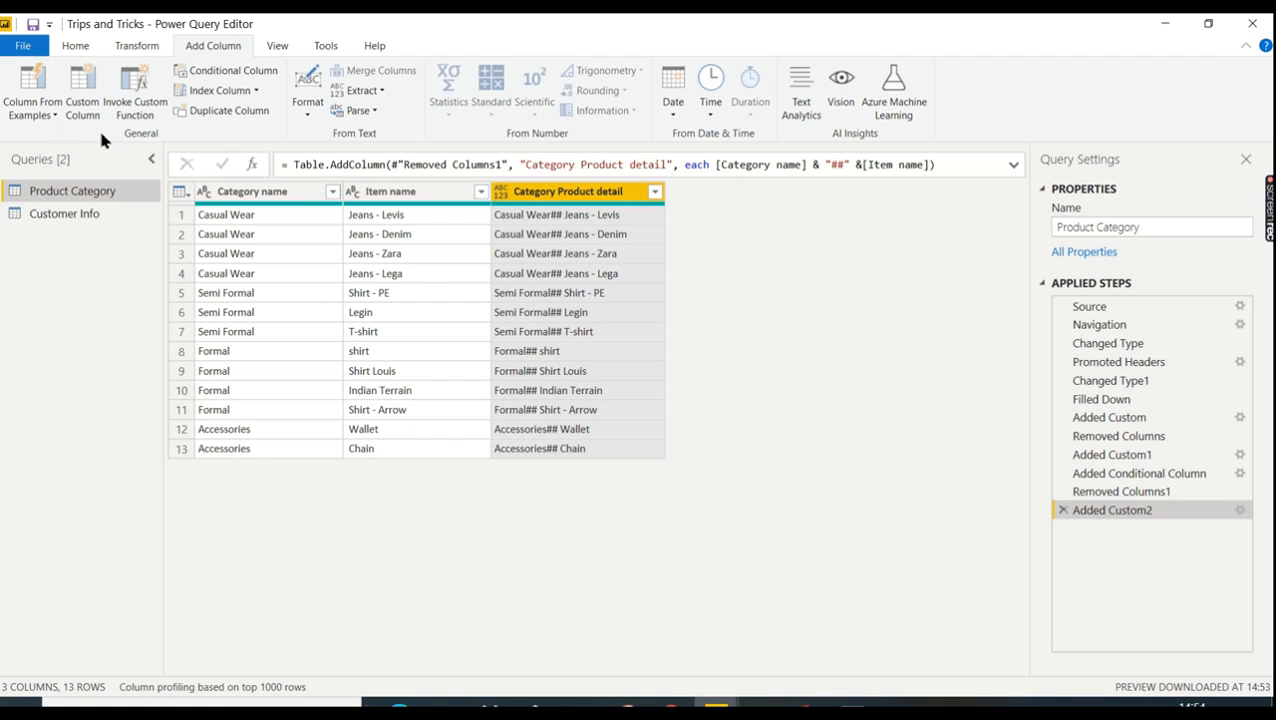
mouse_move(224, 70)
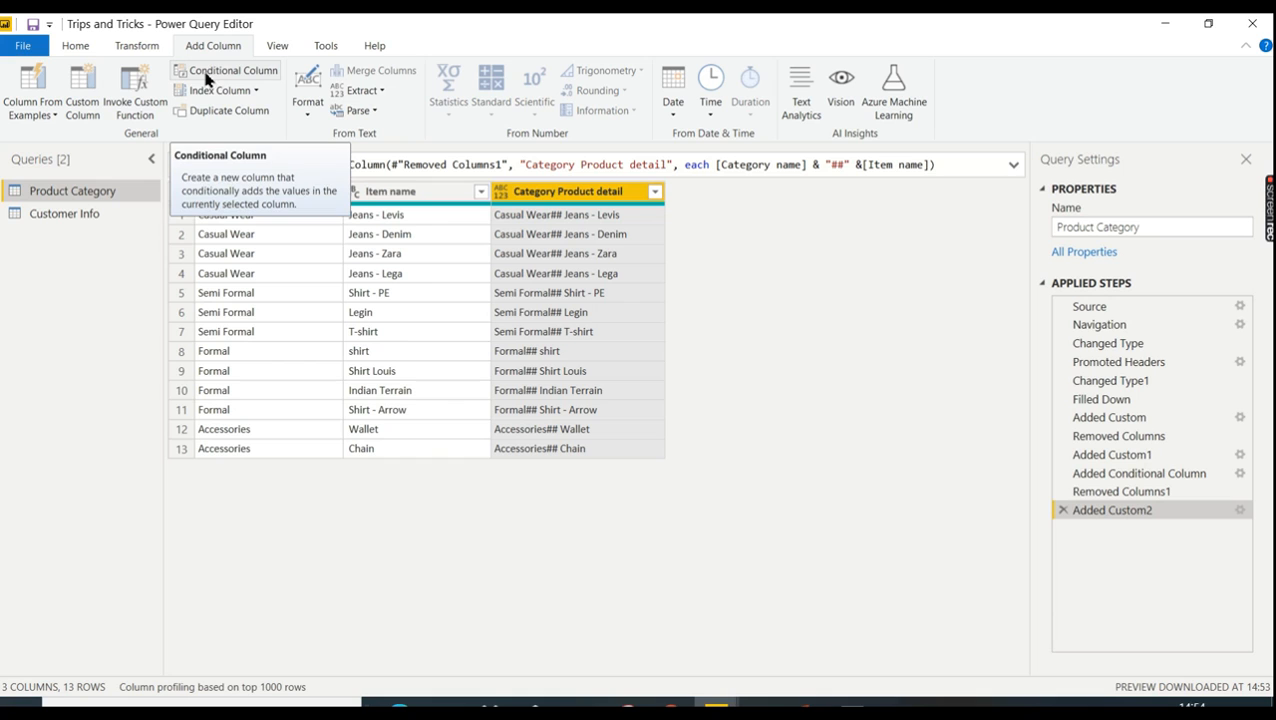
mouse_move(82, 90)
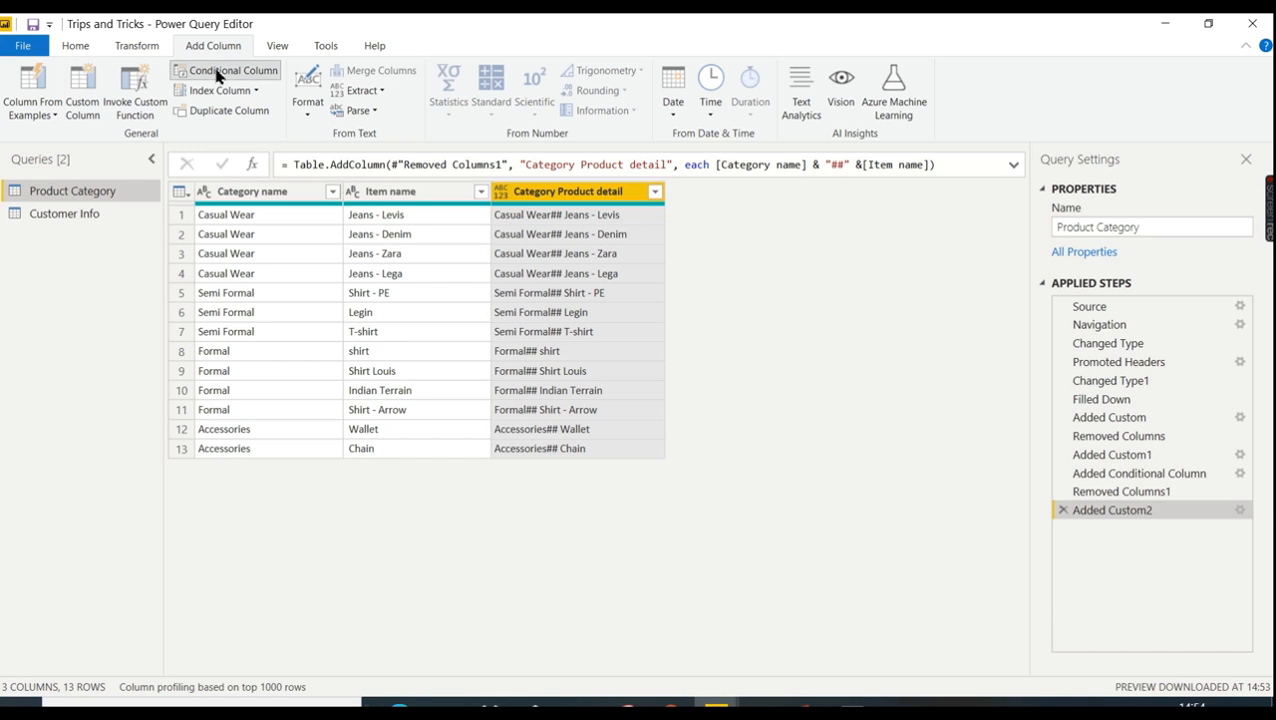
click(224, 70)
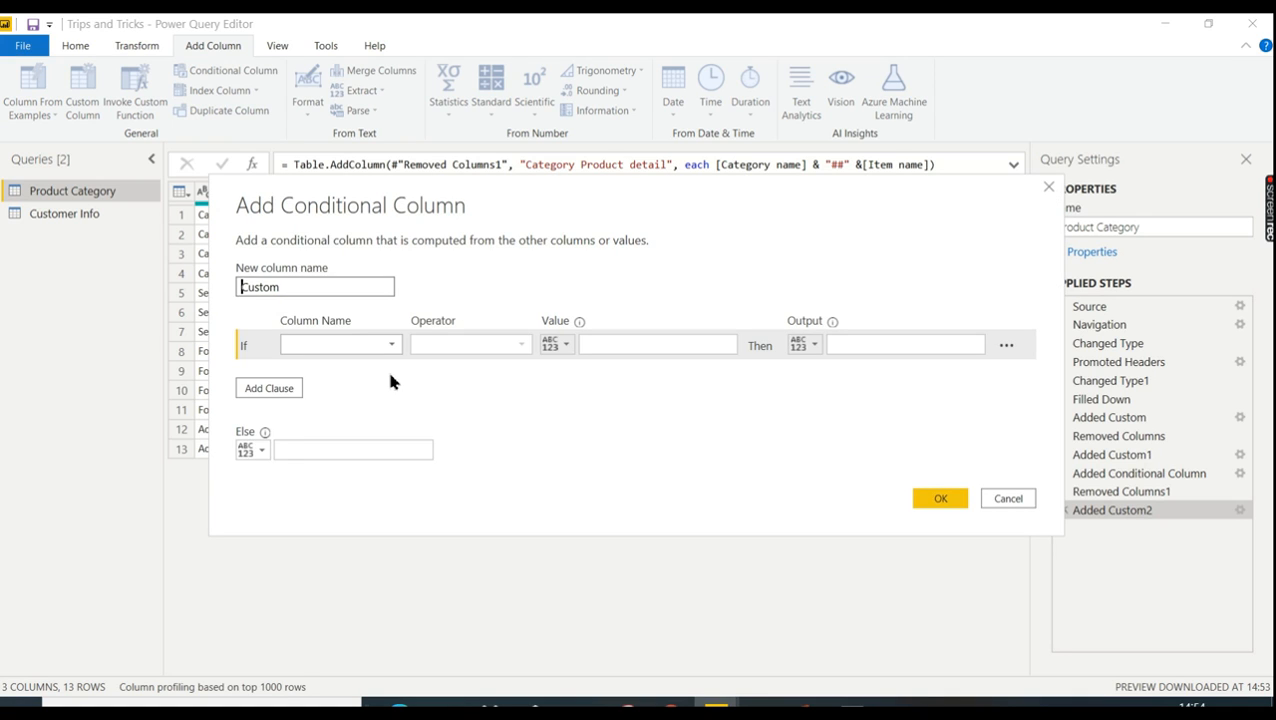
Step: Make the rule: if Item name contains the text, output 'Branded'
click(390, 344)
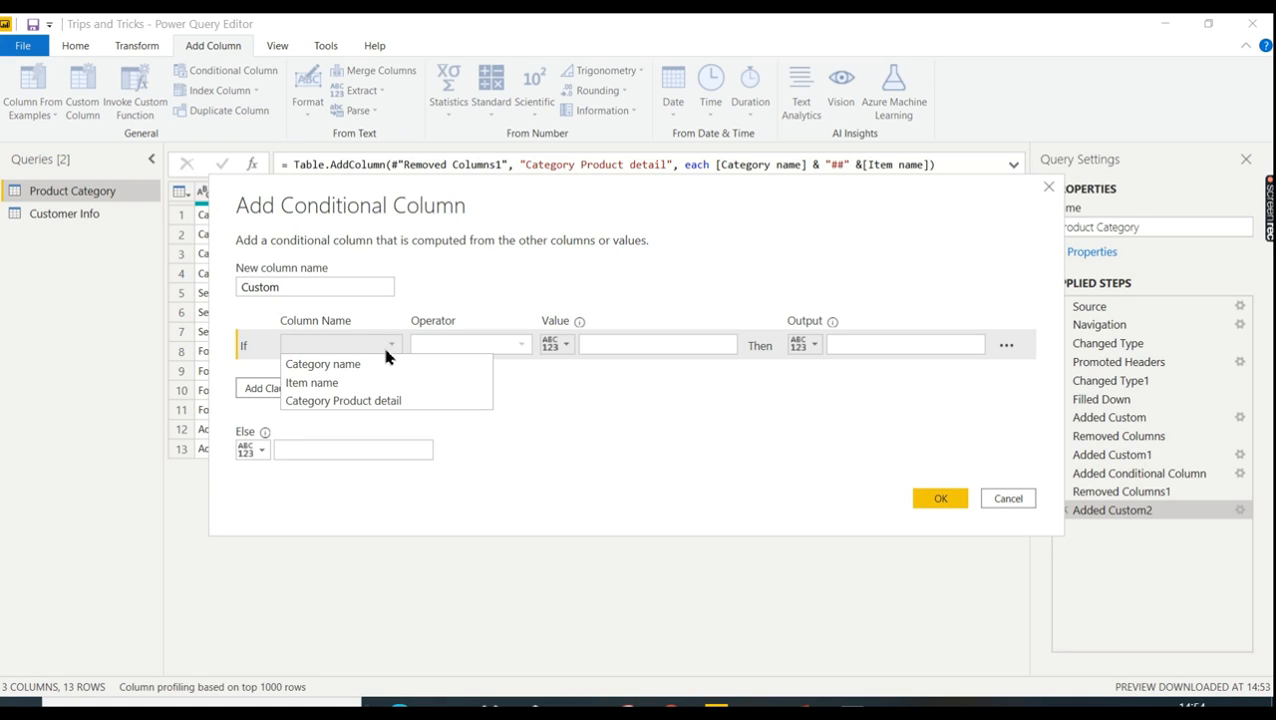
click(312, 382)
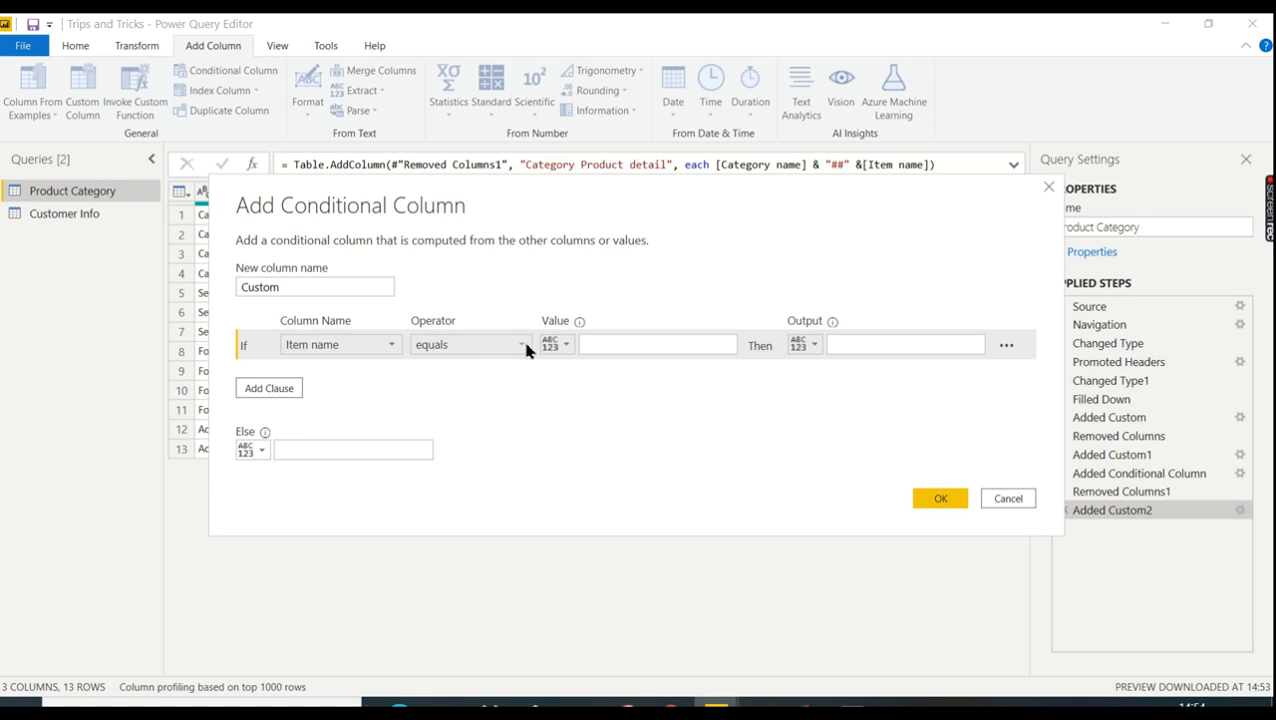
click(470, 344)
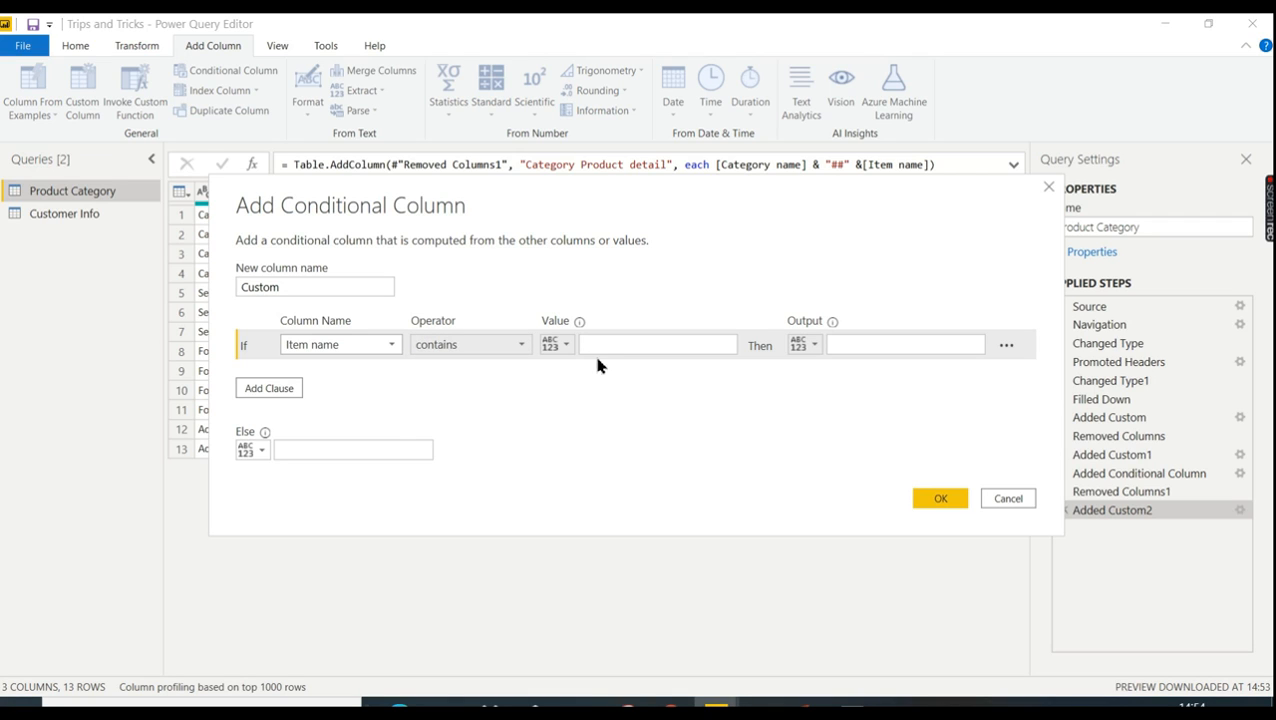
click(656, 344)
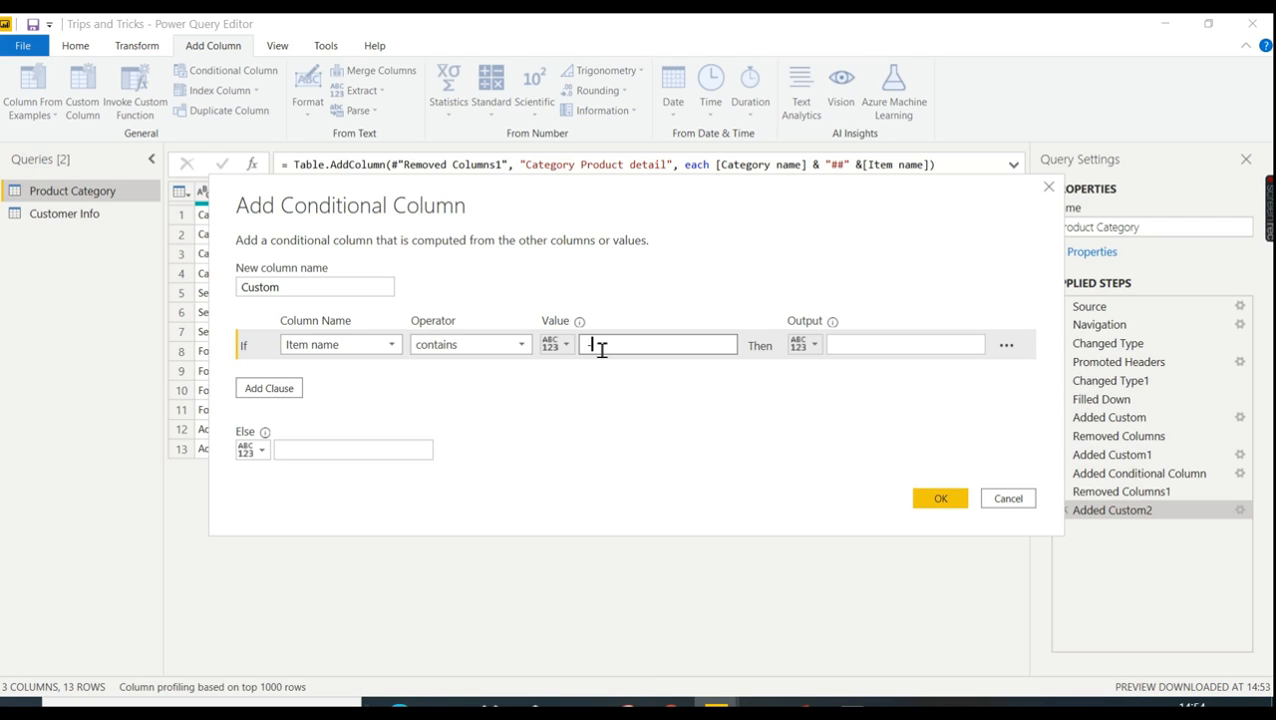
click(904, 344)
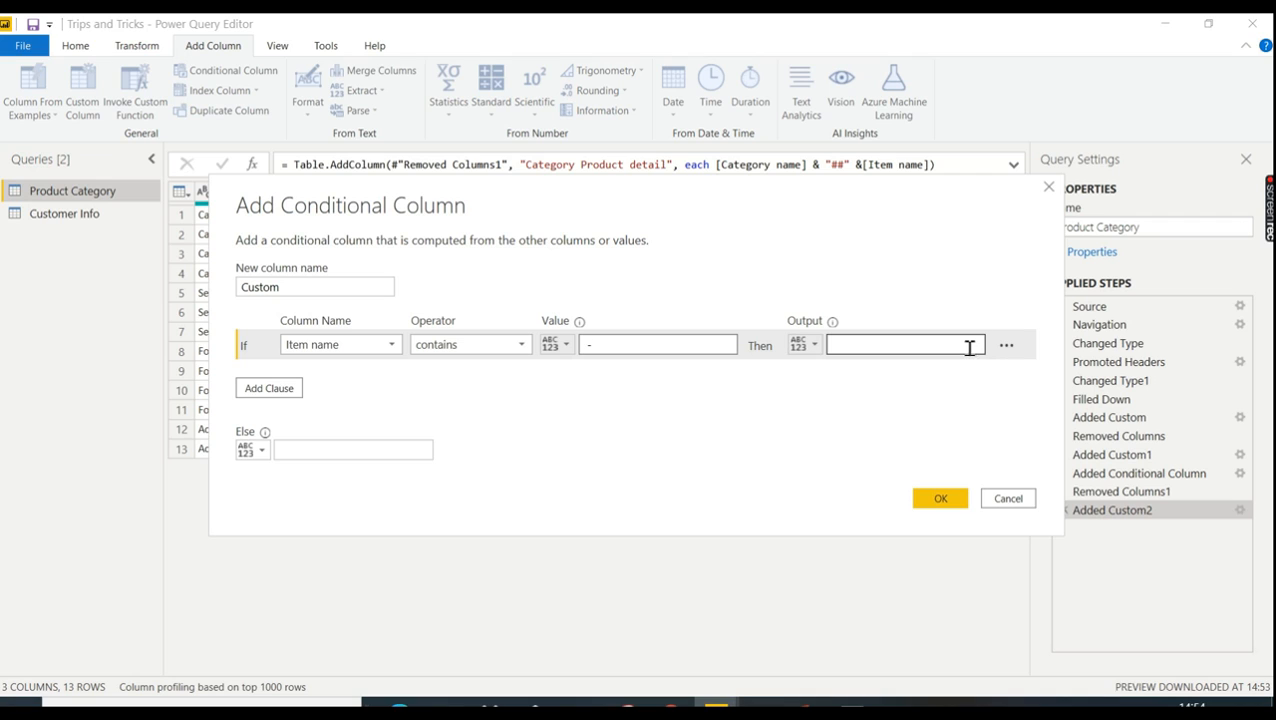
text(Brande)
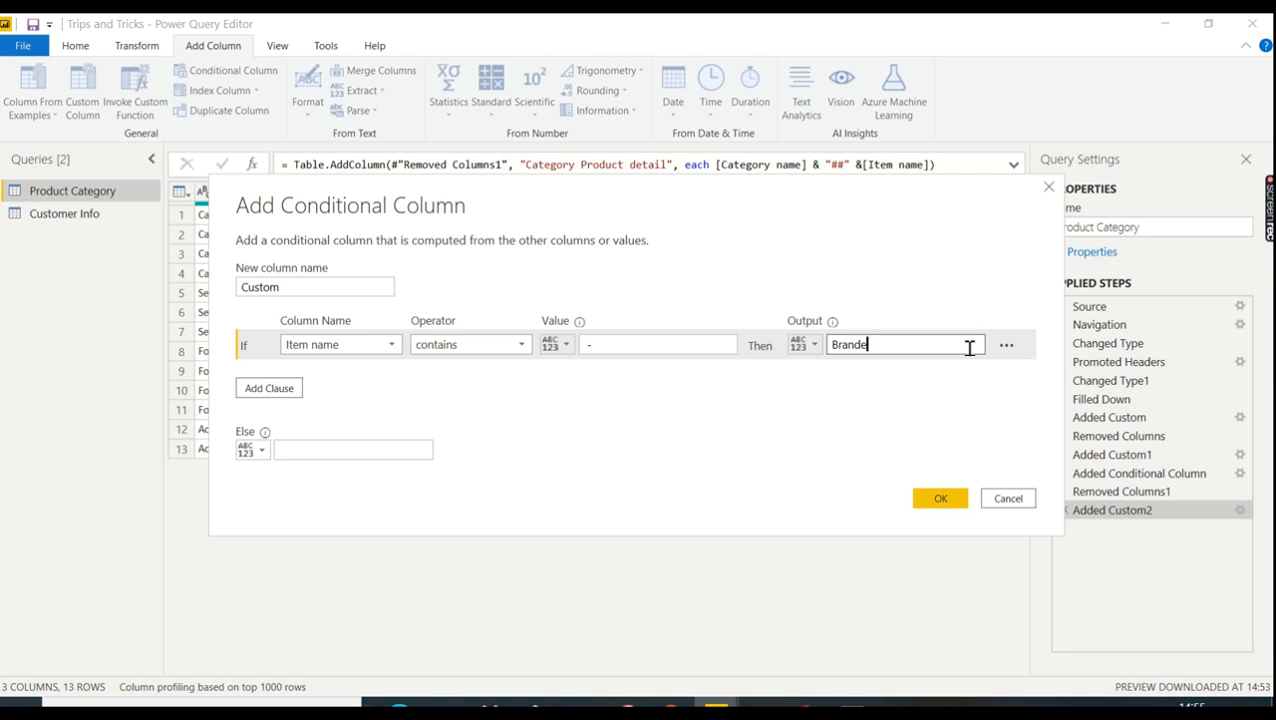
text(d)
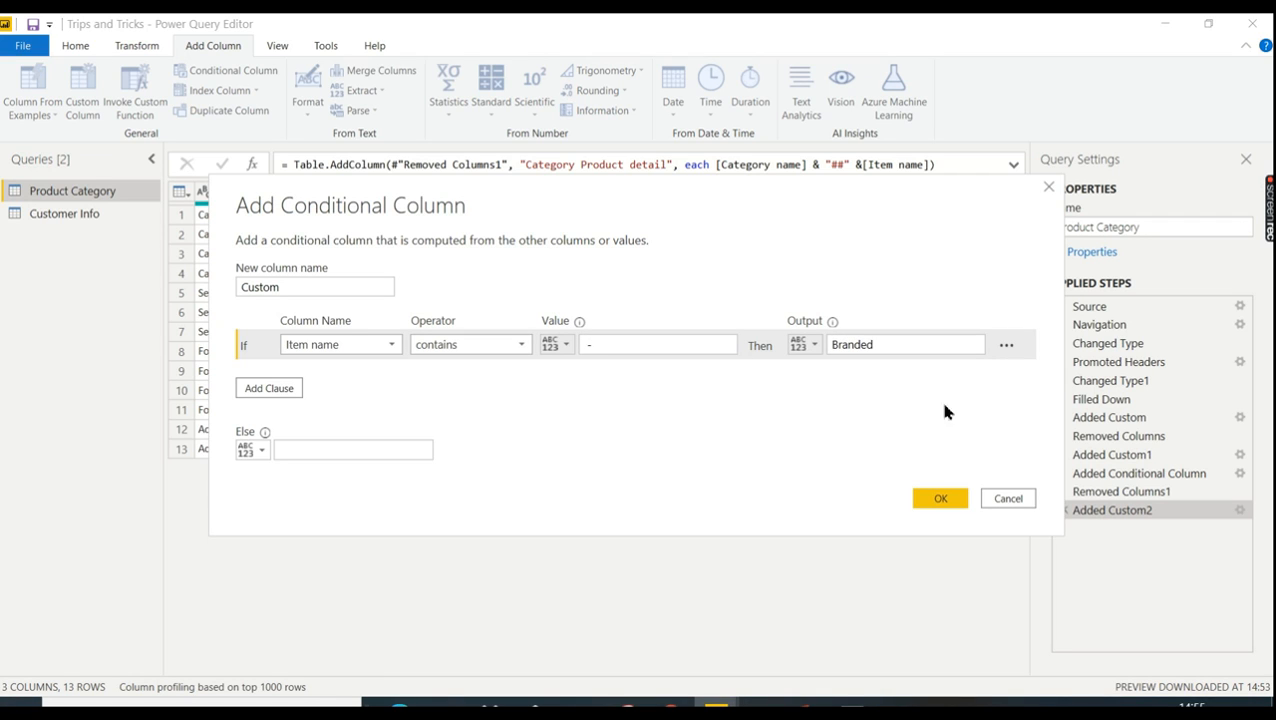
mouse_move(824, 400)
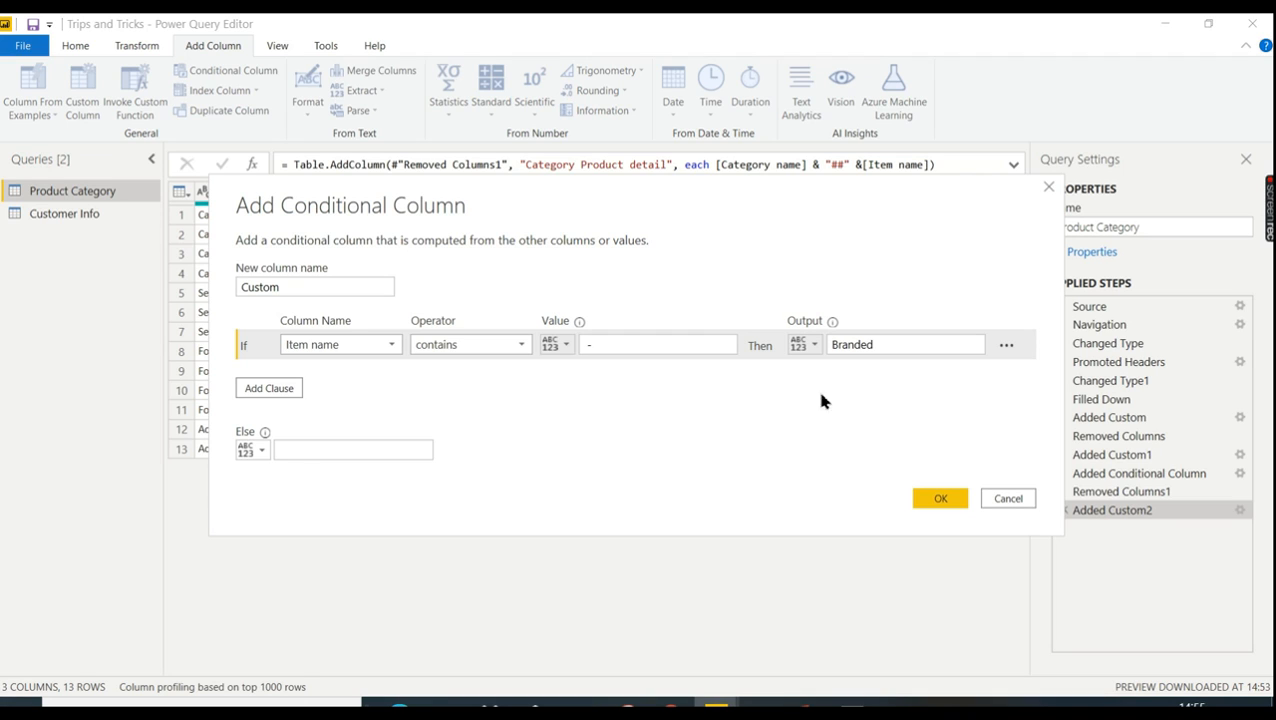
Step: Set the else value to 'Un Branded'
click(352, 448)
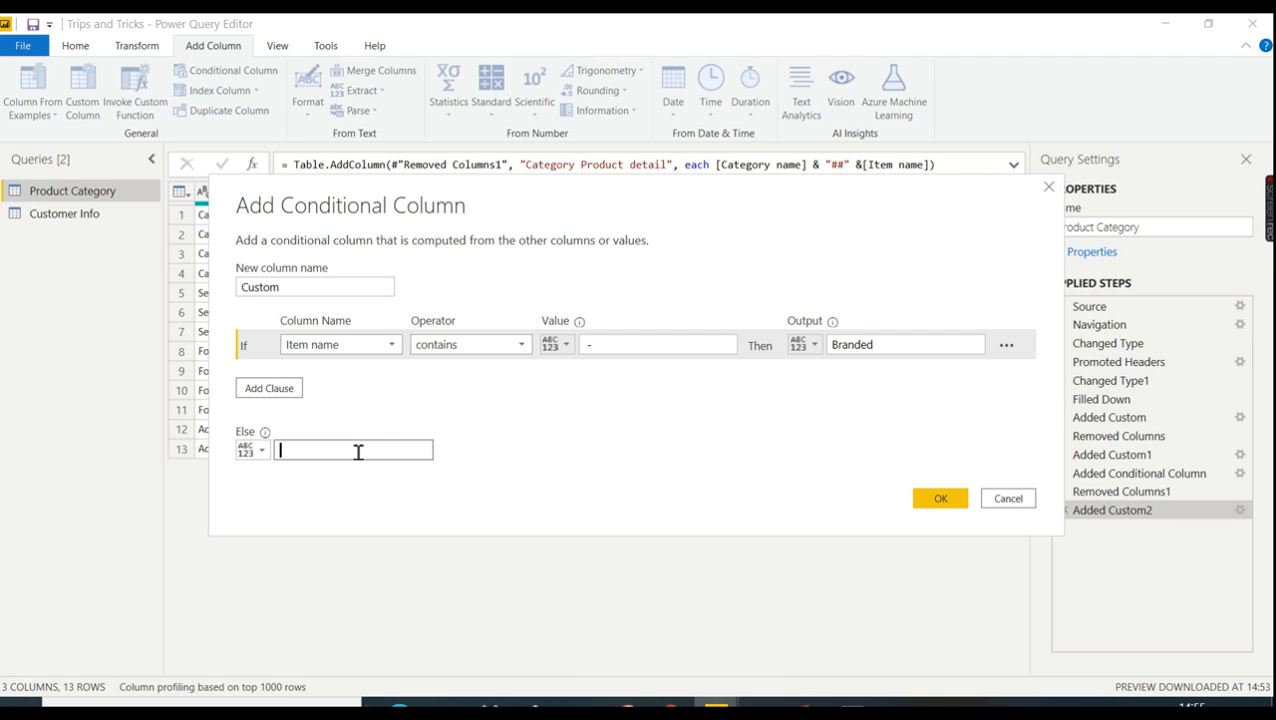
text(Un)
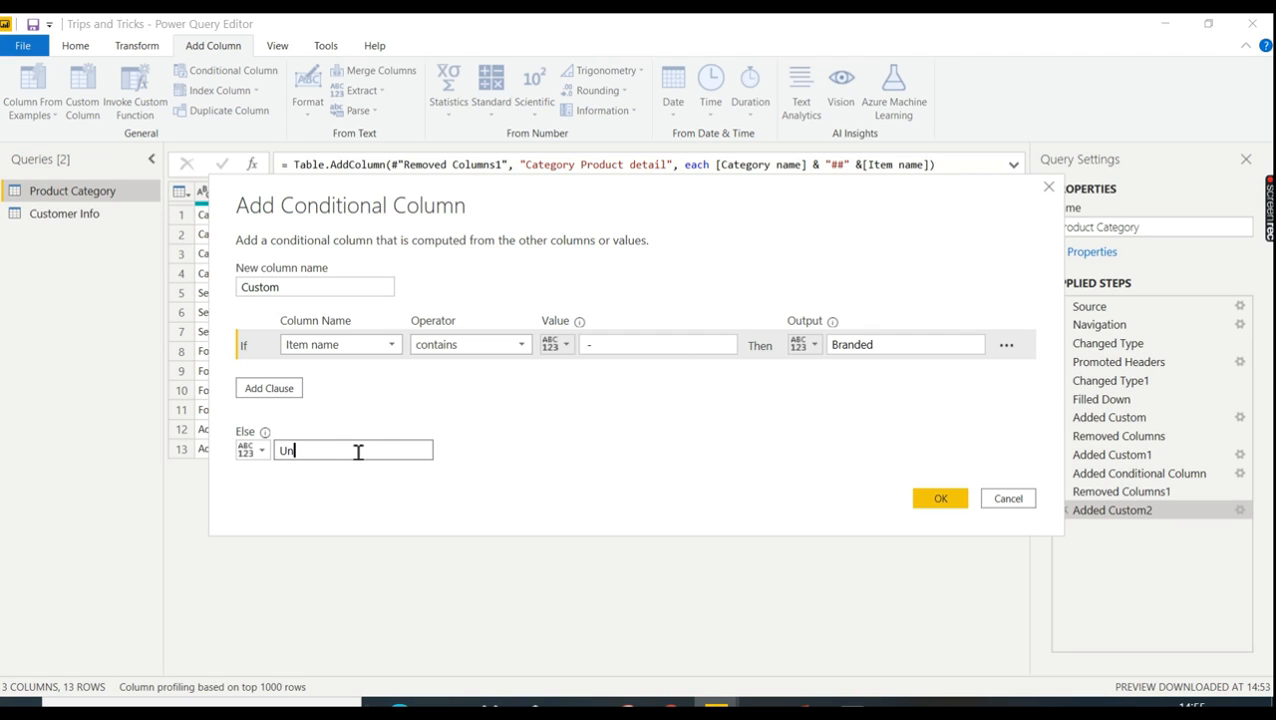
text(Branded)
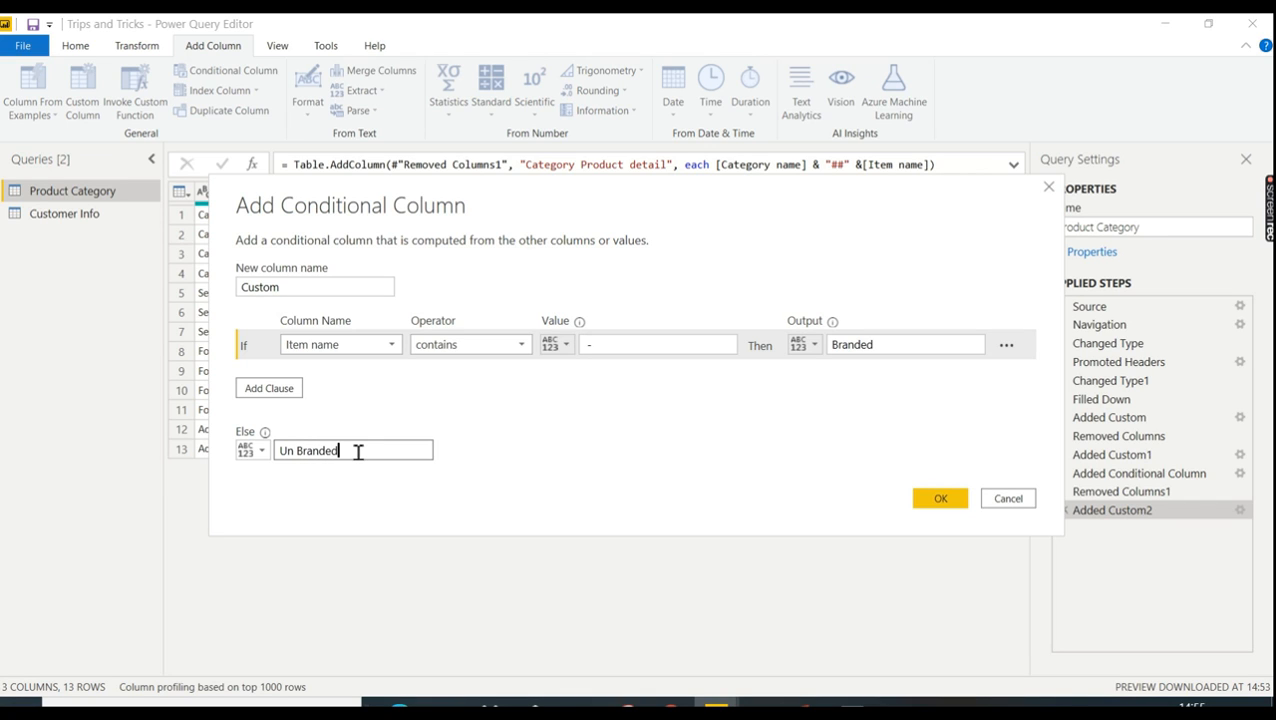
mouse_move(668, 314)
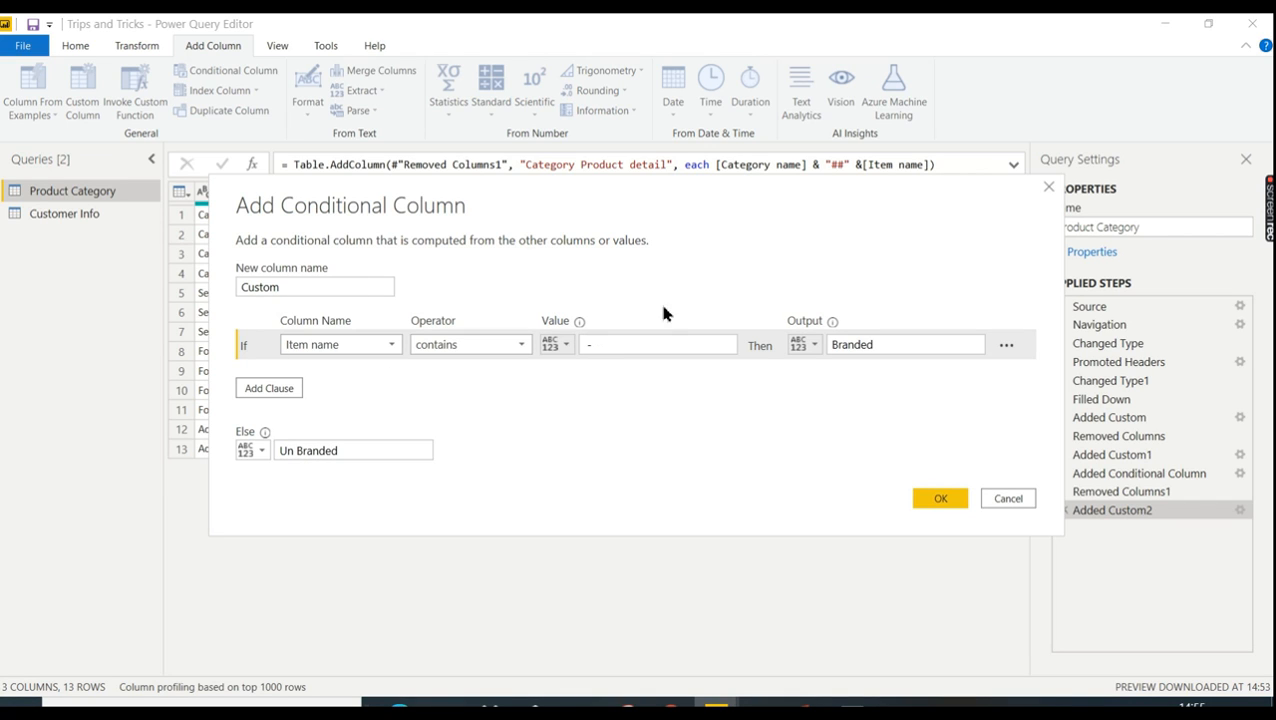
Step: Drop the extra clause, set the search text to '-', and create the conditional column
click(268, 388)
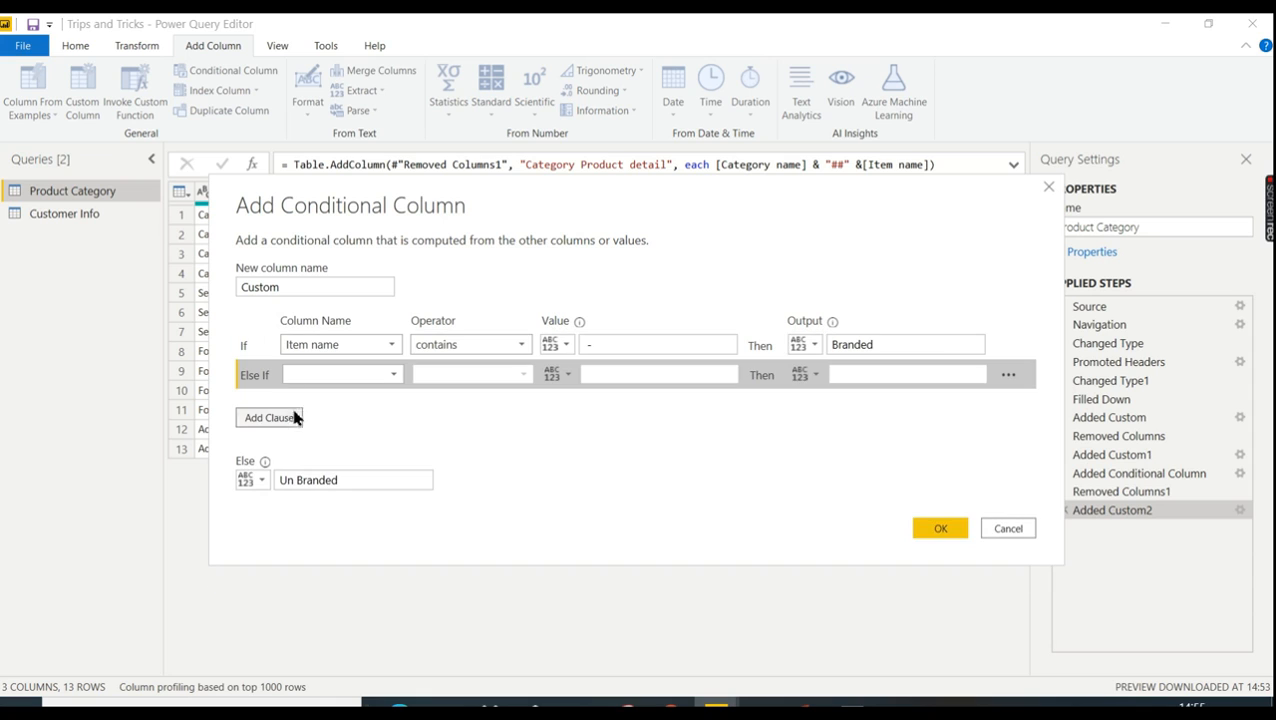
click(1008, 374)
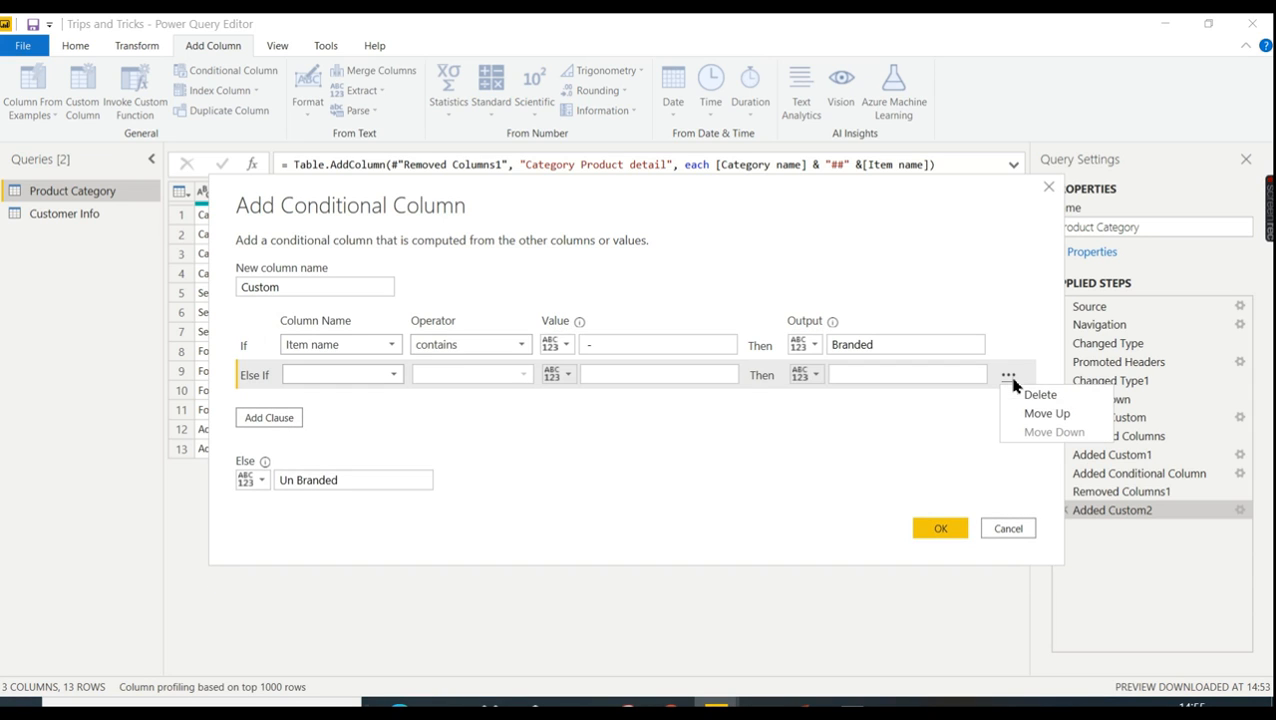
click(1040, 394)
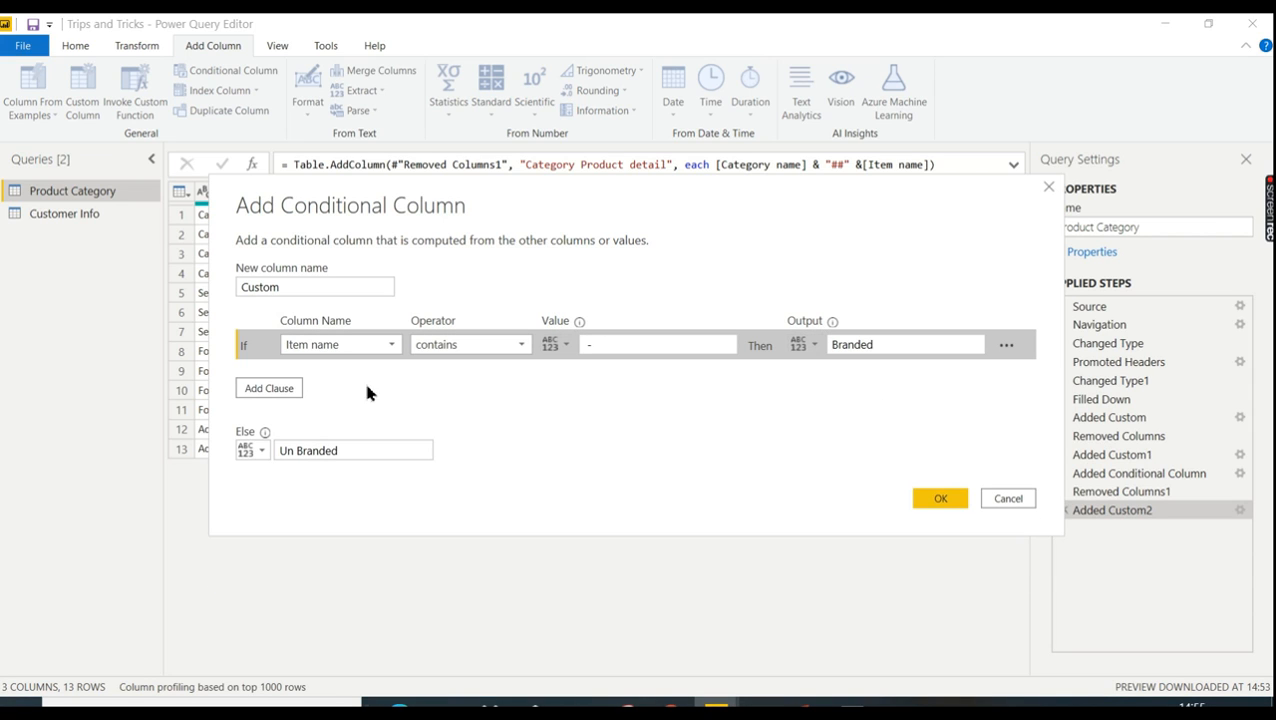
click(658, 344)
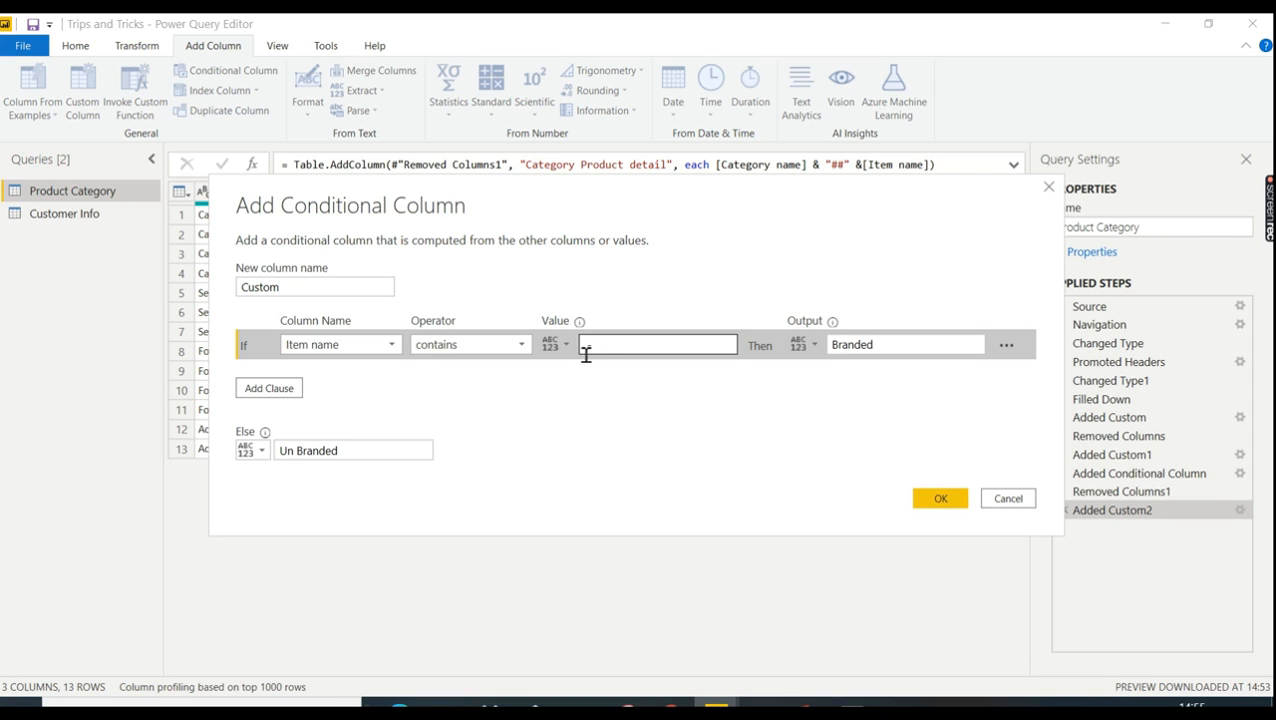
text(-)
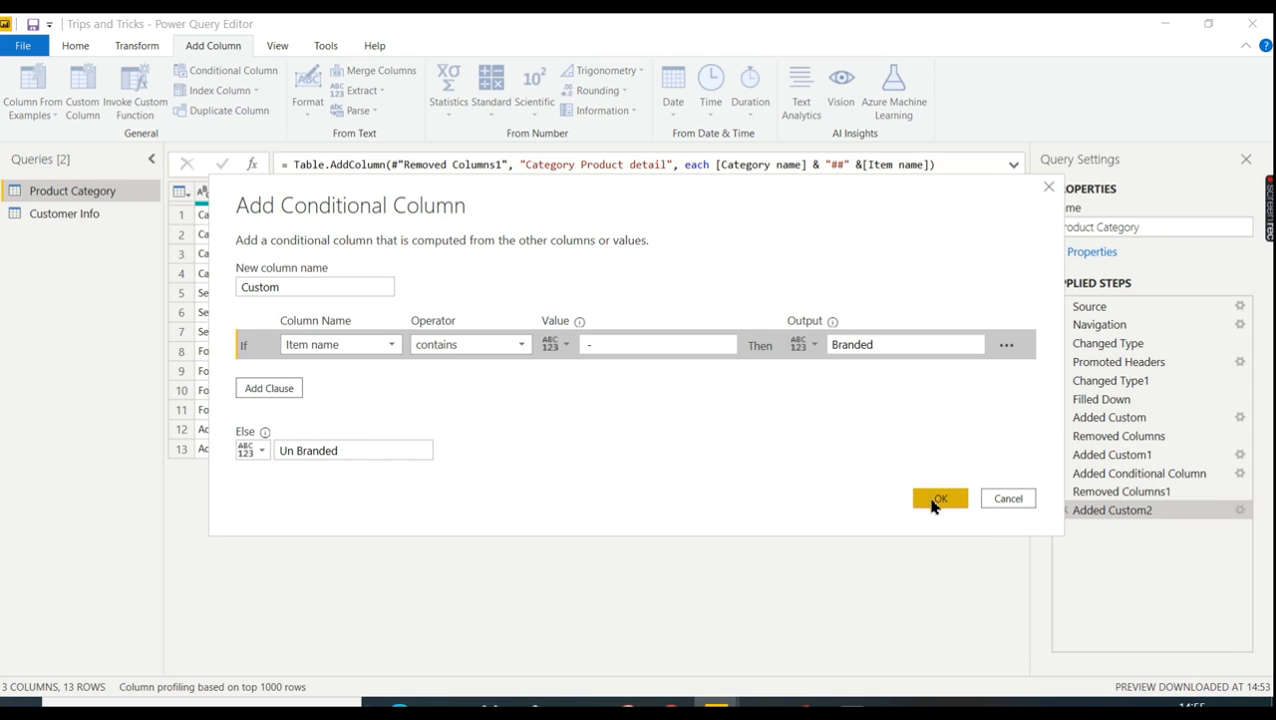
click(938, 498)
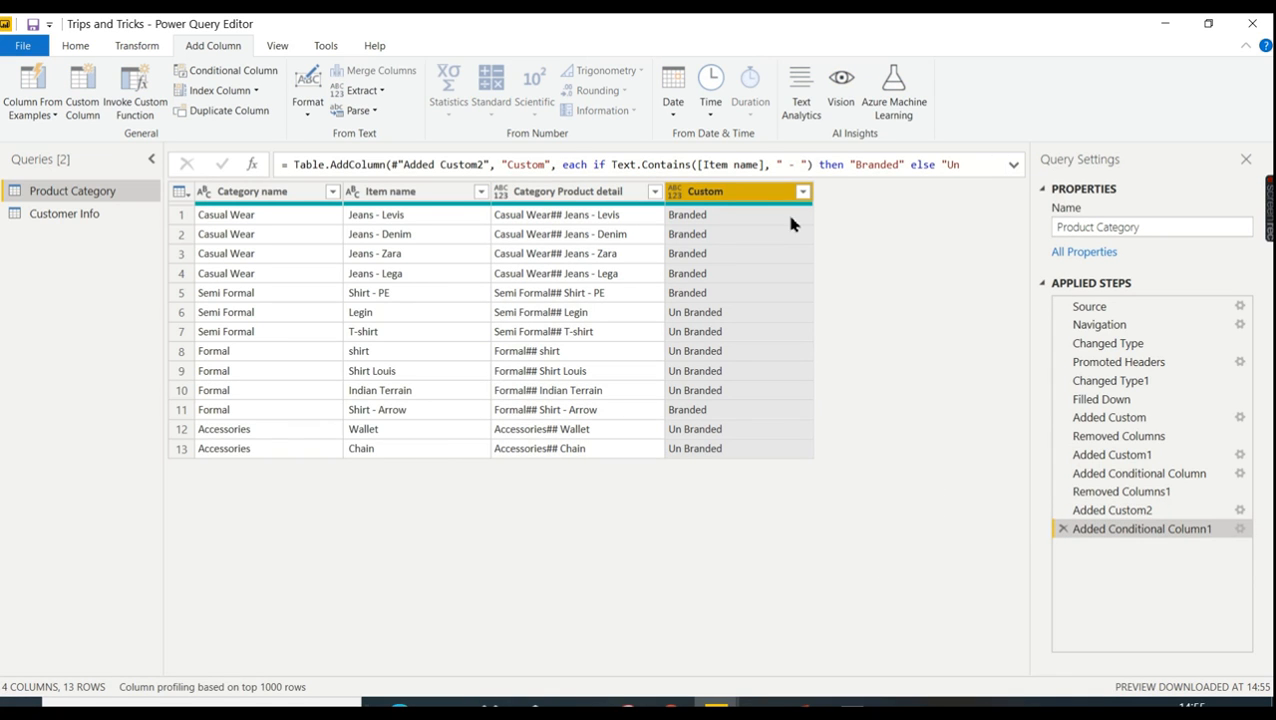
mouse_move(700, 328)
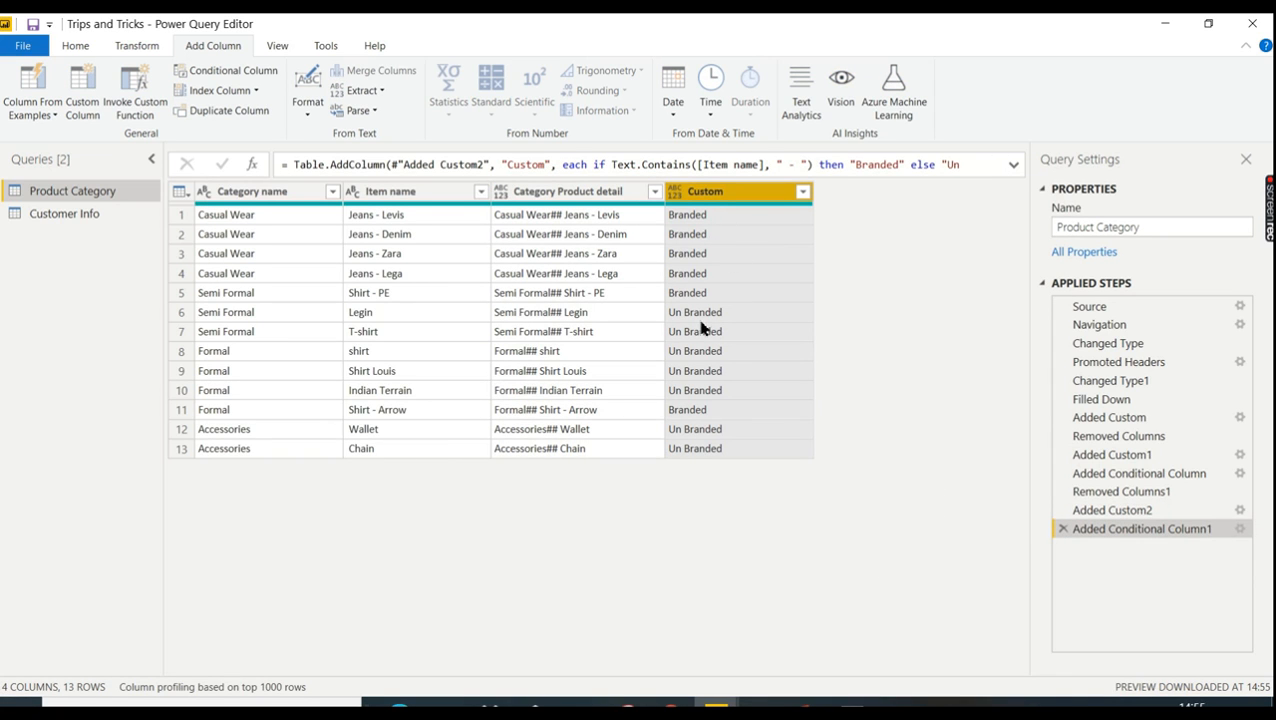
mouse_move(684, 350)
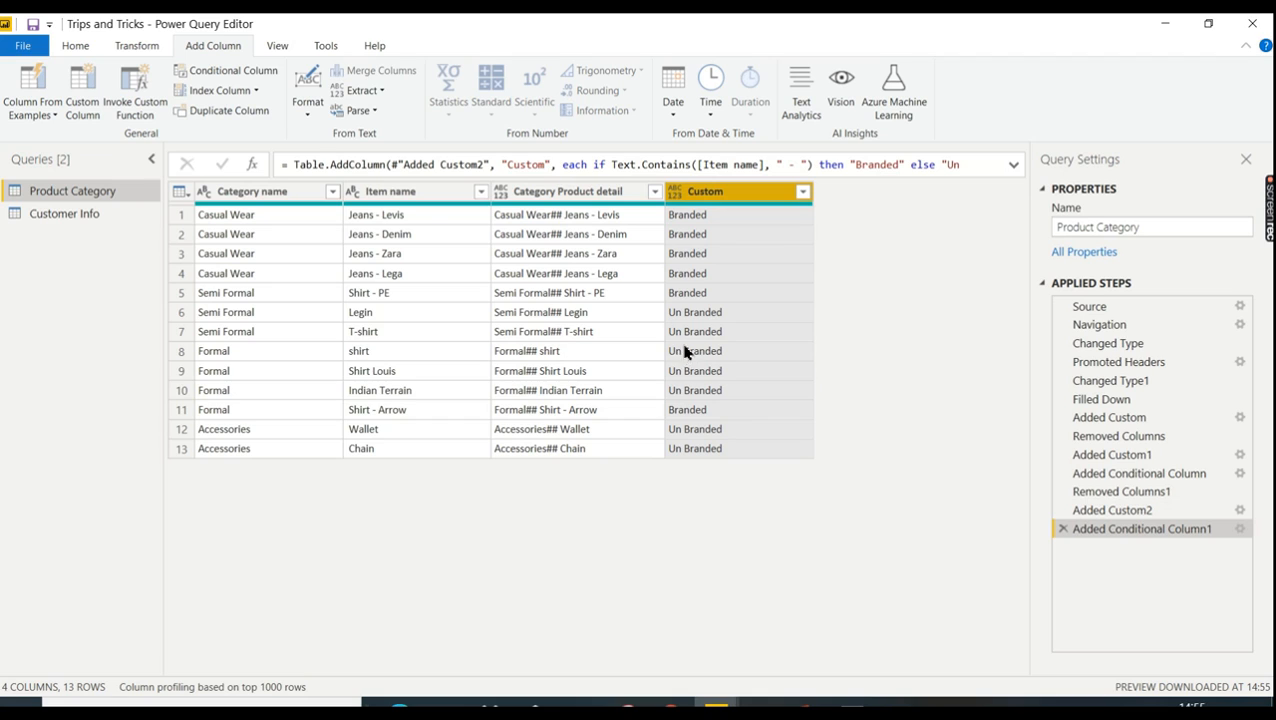
mouse_move(790, 196)
text(Is)
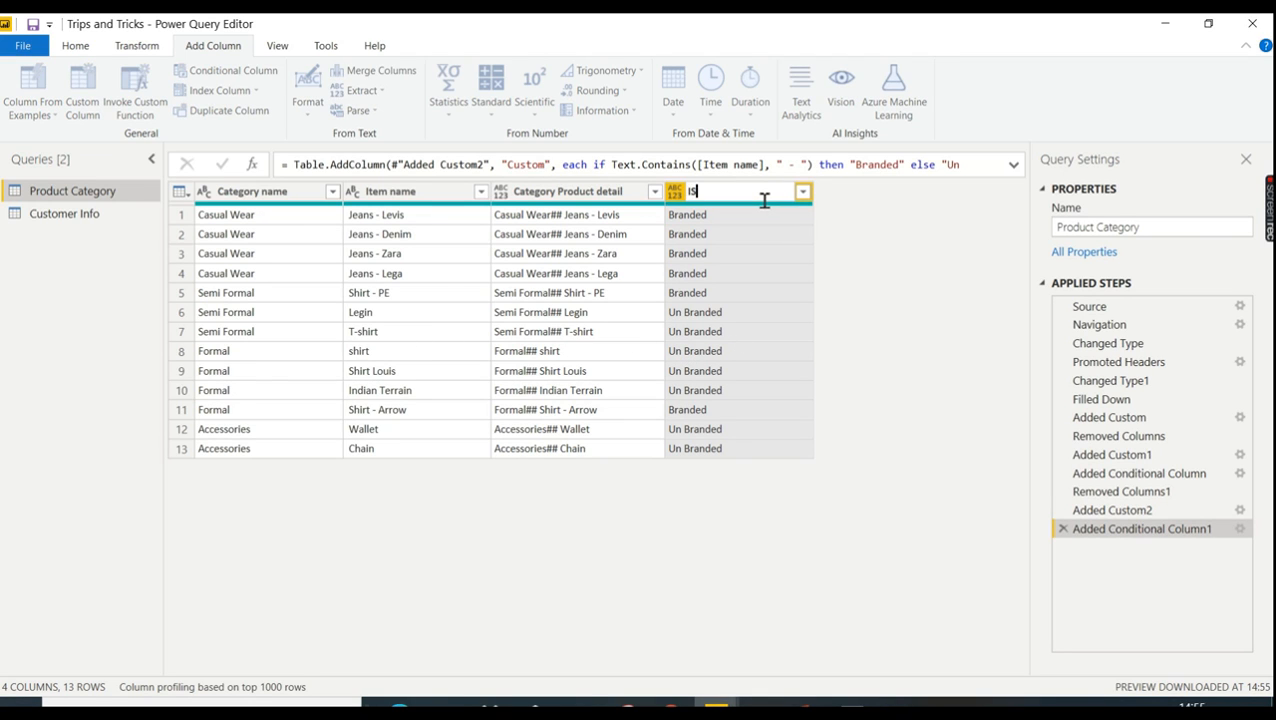
Step: Rename the Custom column header toward 'IsBranded'
text(Bran)
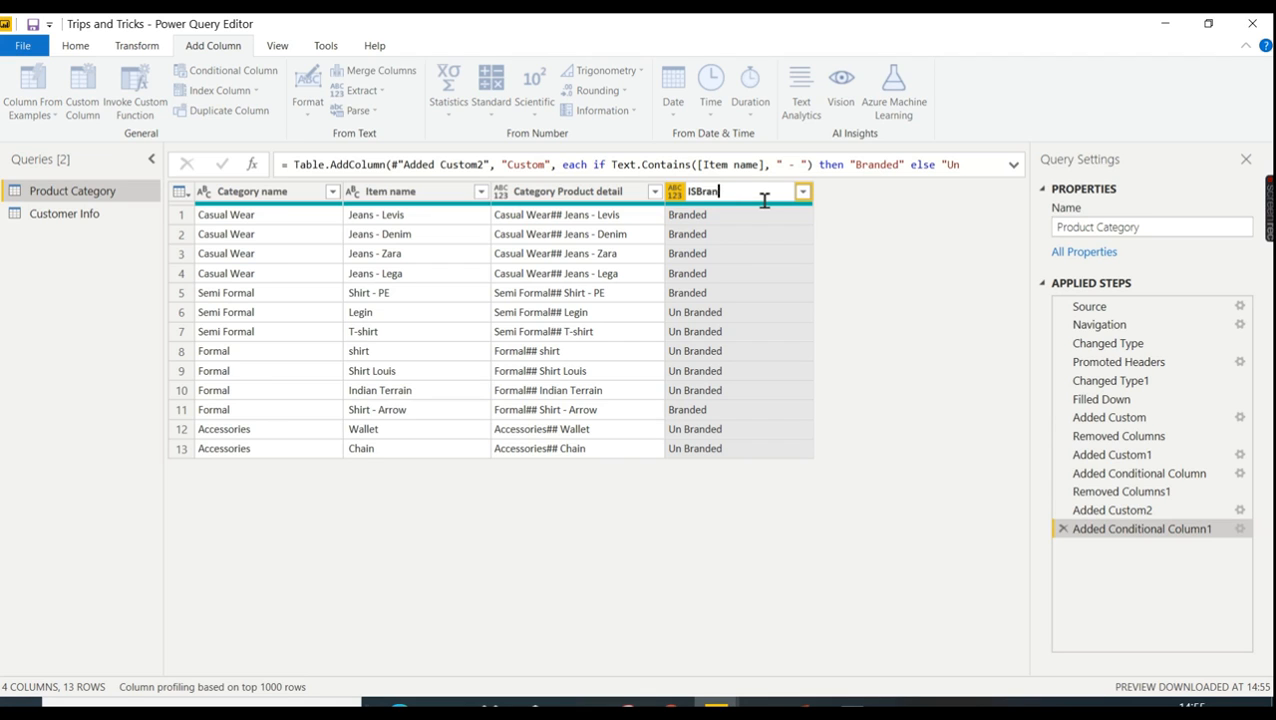